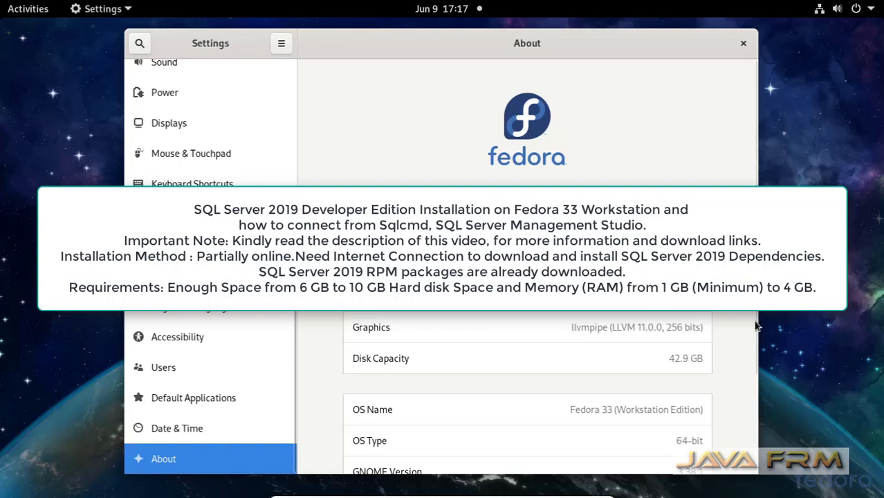
# Close Settings and launch Terminal from the Activities search
pyautogui.scroll(3)
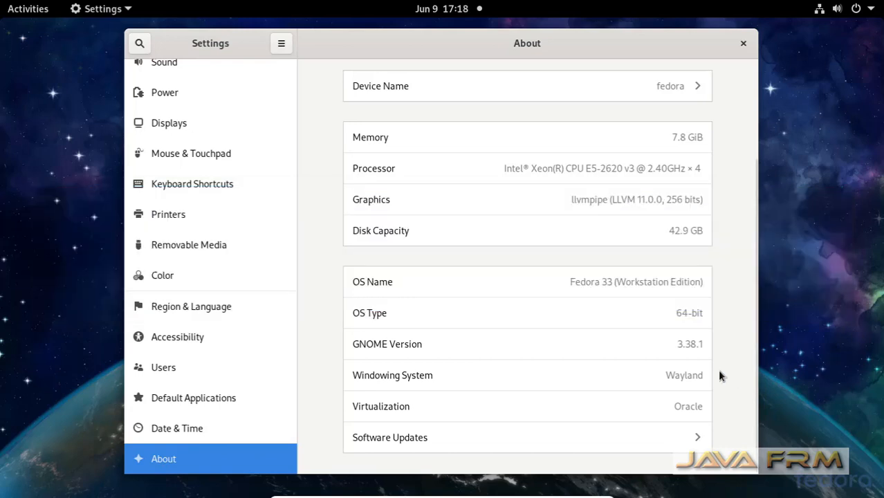
pyautogui.scroll(3)
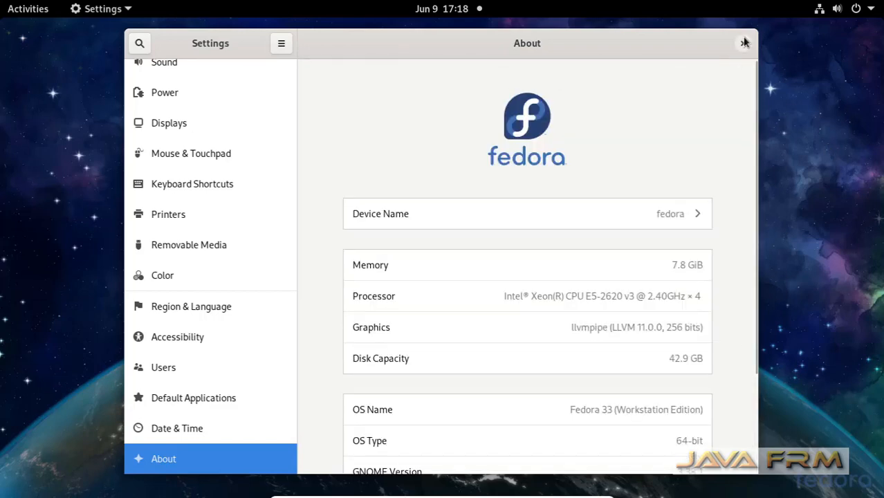
pyautogui.click(744, 41)
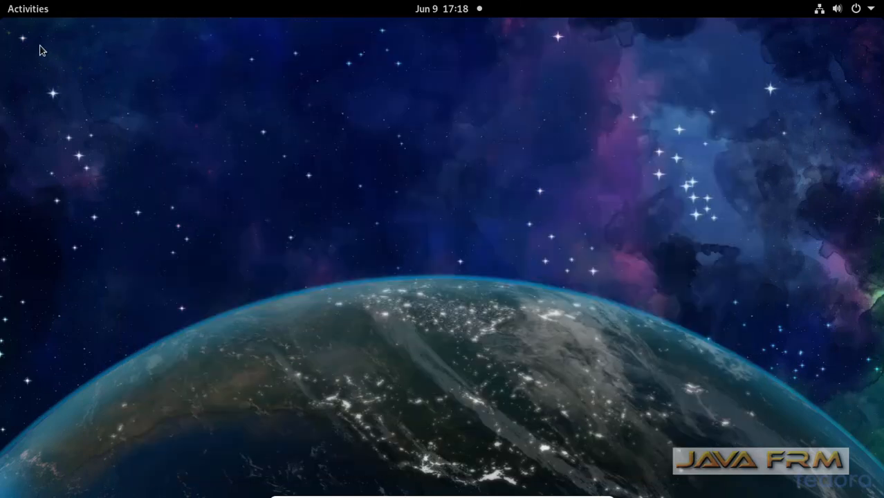
pyautogui.click(28, 8)
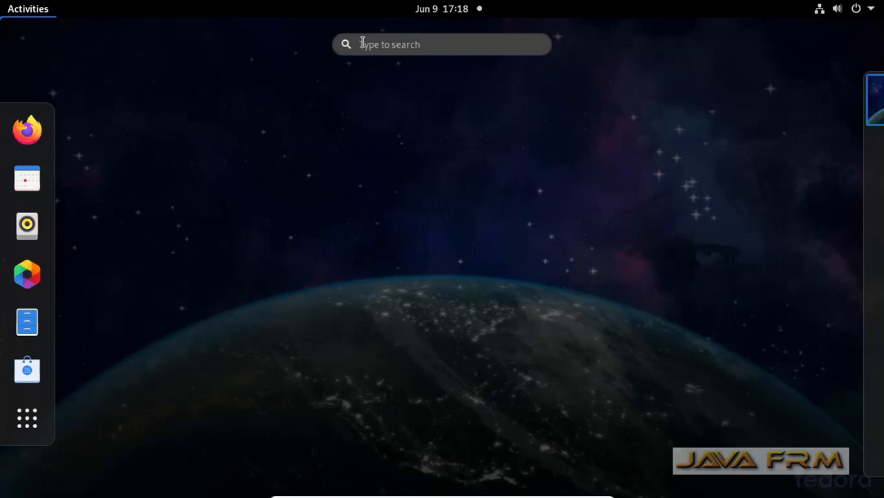
pyautogui.write('t')
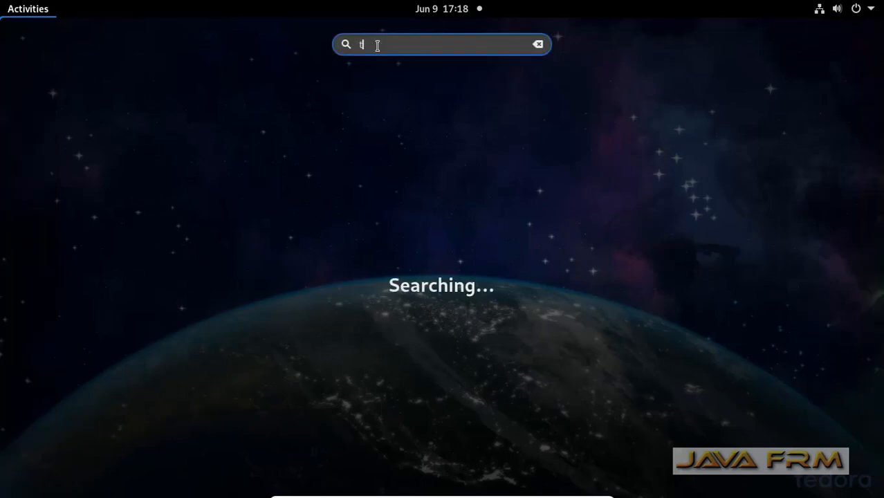
pyautogui.press('Escape')
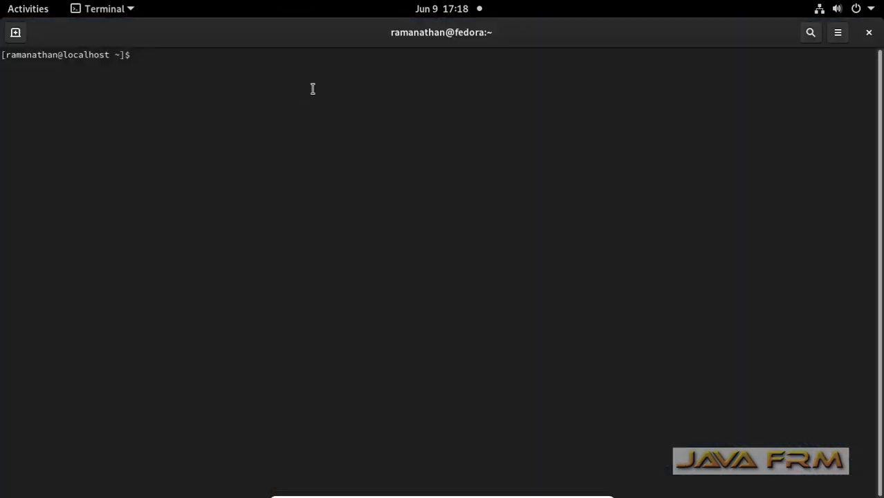
# Run df -kh, free -m and free -g to show disk usage and memory totals
pyautogui.write('d')
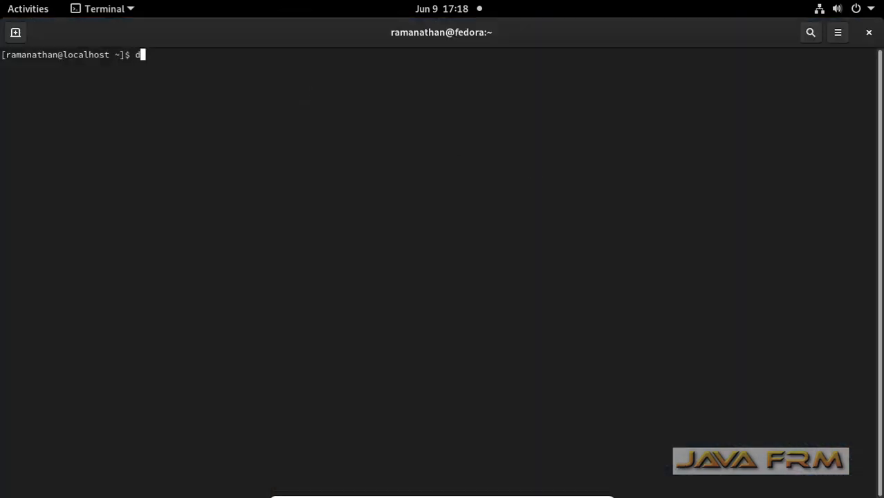
pyautogui.press('Return')
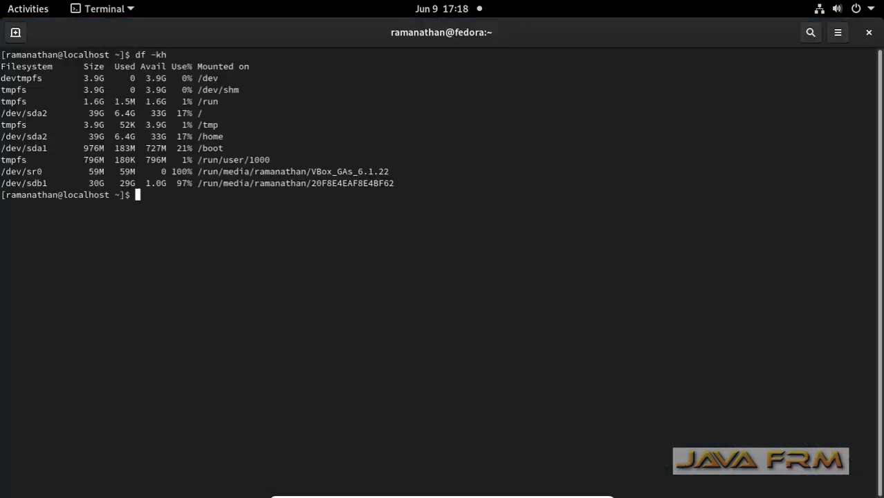
pyautogui.moveTo(470, 126)
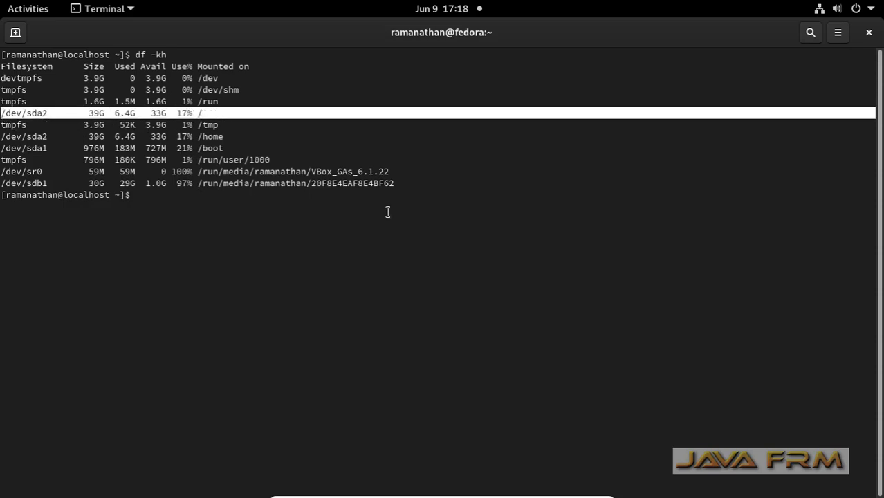
pyautogui.press('Return')
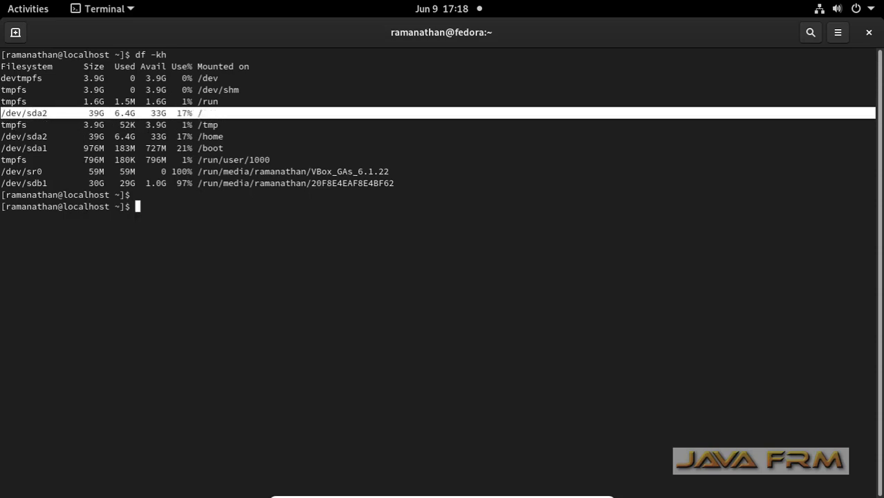
pyautogui.write('free -')
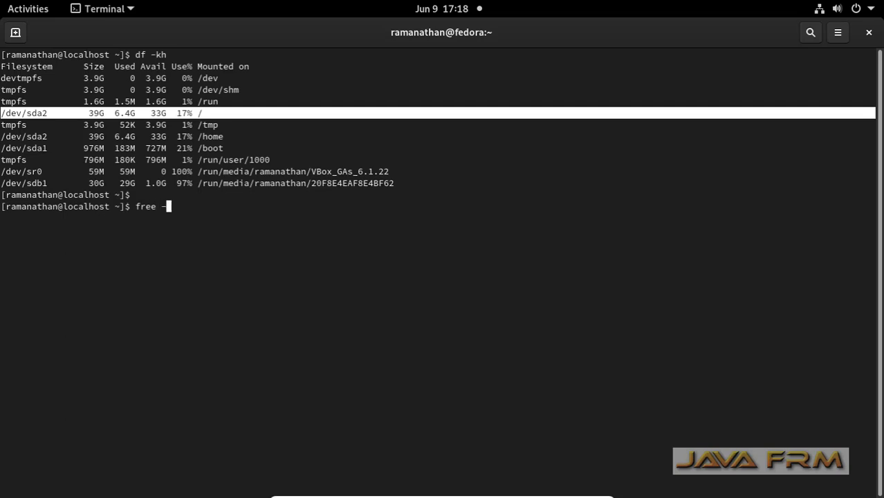
pyautogui.press('Return')
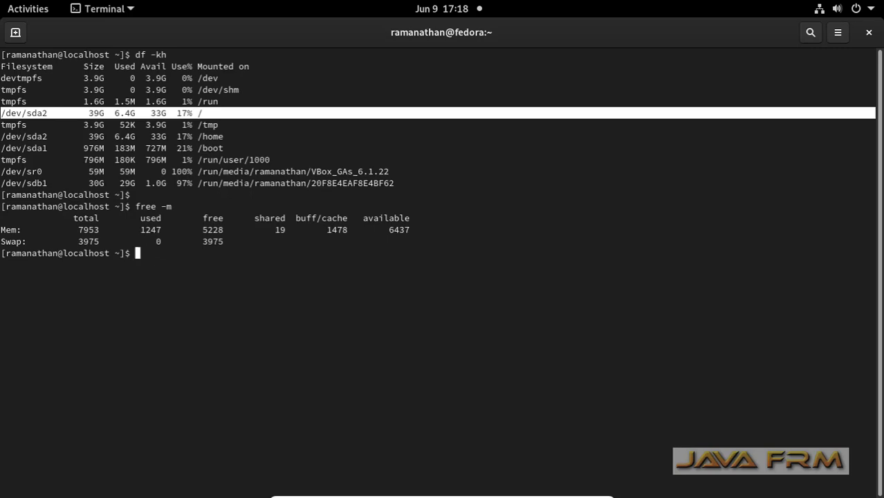
pyautogui.write('free -')
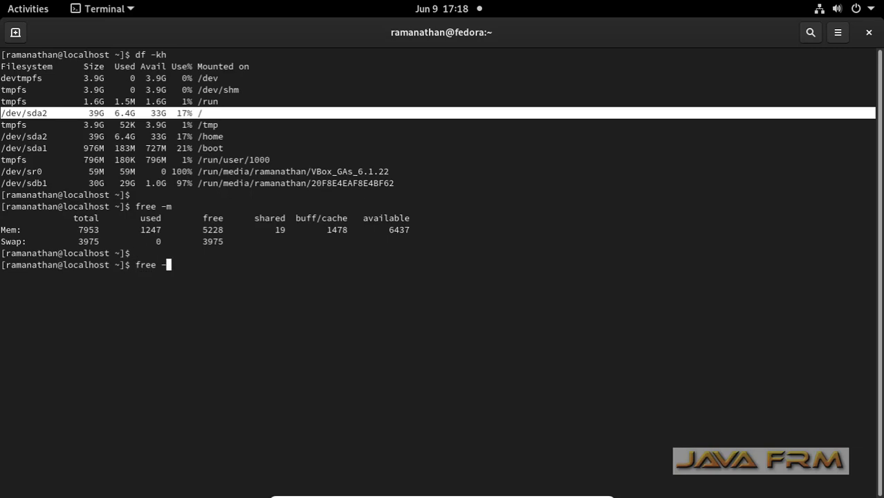
pyautogui.press('Return')
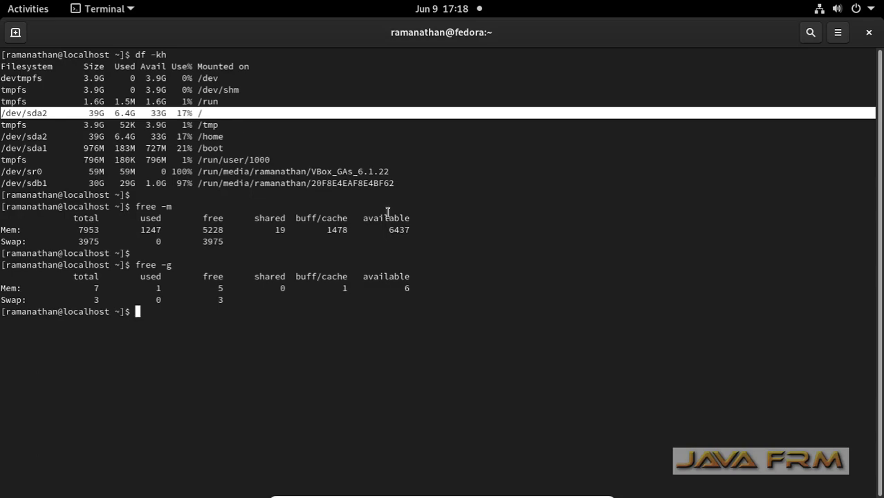
pyautogui.moveTo(864, 50)
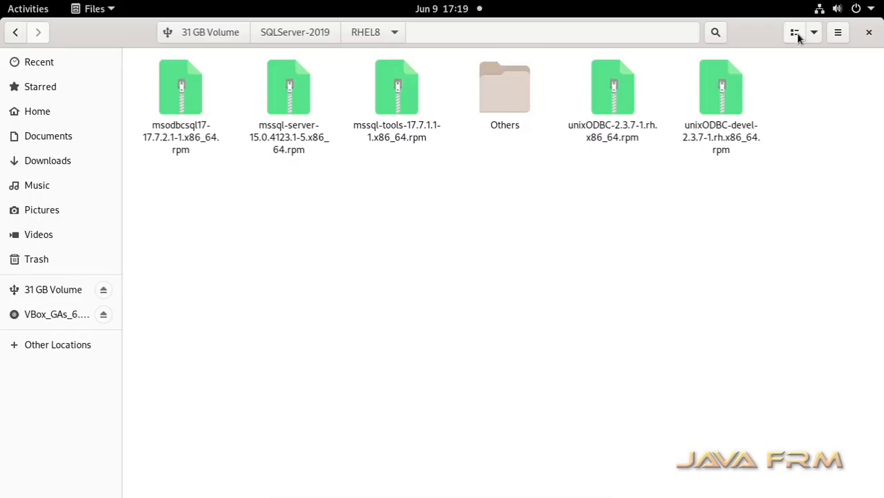
# Show the RHEL8 package folder as a list and open a terminal in it
pyautogui.click(794, 32)
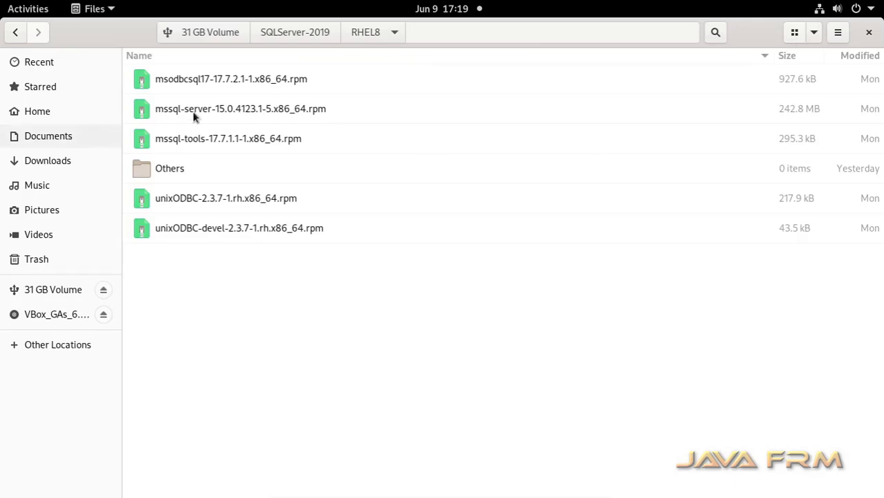
pyautogui.moveTo(288, 354)
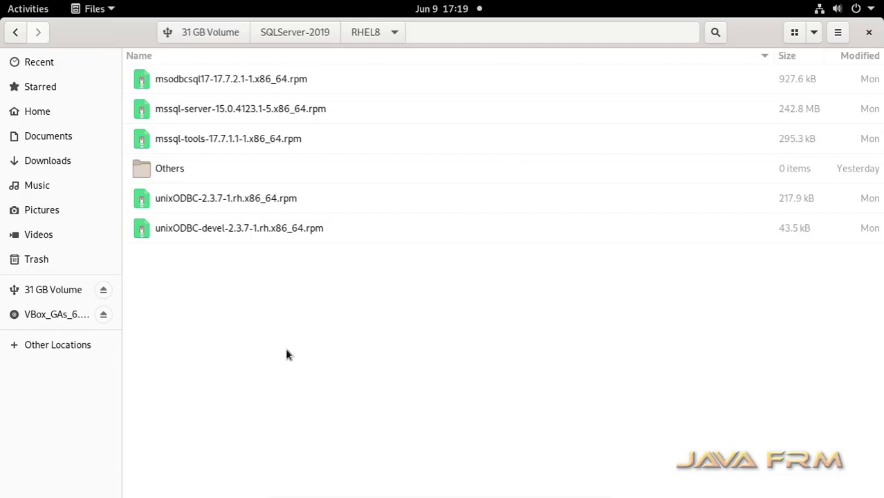
pyautogui.rightClick(287, 354)
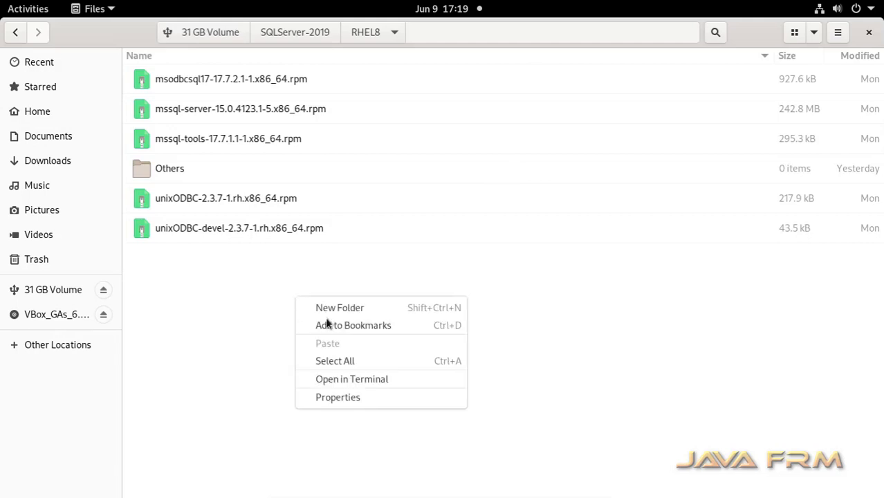
pyautogui.click(352, 379)
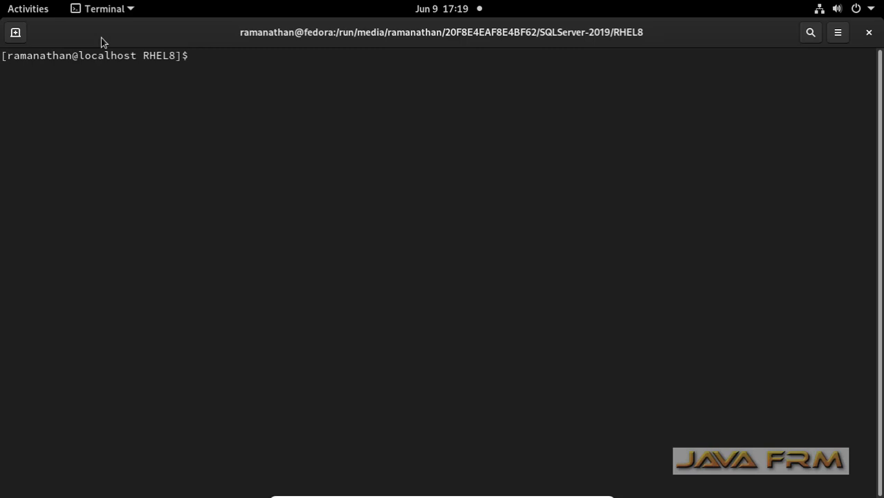
# List the RHEL8 files and become root with sudo su
pyautogui.press('Return')
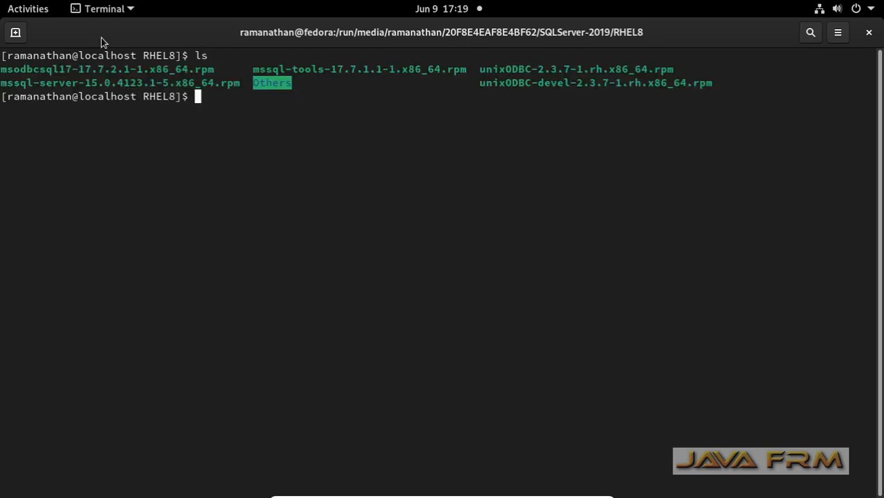
pyautogui.write('sudo su')
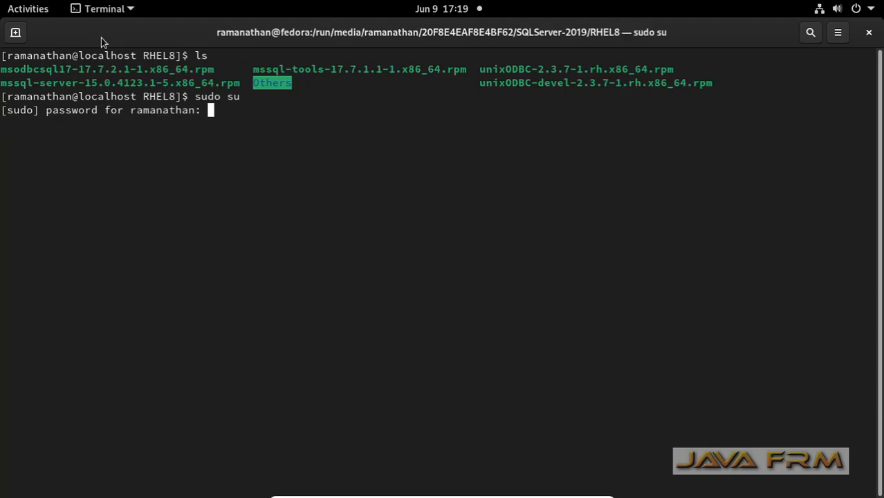
pyautogui.press('Return')
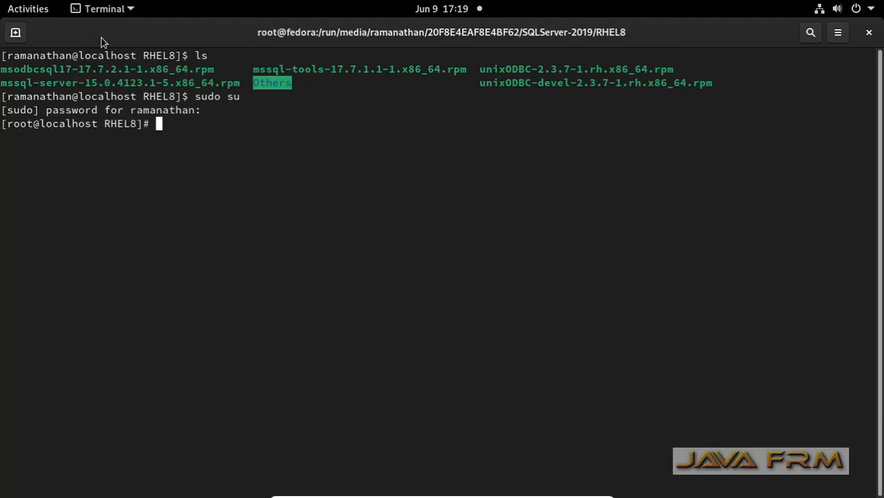
# Attempt rpm -ivh mssql-server-15.0.4123.1-5.x86_64.rpm, failing on the openssl dependency
pyautogui.write('rpm')
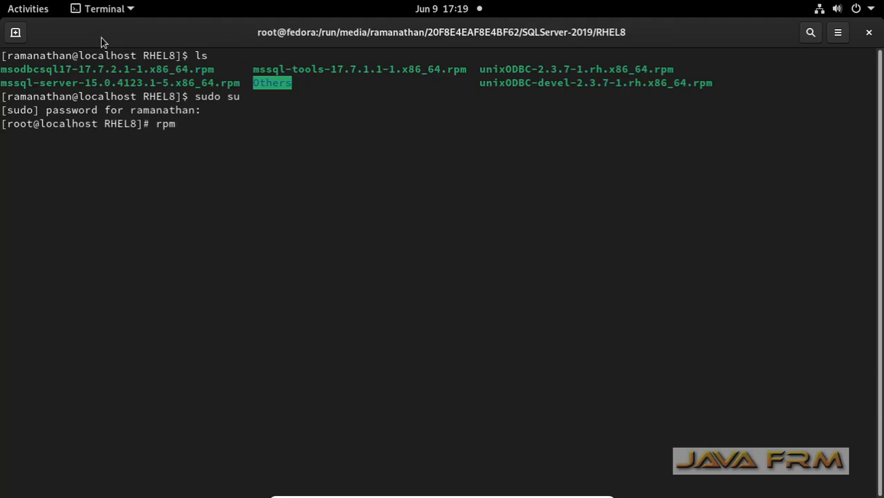
pyautogui.write('-ivh mssql-server-15.0.4123.1-5.x86_64.rpm')
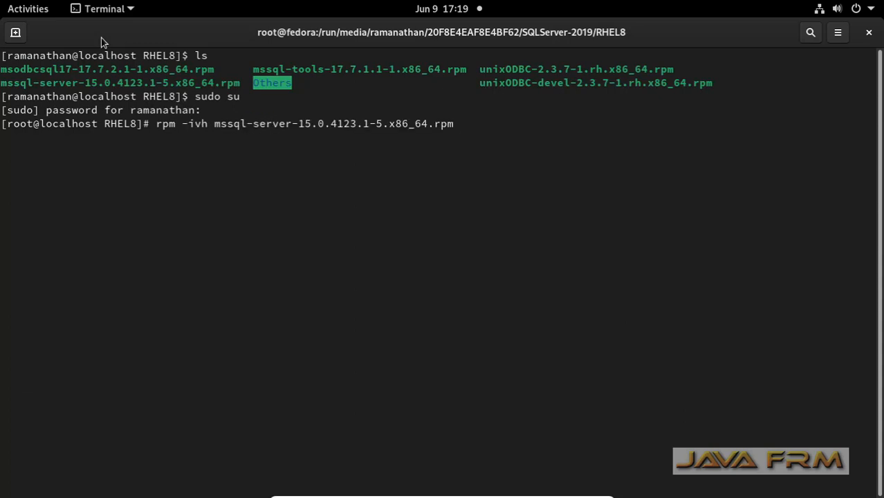
pyautogui.press('Return')
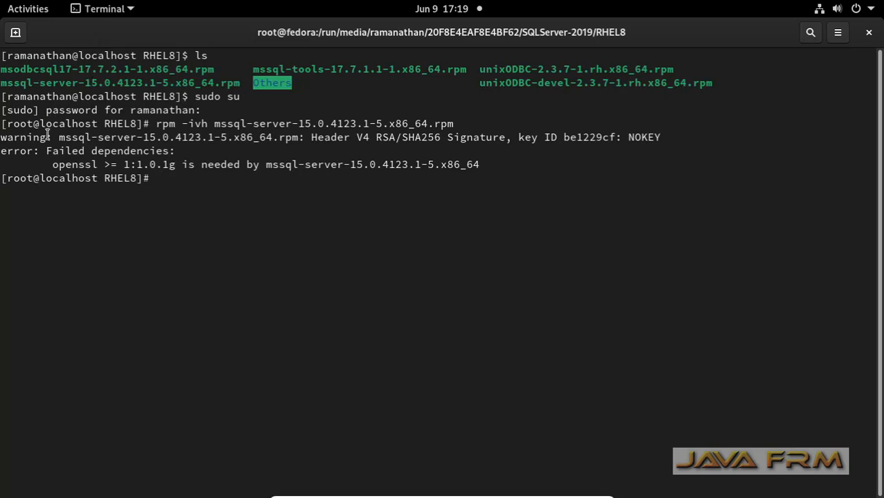
pyautogui.moveTo(175, 172)
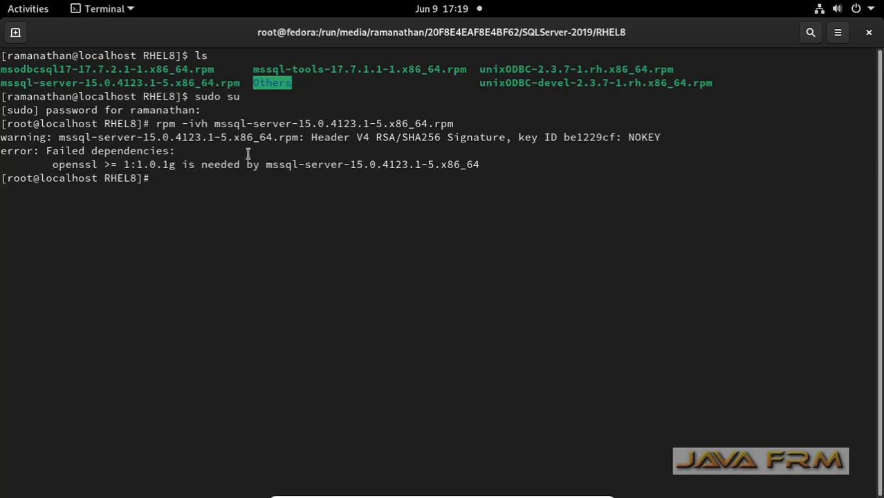
# Install openssl 1.1.1k with yum install -y openssl, upgrading openssl-libs
pyautogui.write('yu')
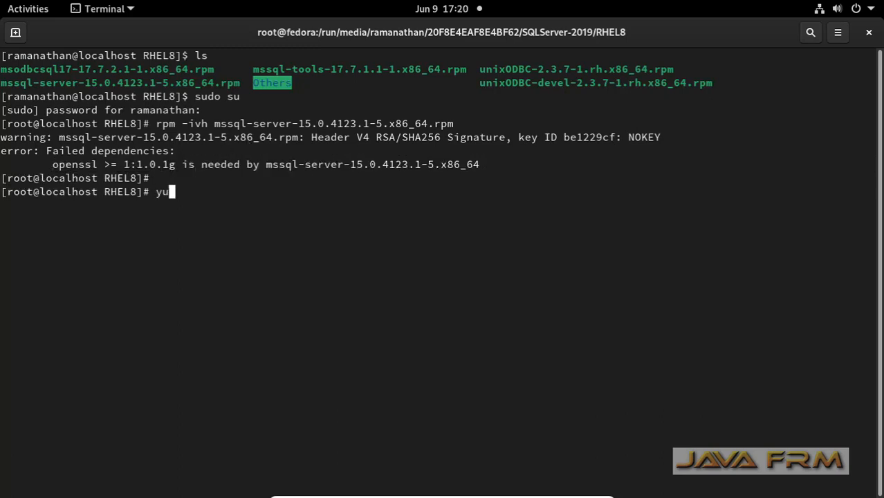
pyautogui.write('m ins')
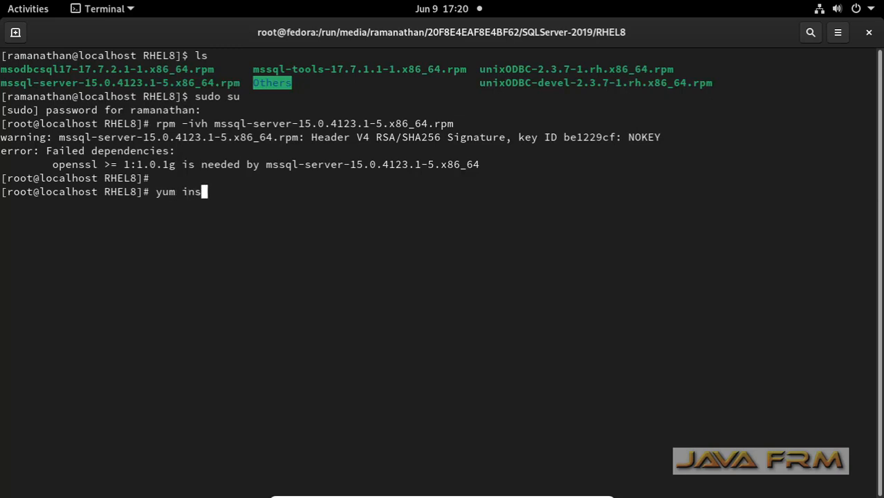
pyautogui.write('tall -y')
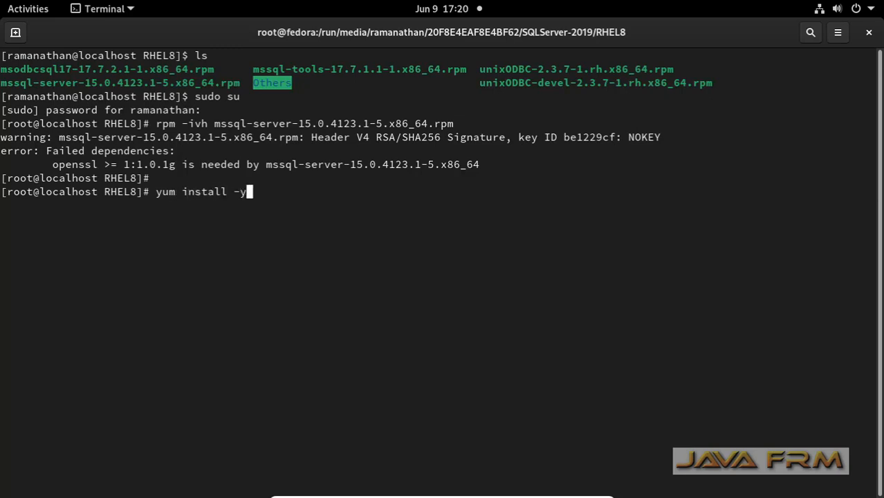
pyautogui.write('openssl')
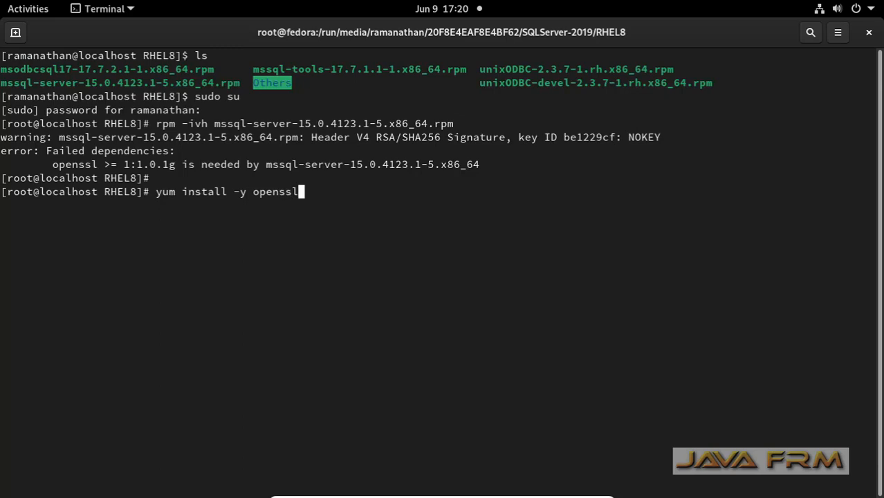
pyautogui.press('Return')
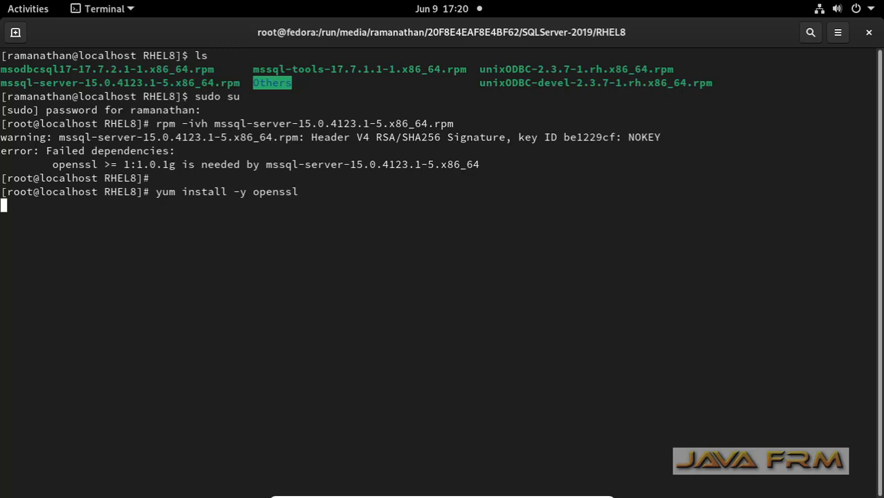
pyautogui.press('Return')
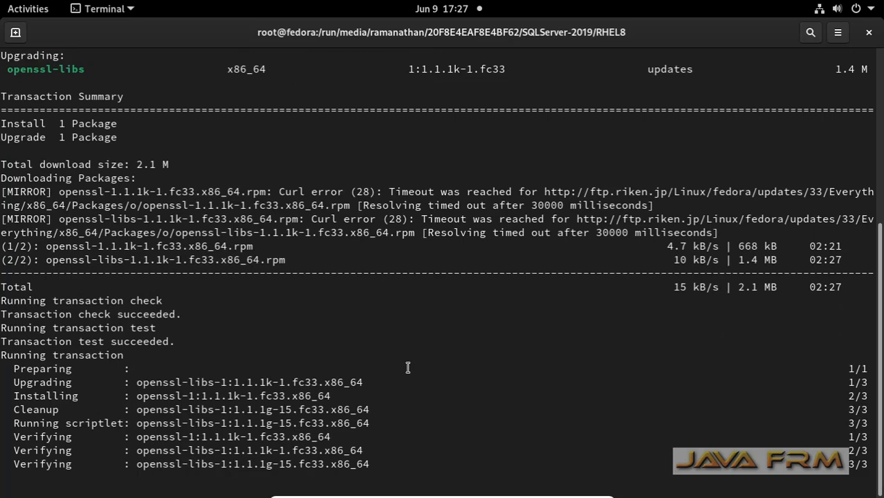
pyautogui.scroll(-3)
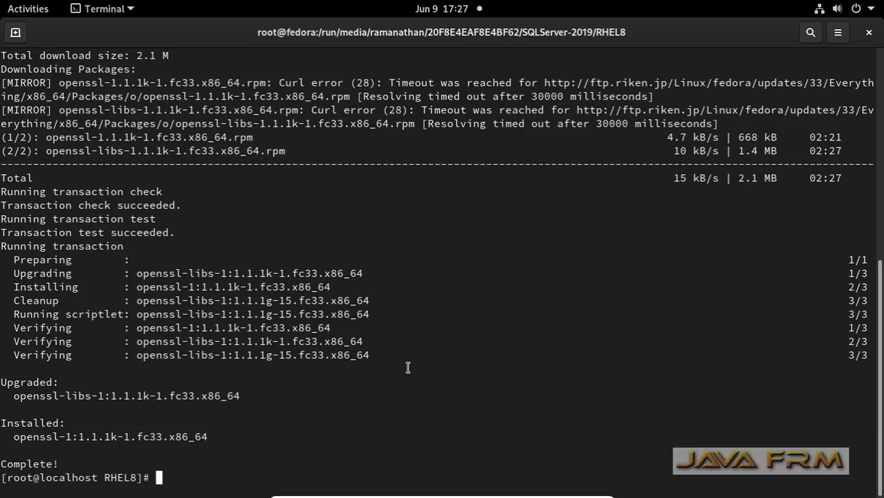
pyautogui.write('clear')
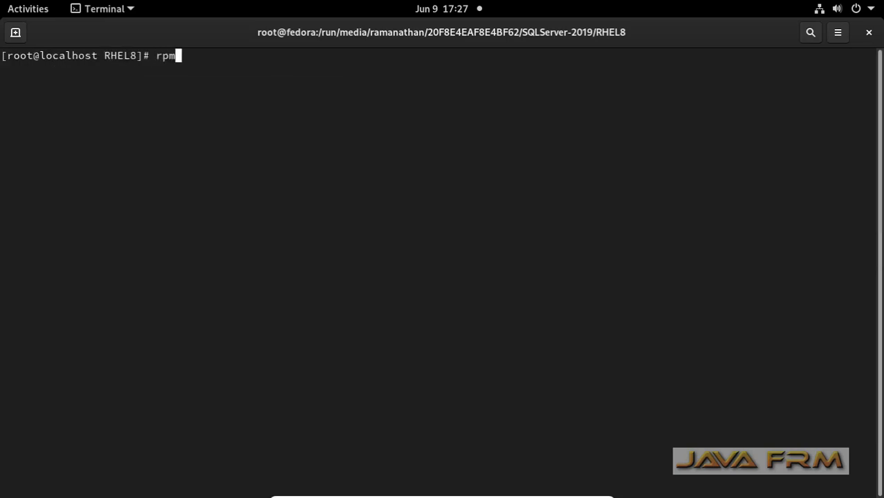
# Verify with rpm -qa | grep openssl that openssl and openssl-libs 1.1.1k are installed
pyautogui.write('-qa')
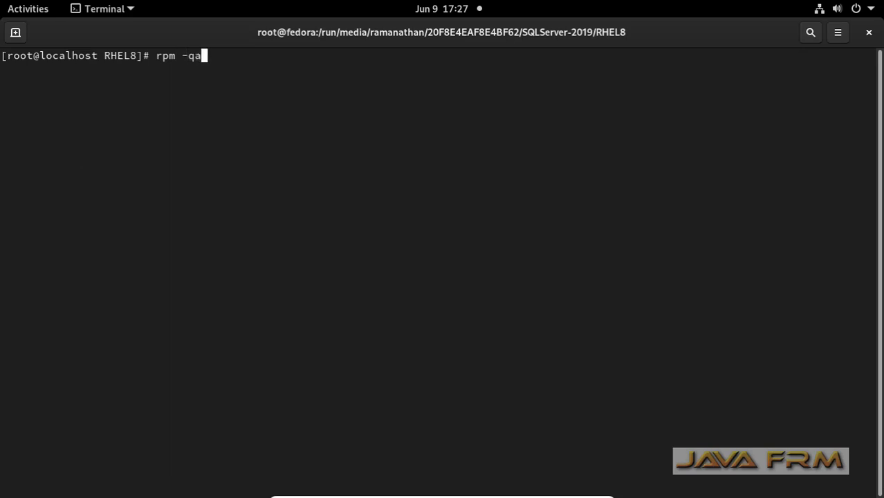
pyautogui.write('|grep openssl')
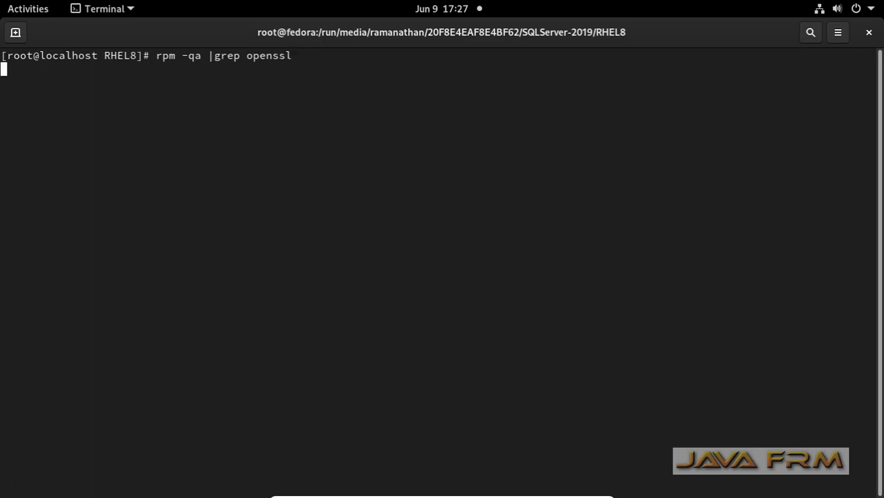
pyautogui.press('Return')
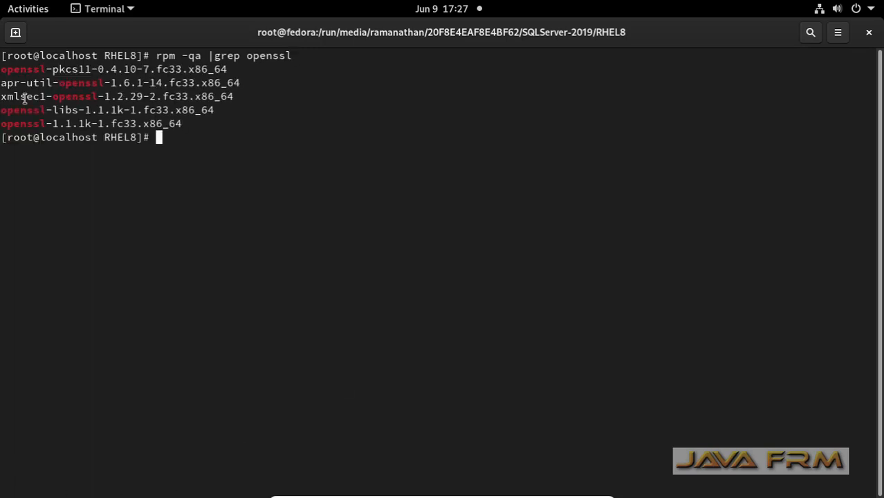
pyautogui.moveTo(0, 111); pyautogui.dragTo(221, 123)
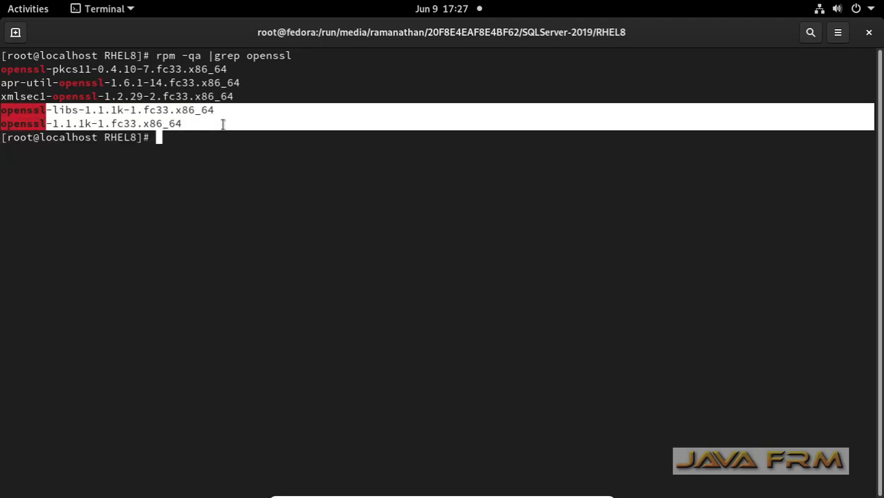
pyautogui.click(215, 148)
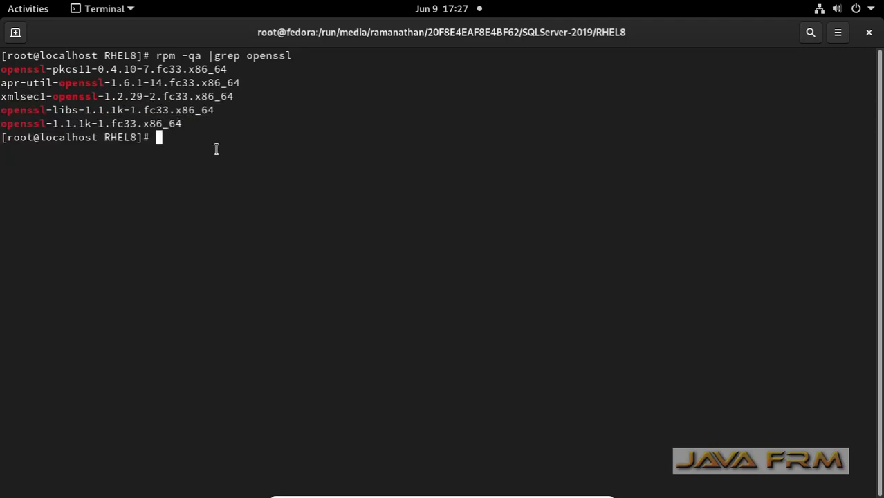
# Install mssql-server-15.0.4123.1-5.x86_64.rpm successfully with rpm -ivh
pyautogui.write('rpm -ivh mssql-server-15.0.4123.1-5.x86_64.rpm')
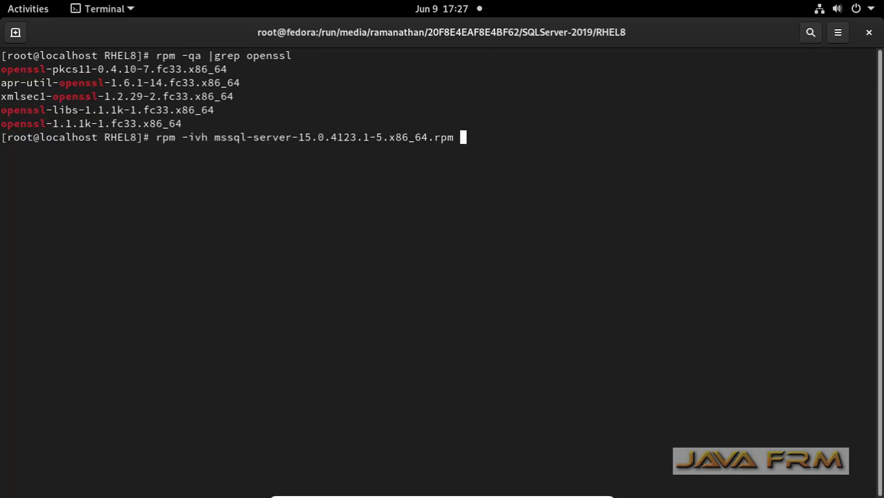
pyautogui.press('Return')
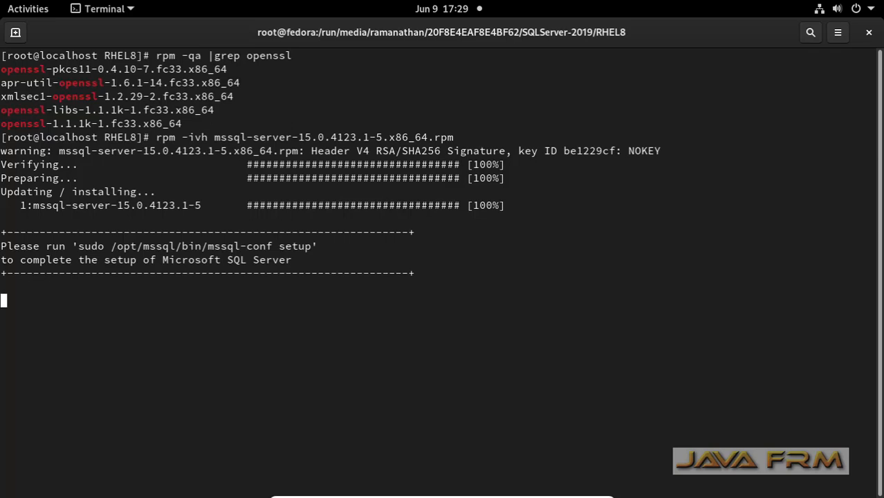
pyautogui.press('Return')
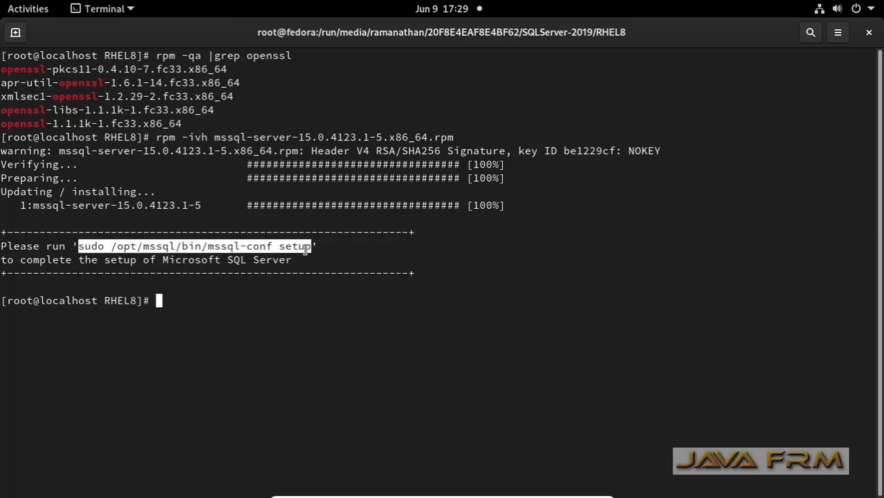
pyautogui.moveTo(333, 264)
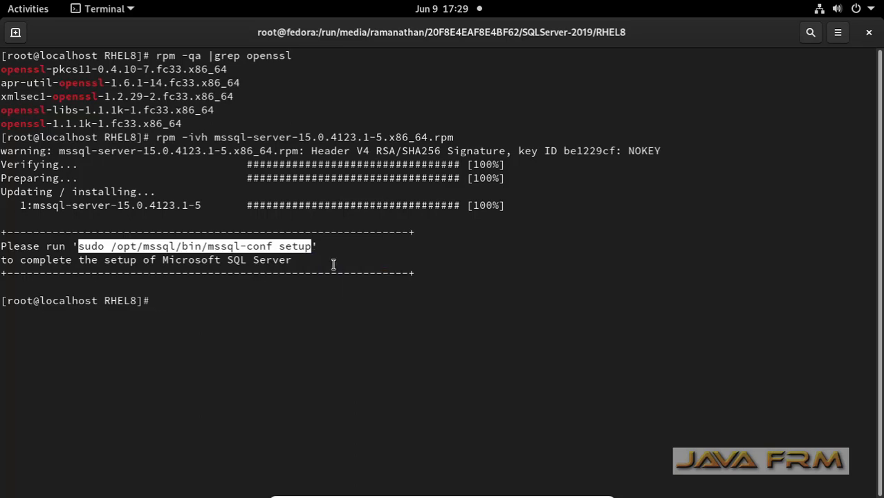
pyautogui.write('cl')
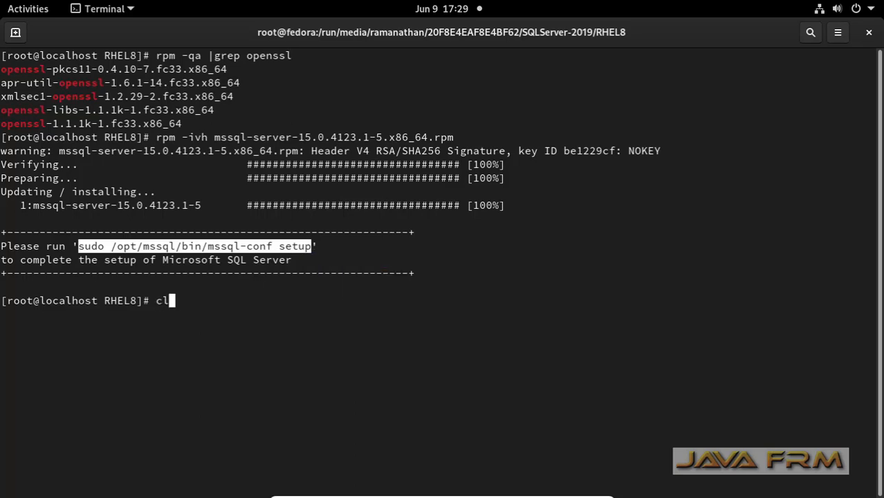
# Run the pasted mssql-conf setup command and choose edition 2, Developer
pyautogui.press('Return')
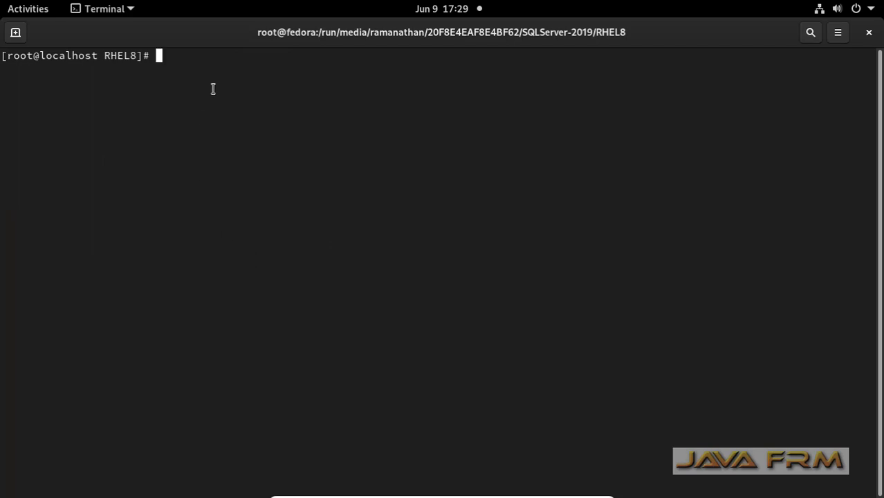
pyautogui.rightClick(213, 88)
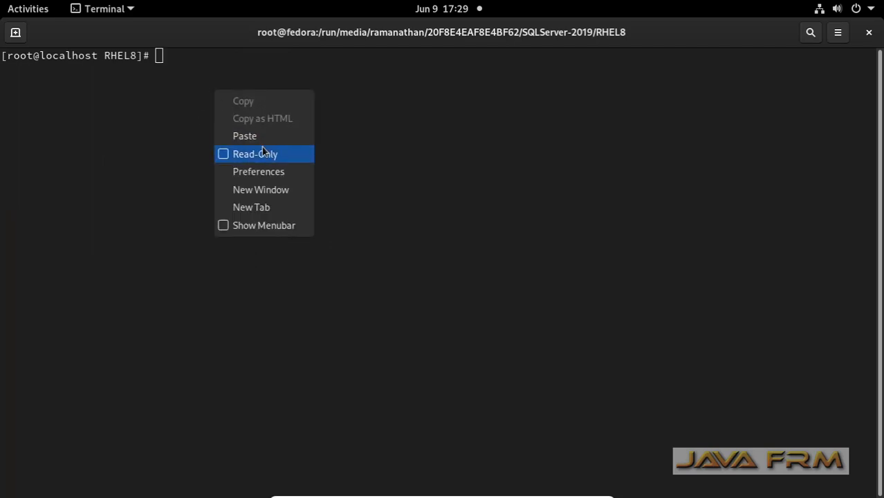
pyautogui.click(243, 136)
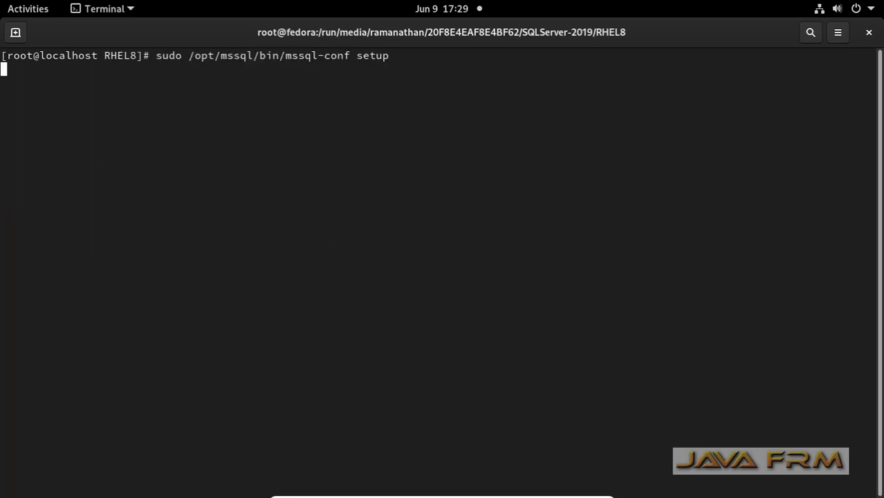
pyautogui.press('Return')
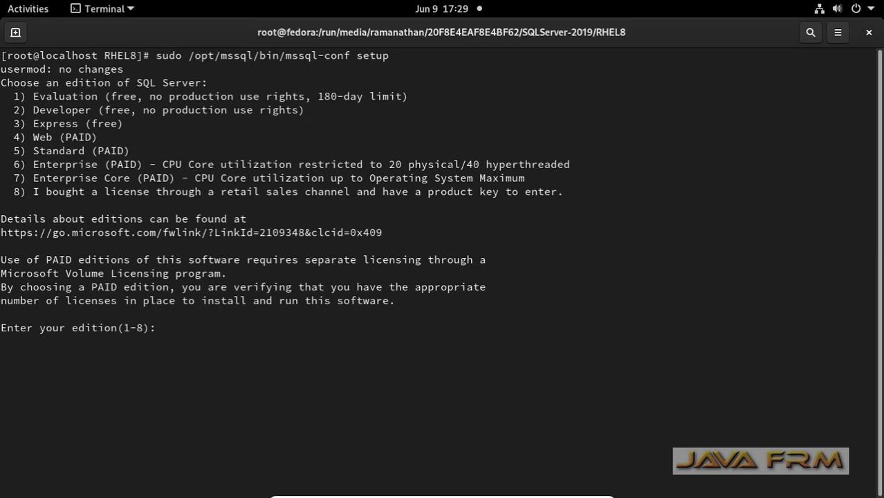
pyautogui.write('2')
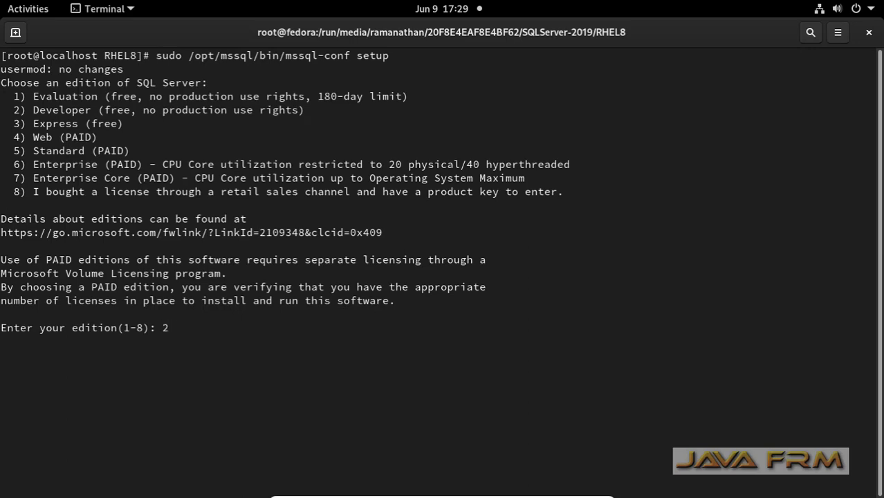
pyautogui.press('Return')
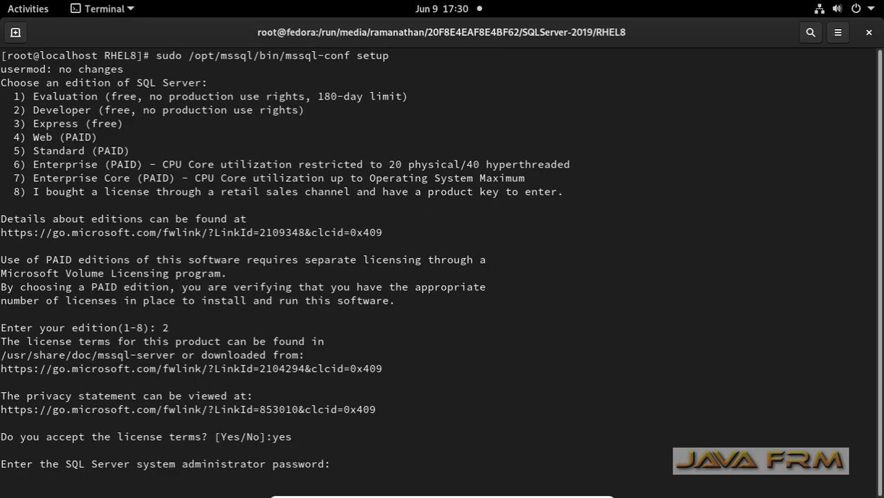
# Accept the license and set and confirm the SA administrator password
pyautogui.press('Return')
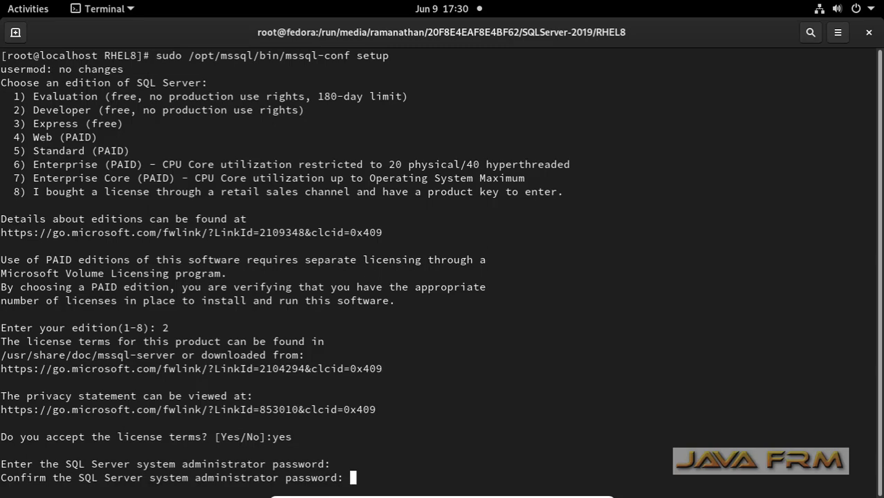
pyautogui.press('Return')
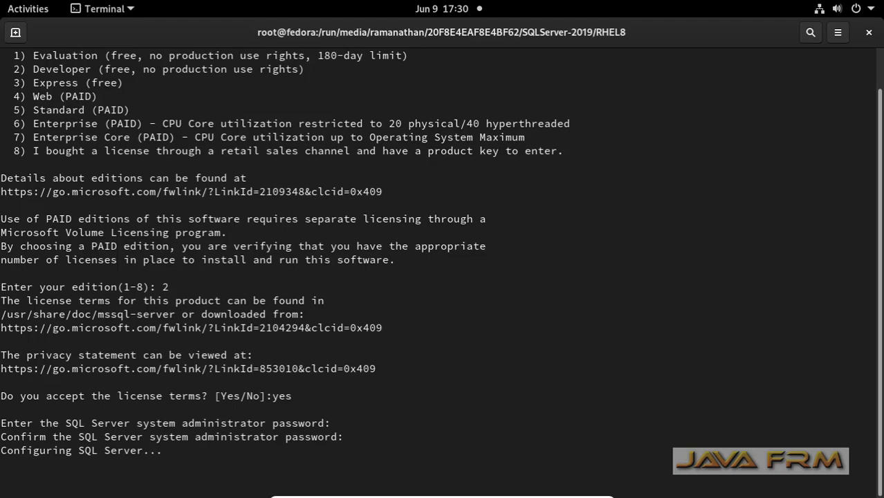
pyautogui.scroll(-3)
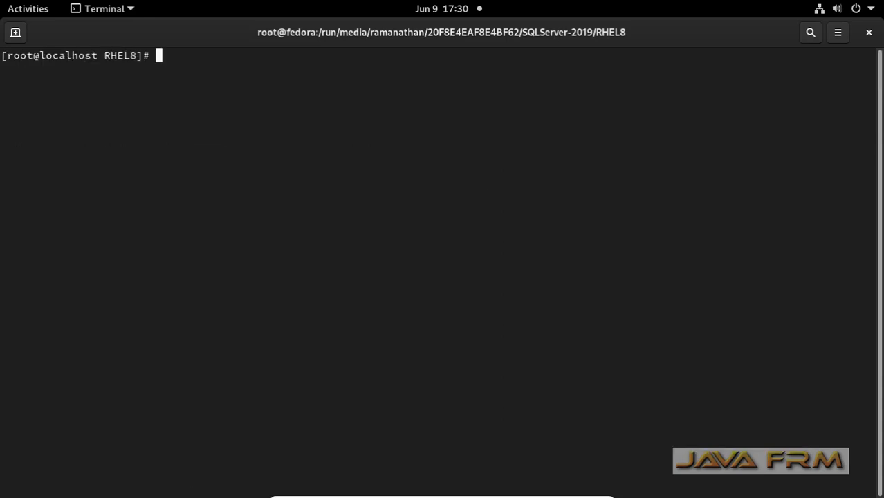
# Check systemctl status mssql-server.service, showing it enabled and active (running)
pyautogui.write('ys')
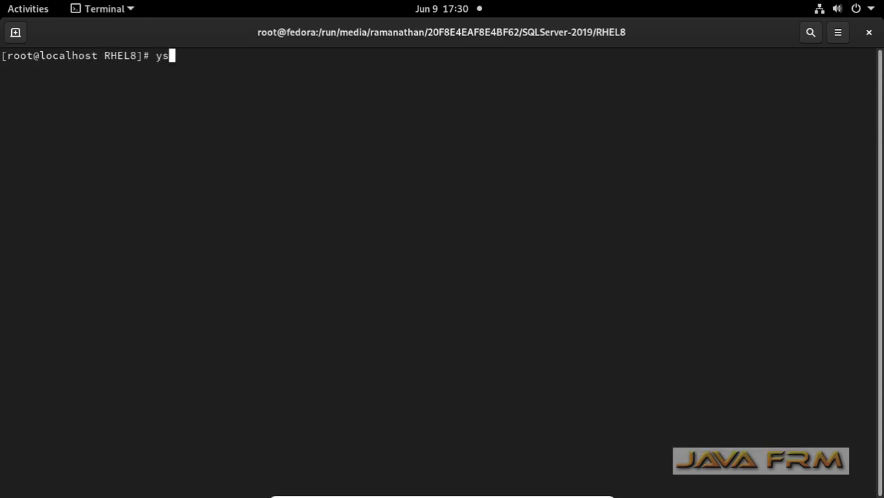
pyautogui.write('ystemc')
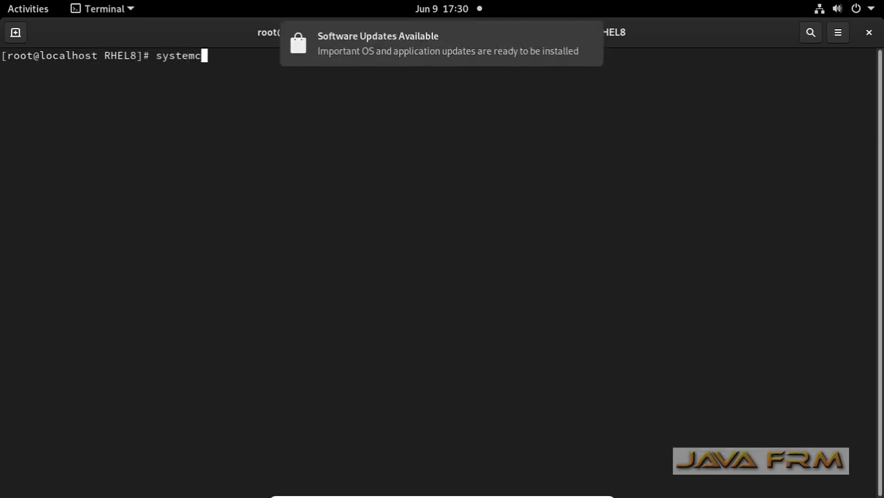
pyautogui.write('l')
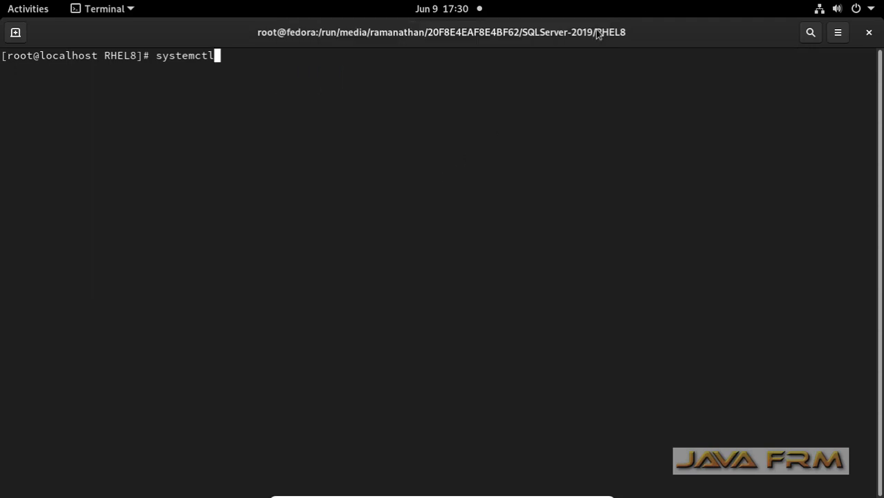
pyautogui.write('s')
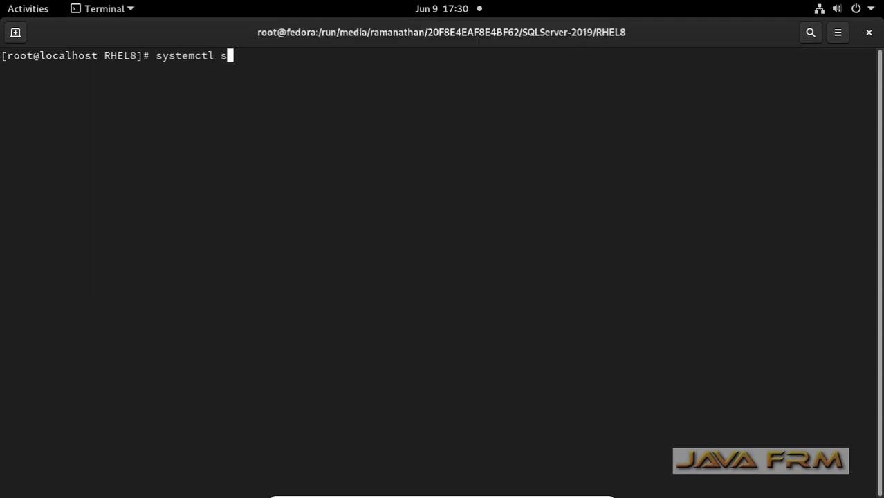
pyautogui.write('tatus mssq')
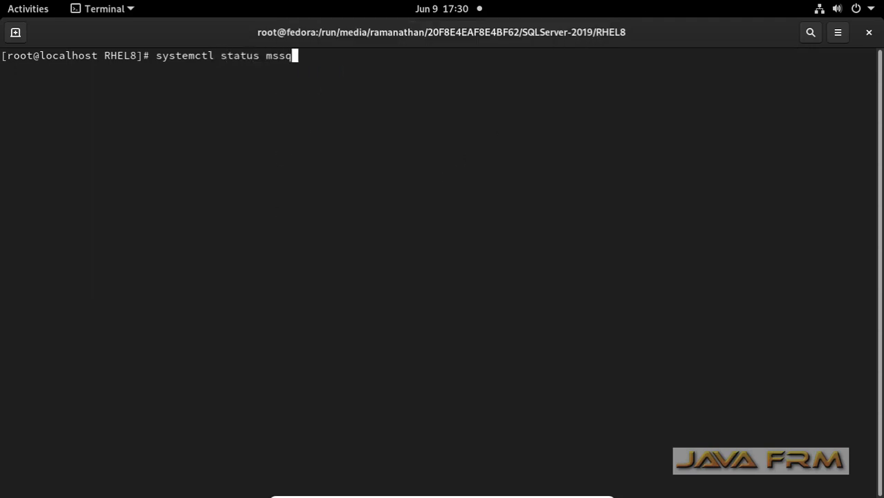
pyautogui.write('l-sreve')
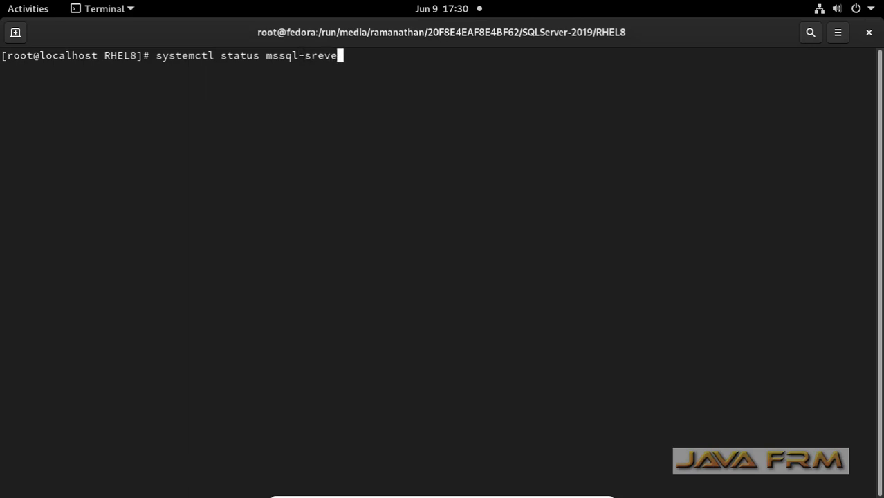
pyautogui.write('r.')
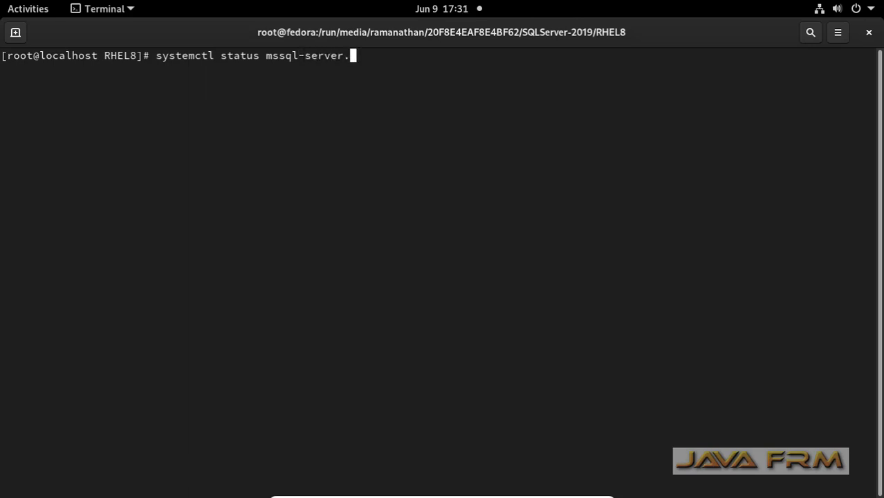
pyautogui.press('Return')
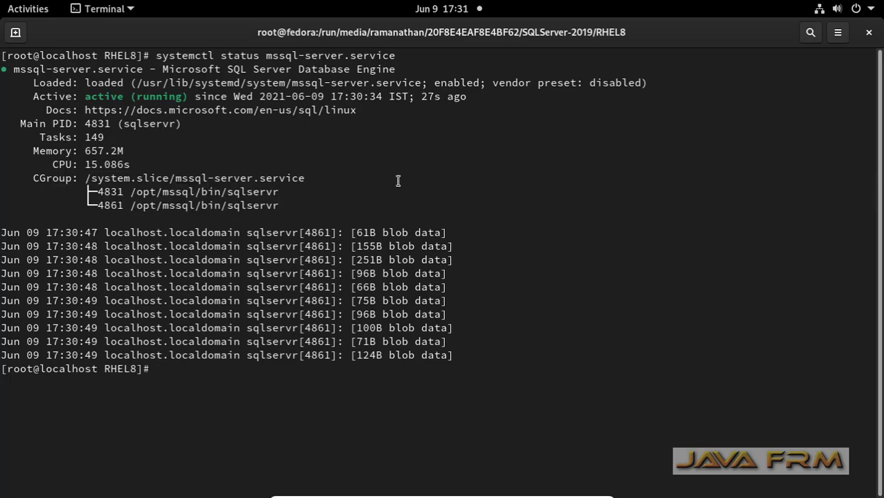
pyautogui.write('clear')
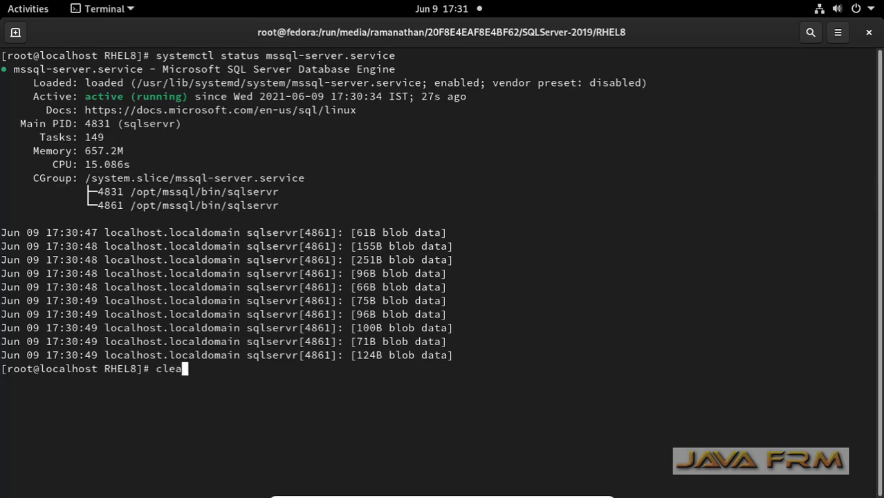
# List listening ports with netstat -tulnp, showing sqlservr on 1433, then clear
pyautogui.write('nets')
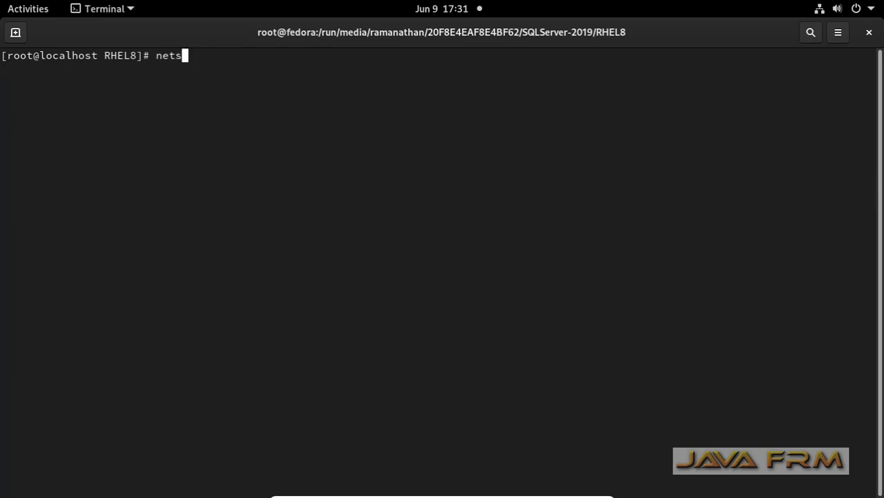
pyautogui.write('tat -t')
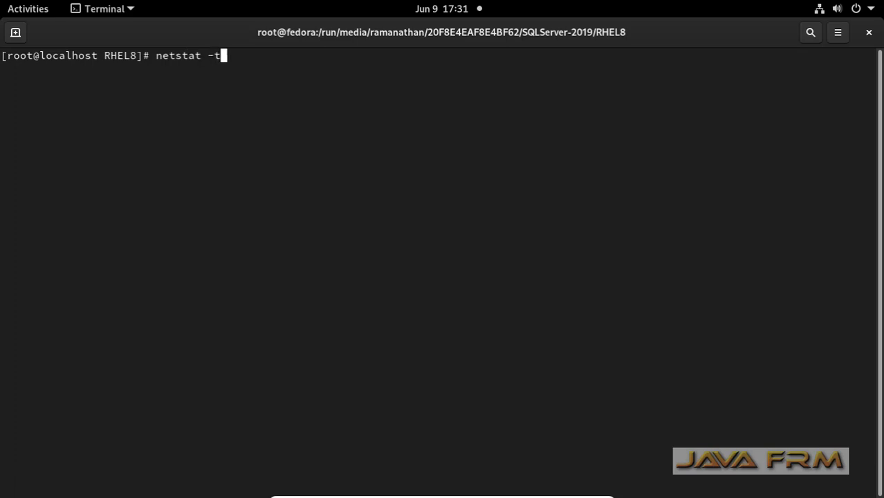
pyautogui.press('Return')
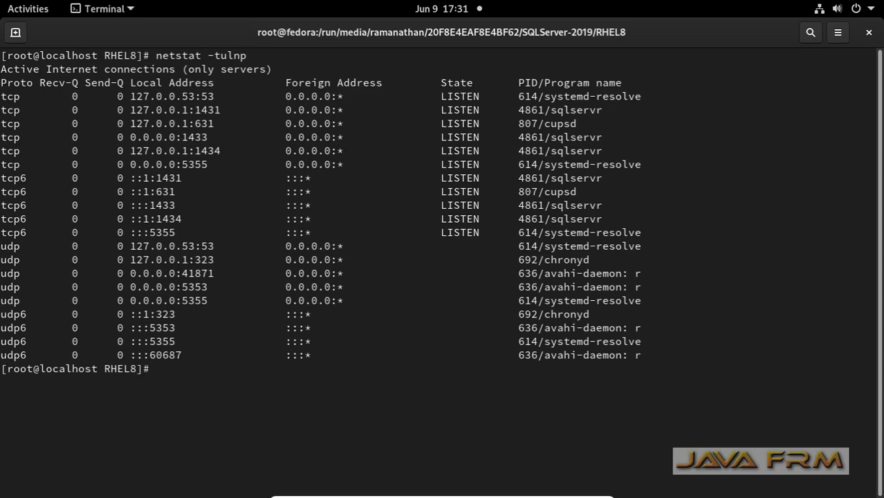
pyautogui.write('c')
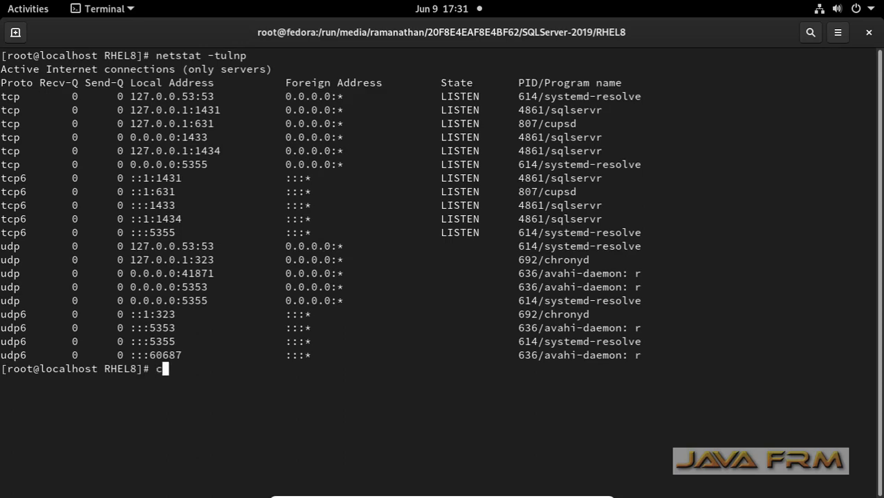
pyautogui.press('Return')
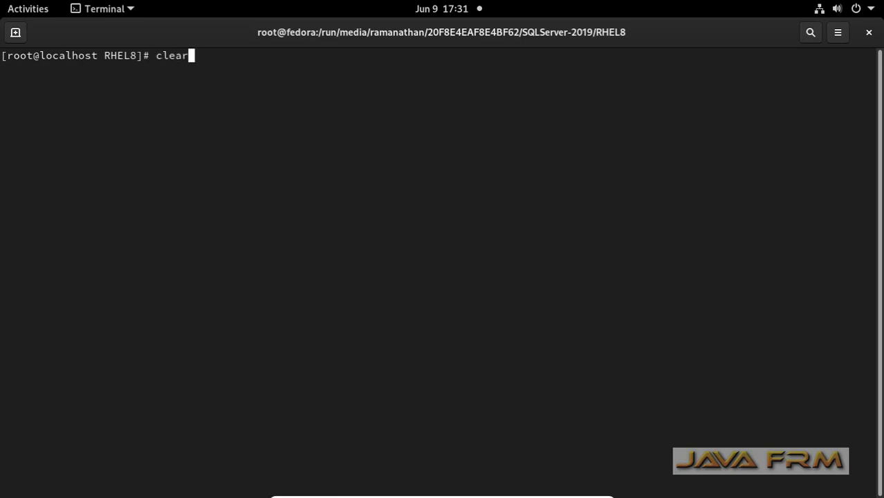
# Filter netstat -tulnp through grep sqlserv to show ports 1433, 1431 and 1434
pyautogui.write('netstat -tulnp |')
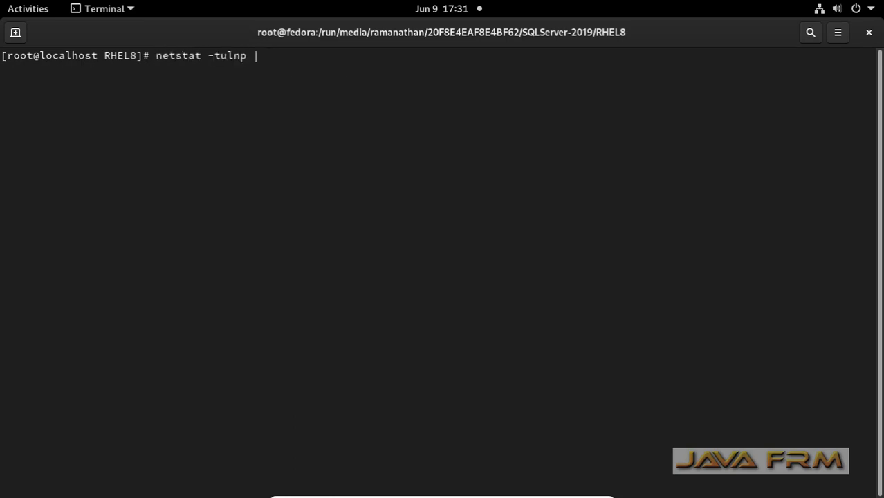
pyautogui.write('grep sqls')
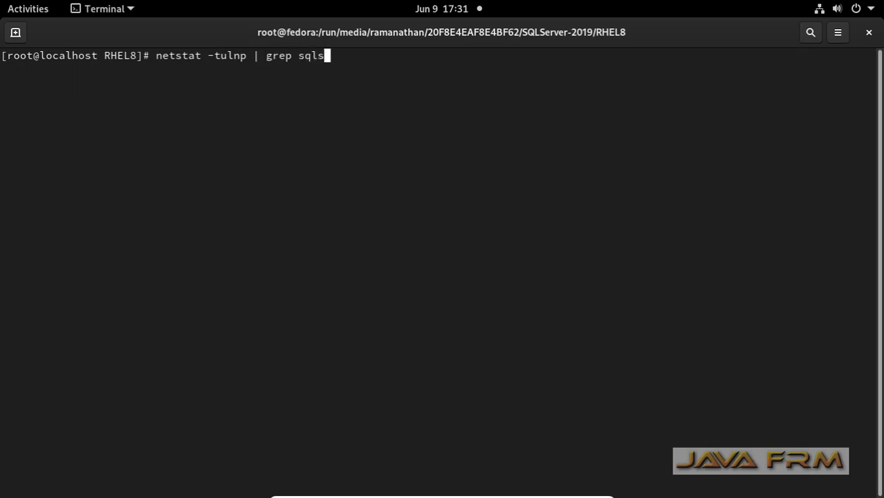
pyautogui.write('erv')
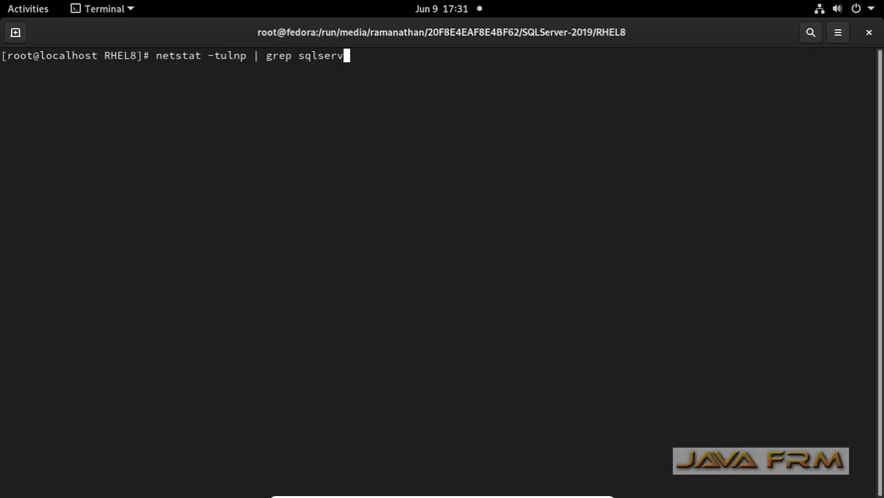
pyautogui.press('Return')
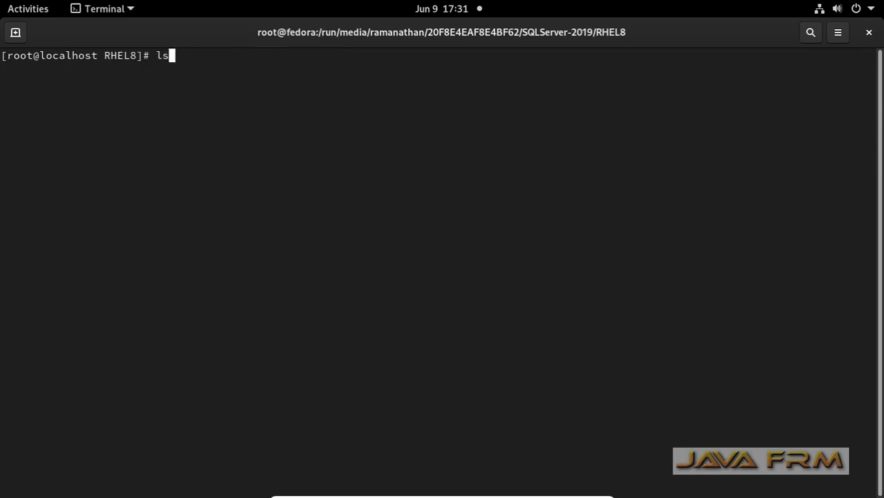
# Install the msodbcsql17 and unixODBC rpms with rpm -ivh, accepting the license
pyautogui.press('Return')
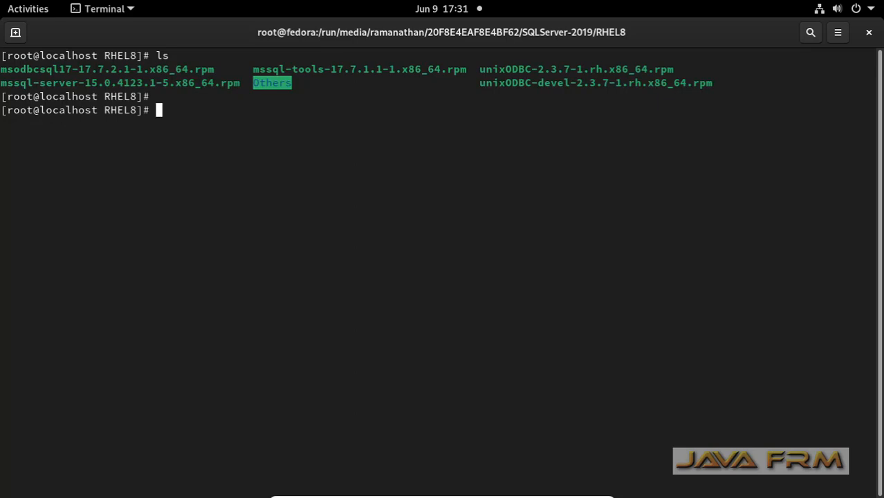
pyautogui.write('rpm -i')
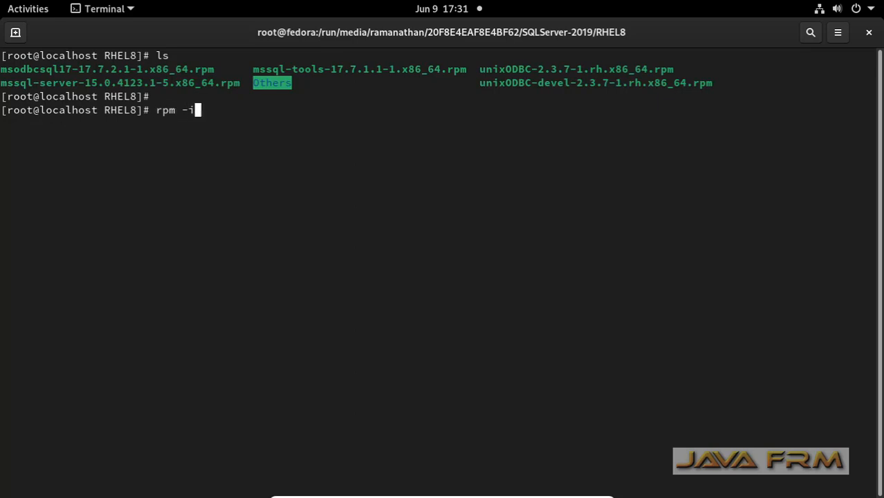
pyautogui.write('vh msodbcsql17-17.7.2.1-1.x86_64.rpm')
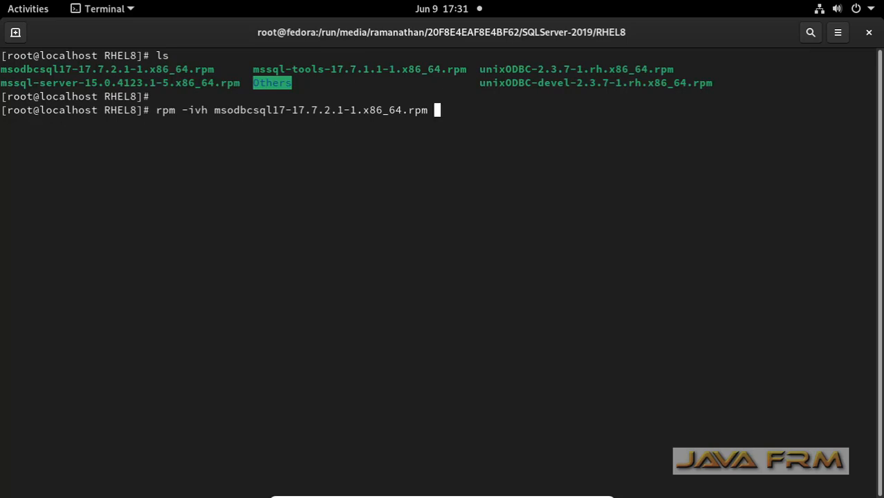
pyautogui.write('uni')
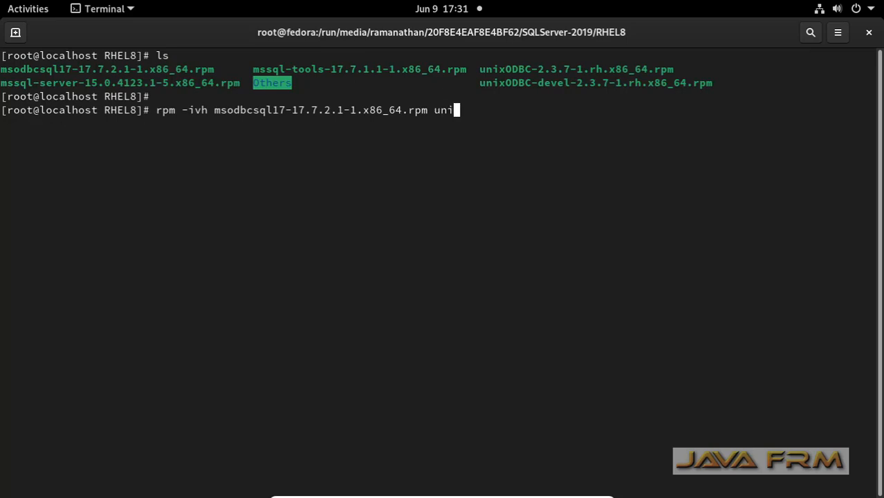
pyautogui.write('xODBC-2.3.7-1.rh.x86_64.rpm')
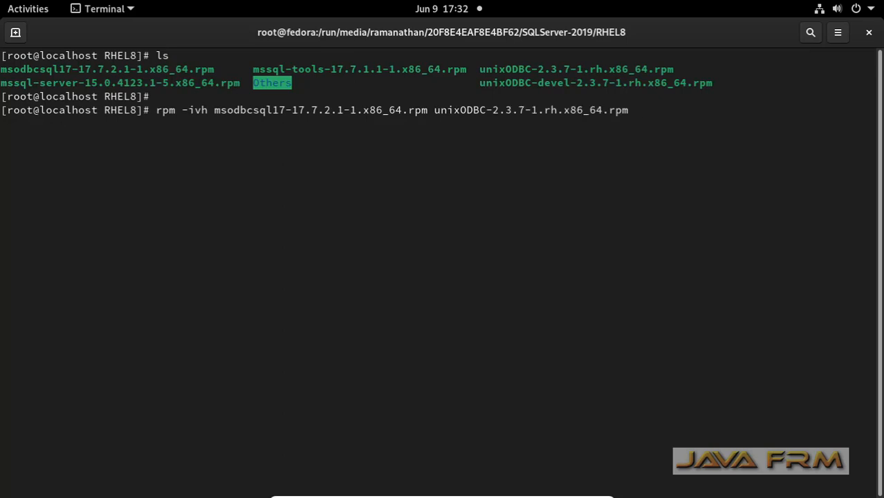
pyautogui.press('Return')
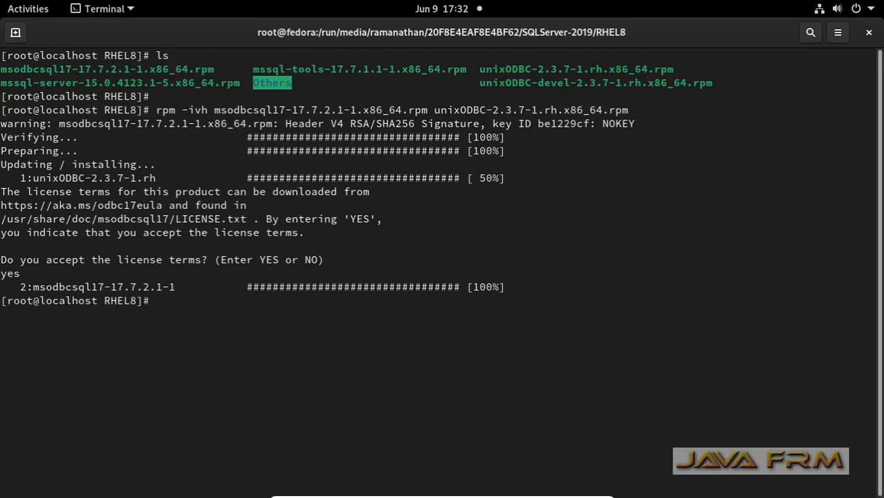
pyautogui.press('Return')
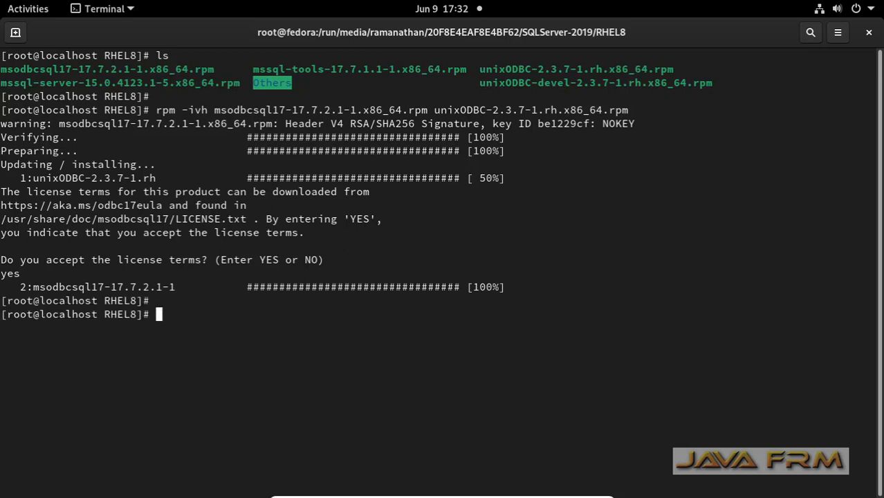
# Install the mssql-tools 17.7.1.1 rpm, accepting the license, and clear the screen
pyautogui.write('rpm -ivh')
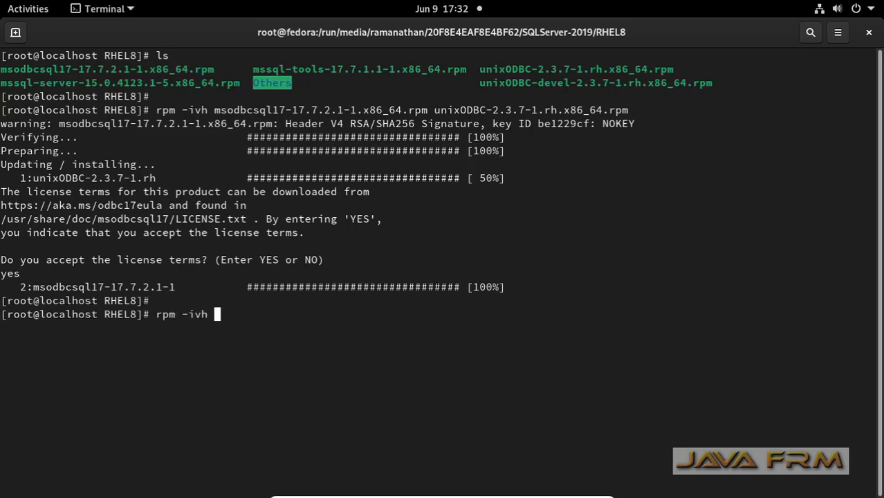
pyautogui.write('mssql-to')
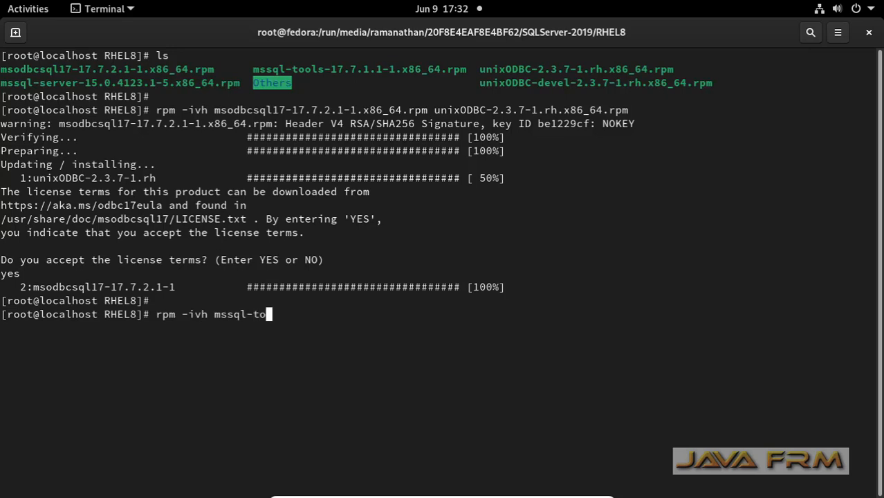
pyautogui.press('Return')
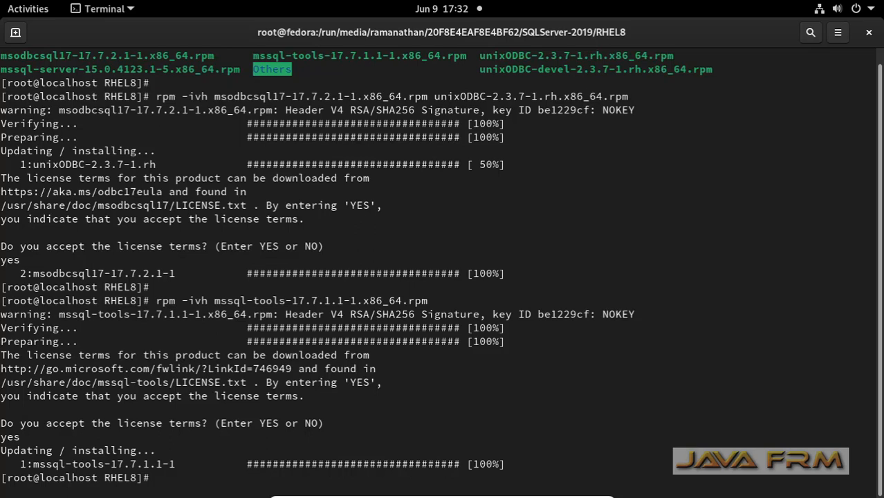
pyautogui.write('clear')
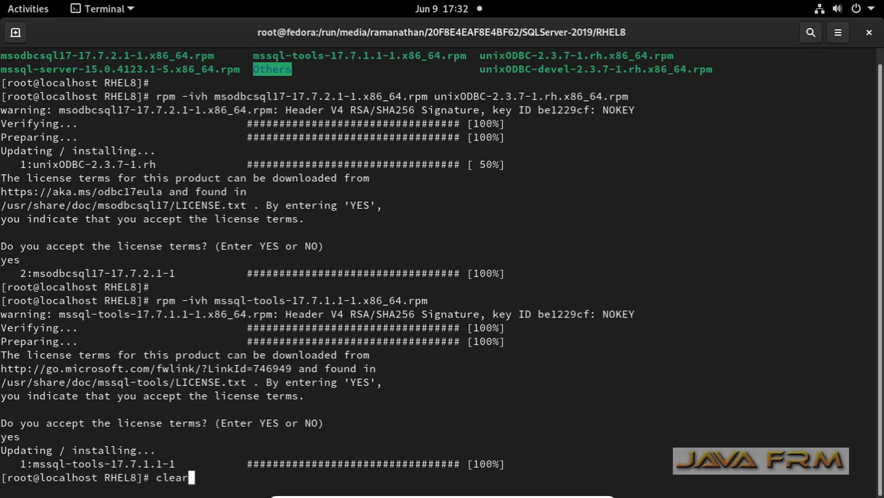
pyautogui.press('Return')
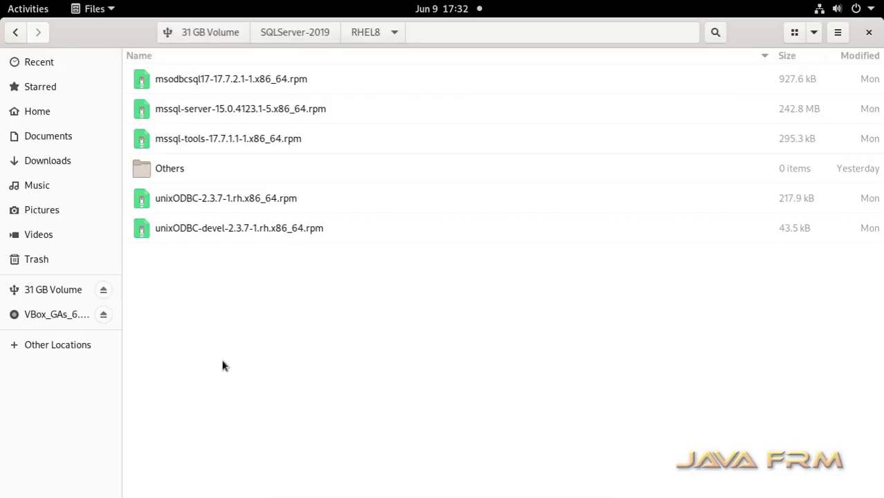
pyautogui.moveTo(45, 296)
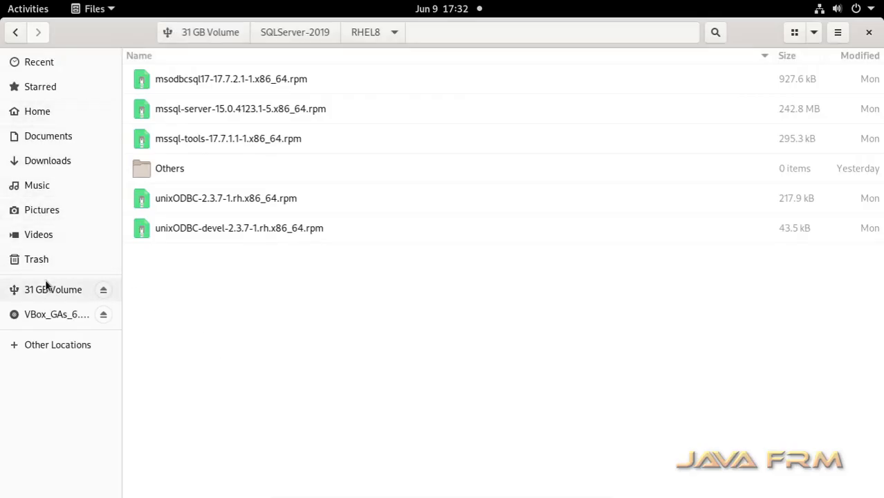
# Browse Other Locations > Computer to /opt in icon view and look into /opt/mssql/bin
pyautogui.click(57, 344)
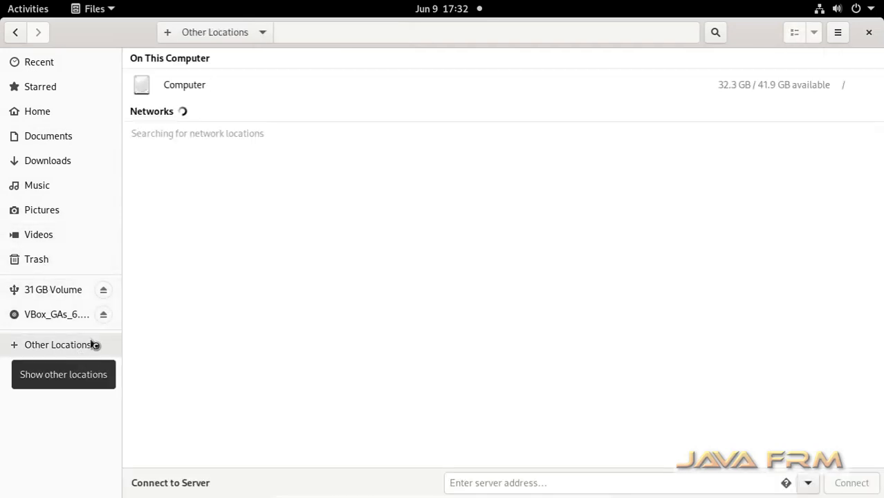
pyautogui.doubleClick(184, 85)
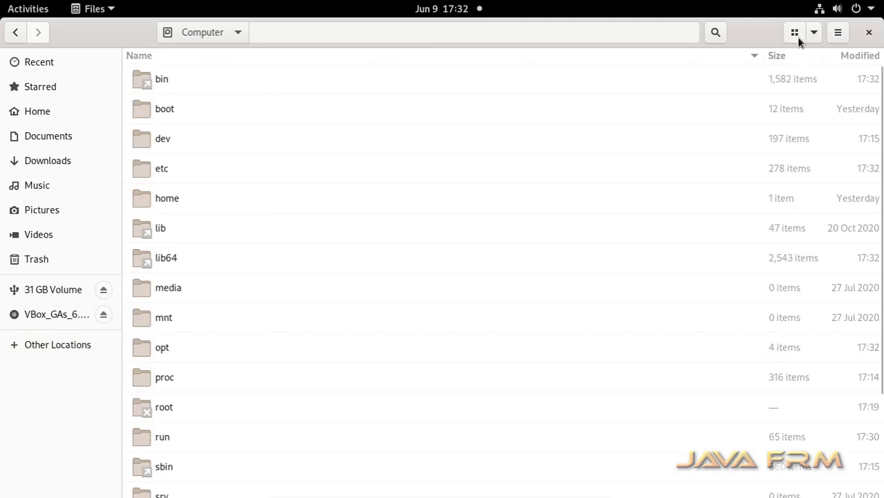
pyautogui.click(794, 32)
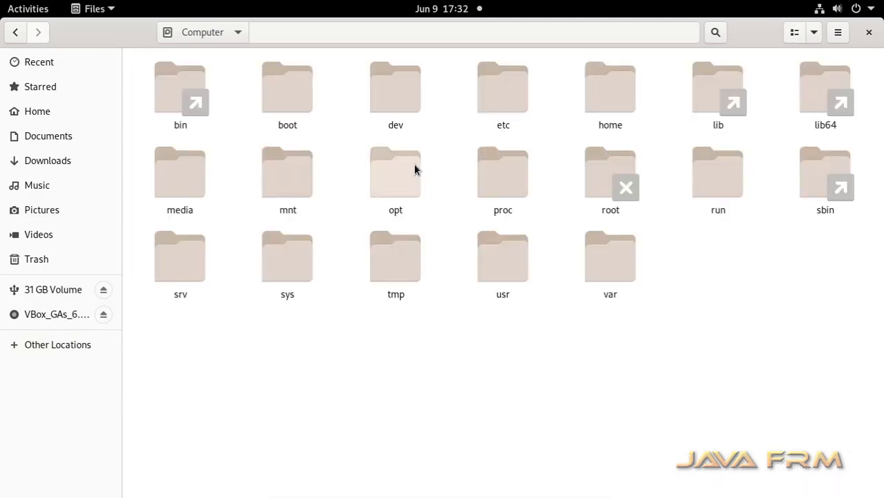
pyautogui.doubleClick(396, 172)
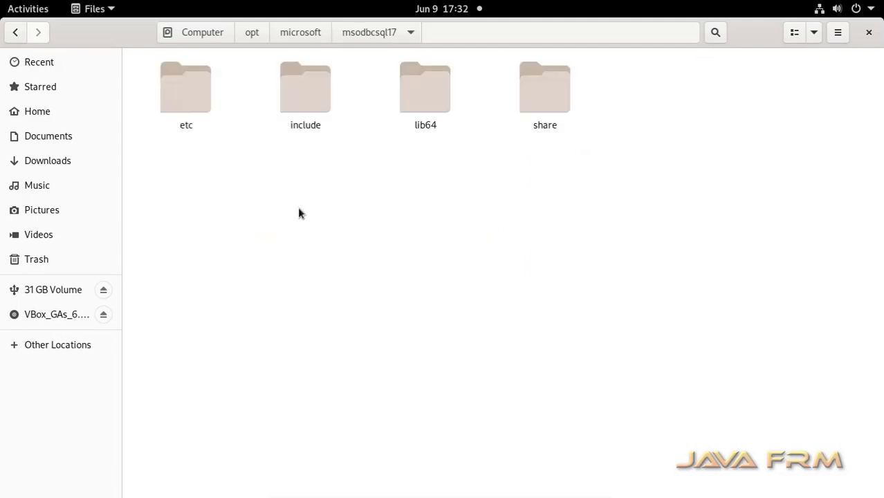
pyautogui.doubleClick(425, 87)
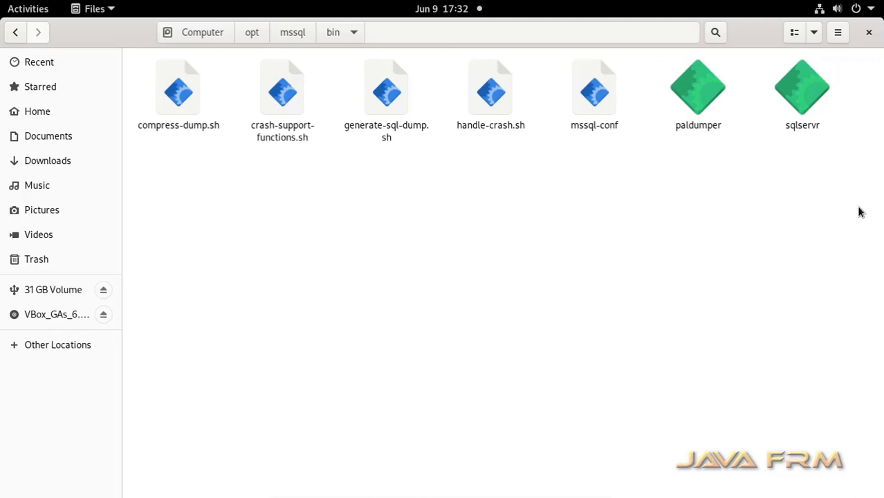
# Check /opt/mssql/lib, then show /opt/mssql-tools/bin containing bcp and sqlcmd
pyautogui.click(292, 32)
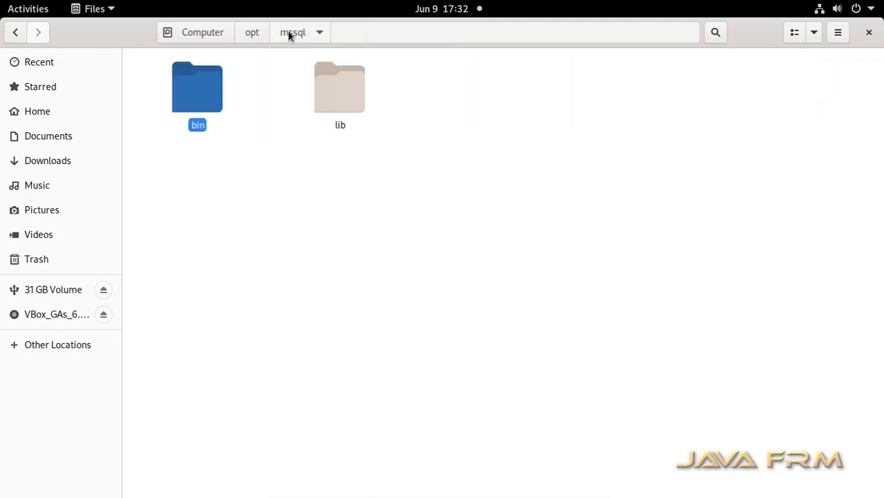
pyautogui.doubleClick(340, 87)
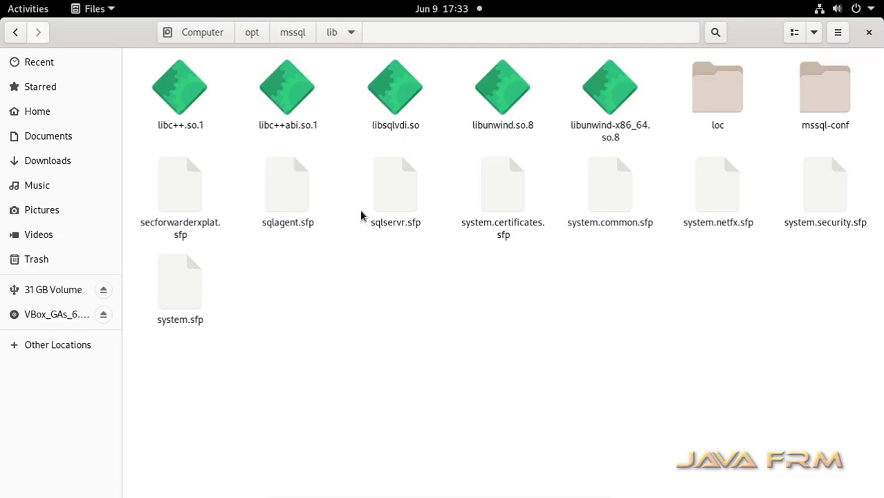
pyautogui.click(252, 32)
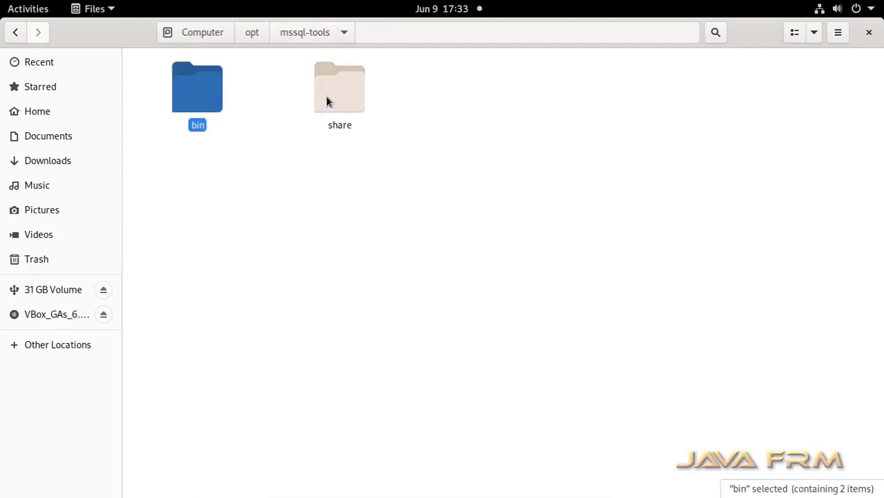
pyautogui.click(339, 87)
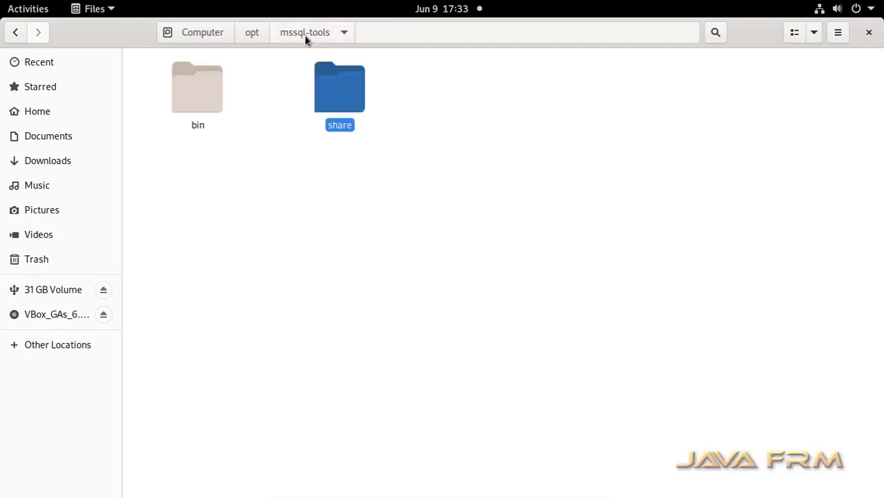
pyautogui.doubleClick(196, 86)
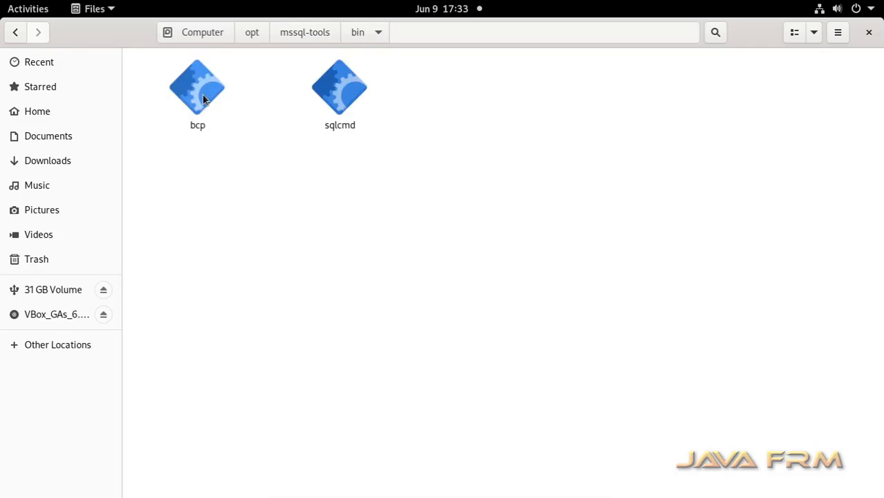
pyautogui.moveTo(365, 132)
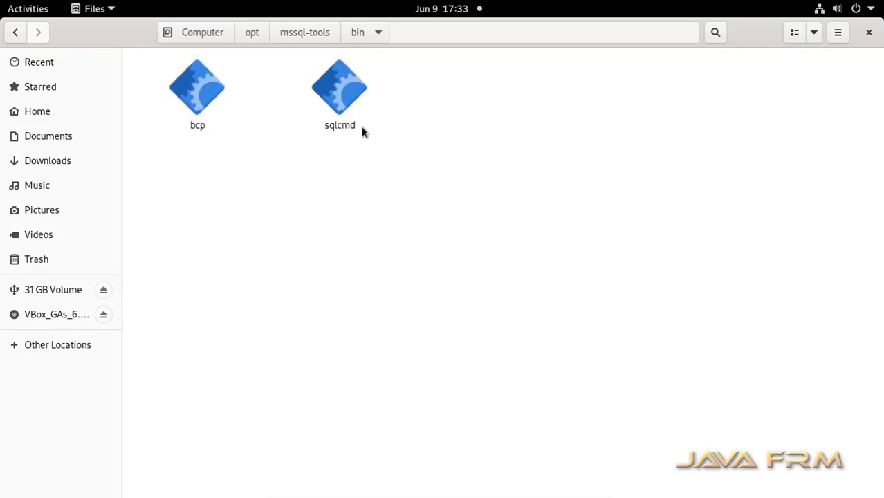
# Show hidden files in the Home folder and select .bash_profile
pyautogui.click(36, 110)
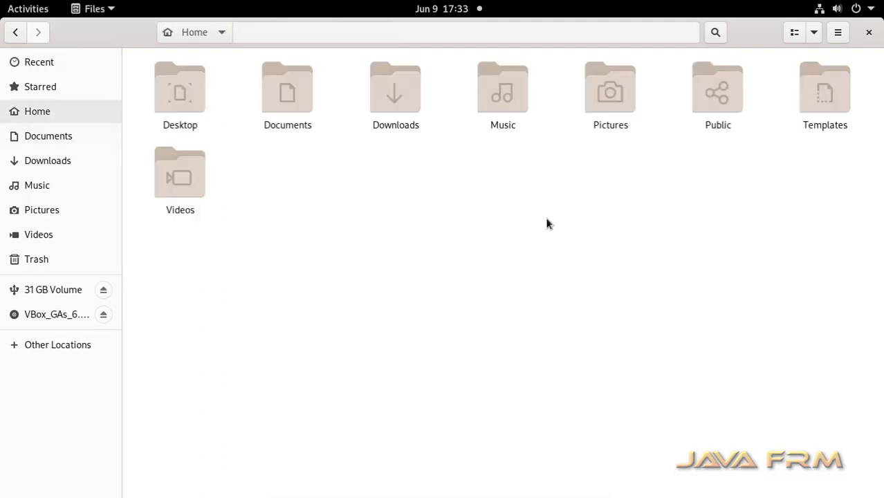
pyautogui.click(838, 32)
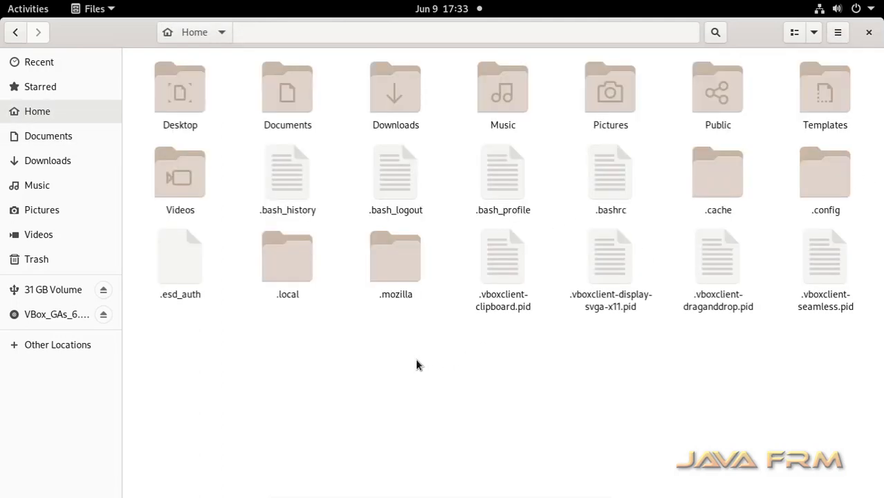
pyautogui.click(503, 173)
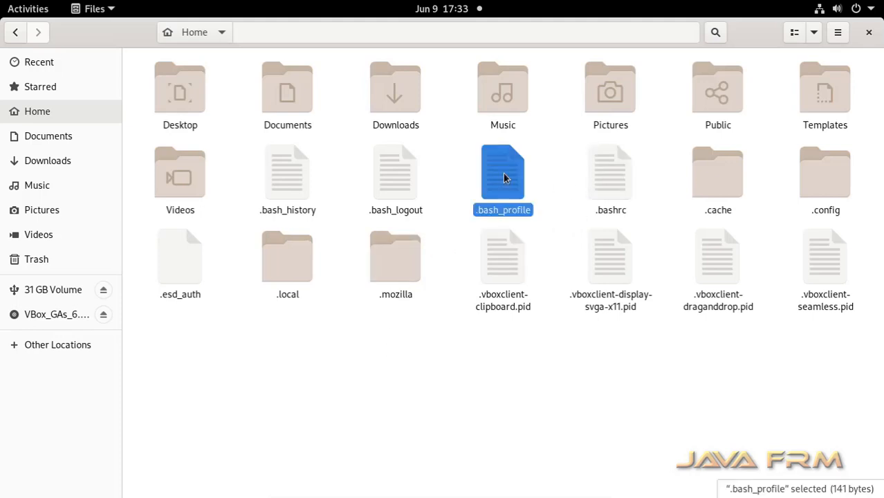
pyautogui.moveTo(537, 191)
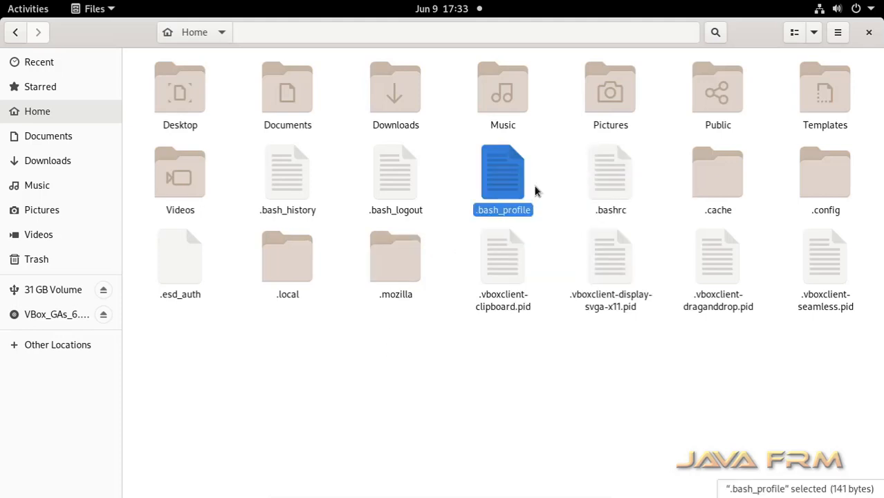
# Append export PATH="$PATH:/opt/mssql-tools/bin" to .bash_profile and save it
pyautogui.doubleClick(504, 173)
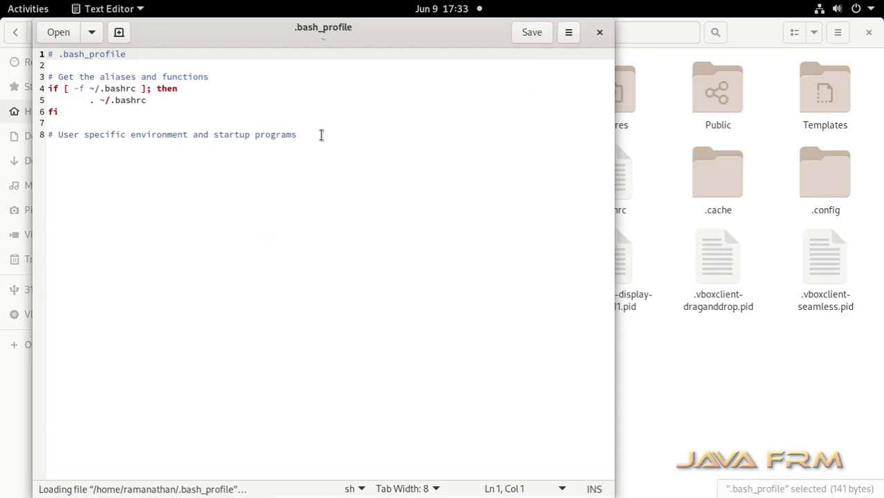
pyautogui.press('Return')
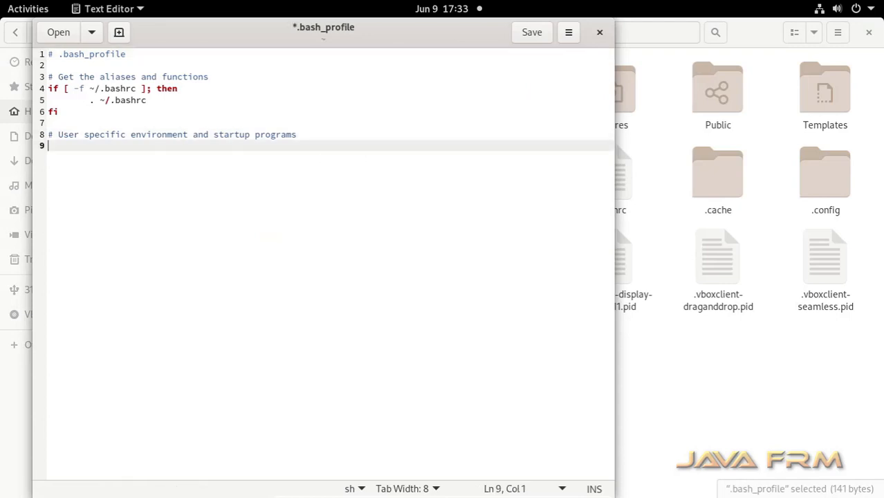
pyautogui.write('ex')
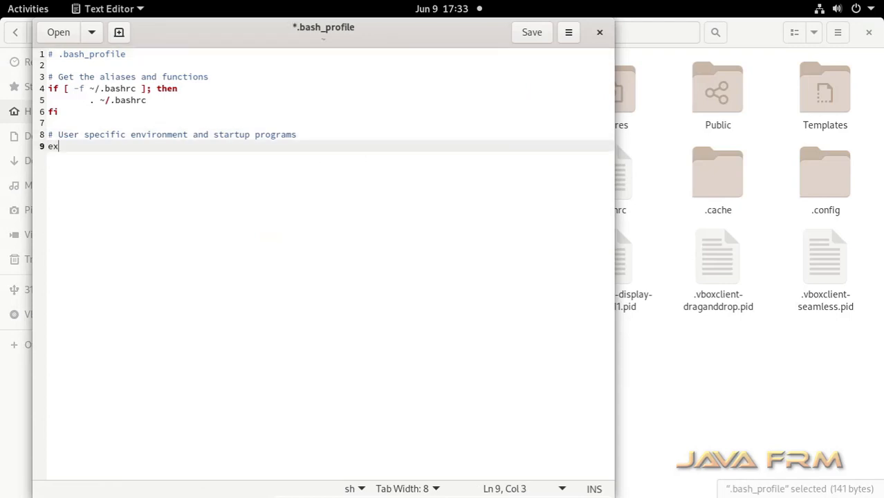
pyautogui.write('port')
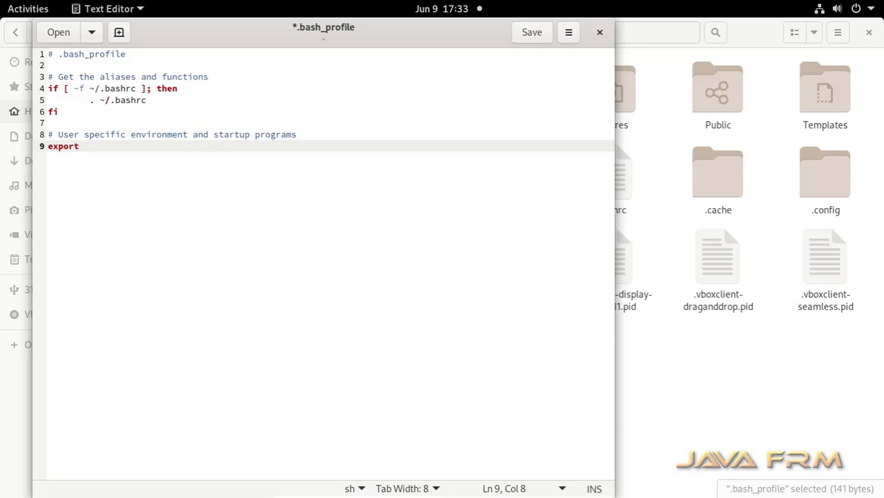
pyautogui.write('PATH')
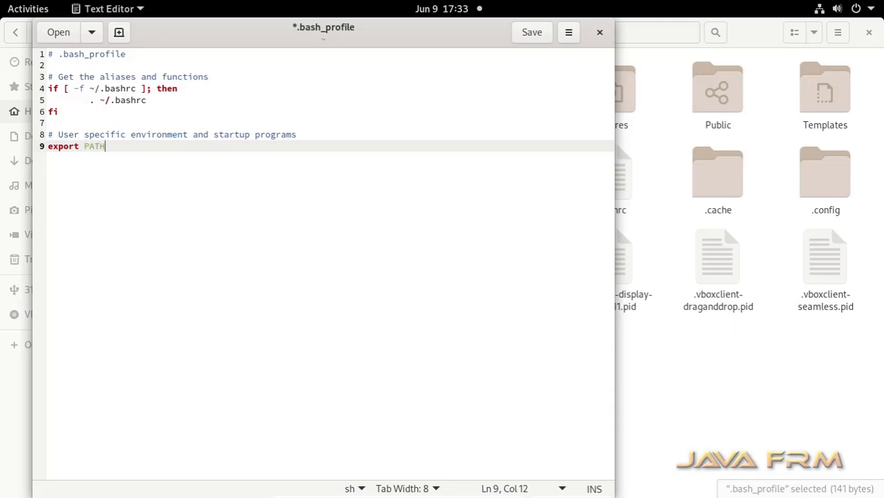
pyautogui.write('=')
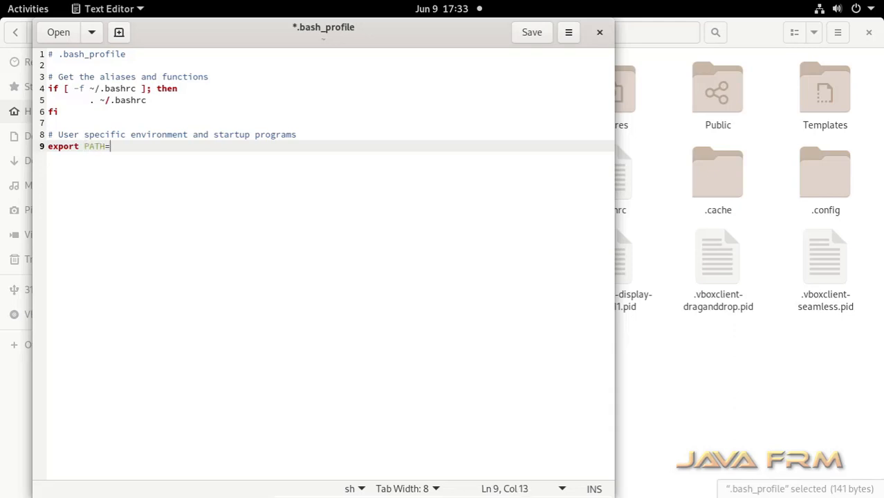
pyautogui.write('"')
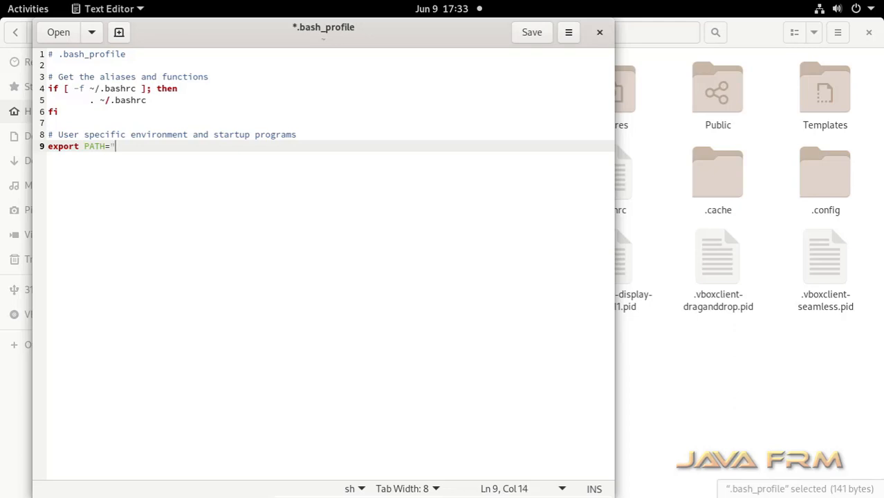
pyautogui.write('$PATH')
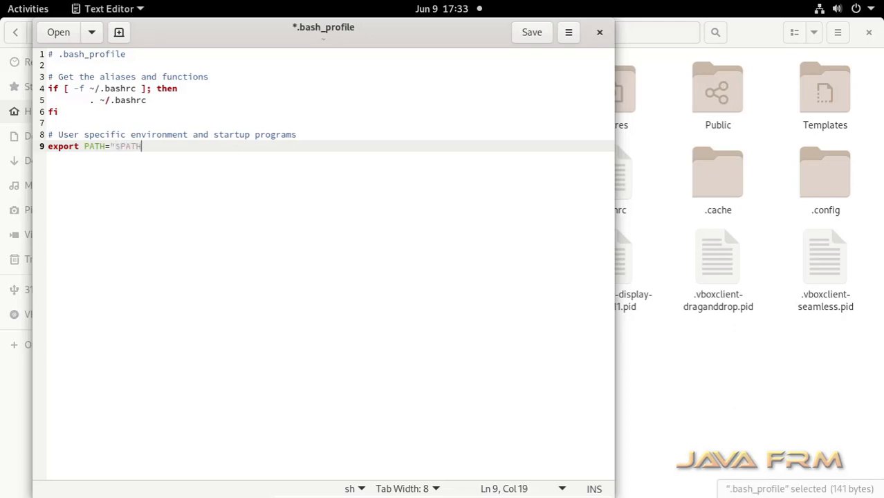
pyautogui.write(':/')
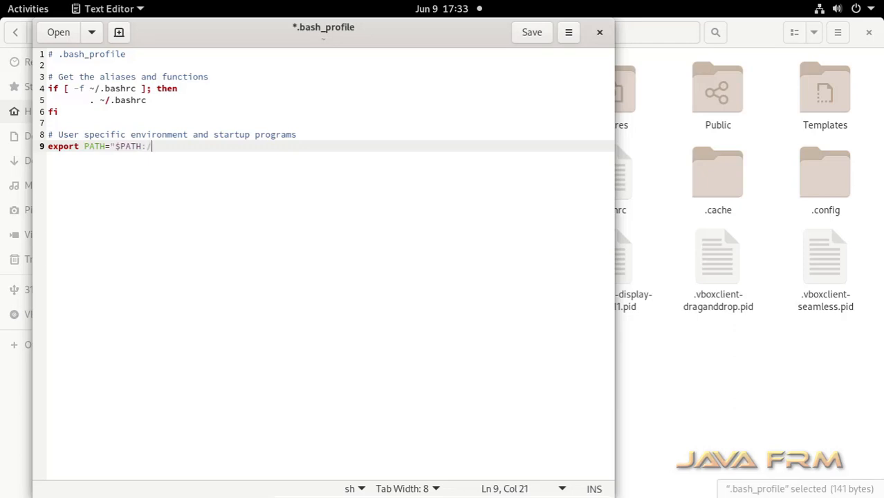
pyautogui.write('opt/')
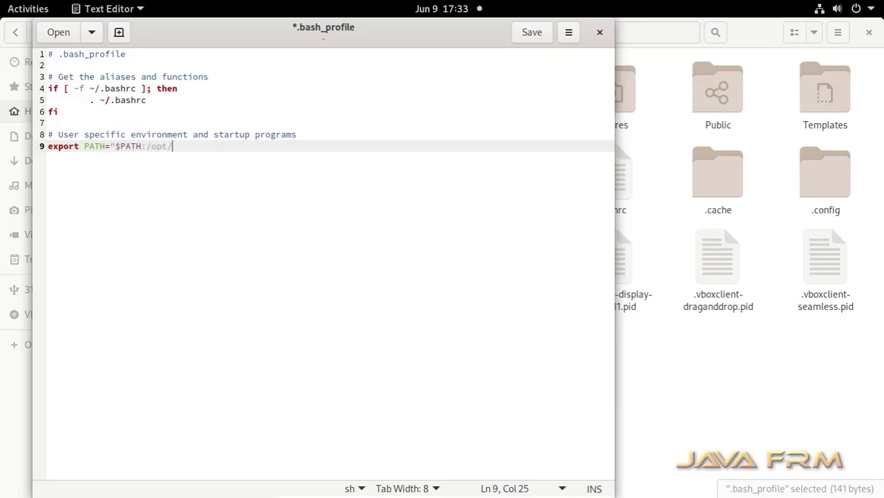
pyautogui.write('mssql')
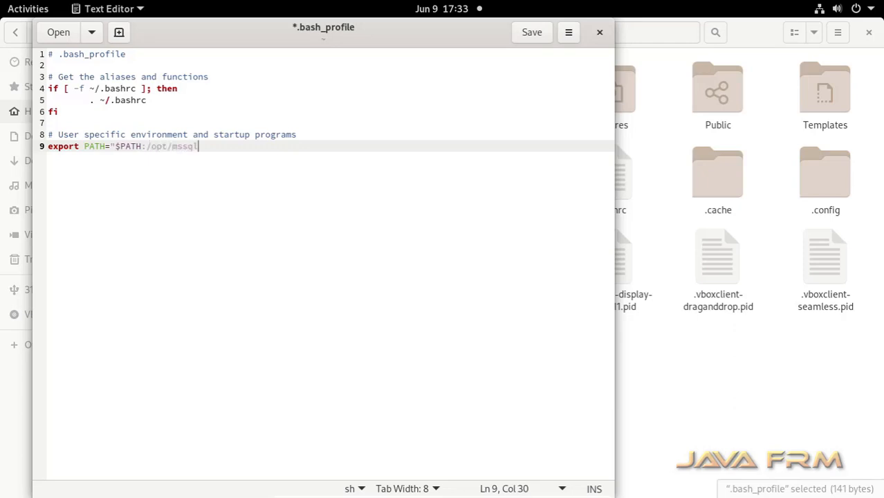
pyautogui.write('-tools')
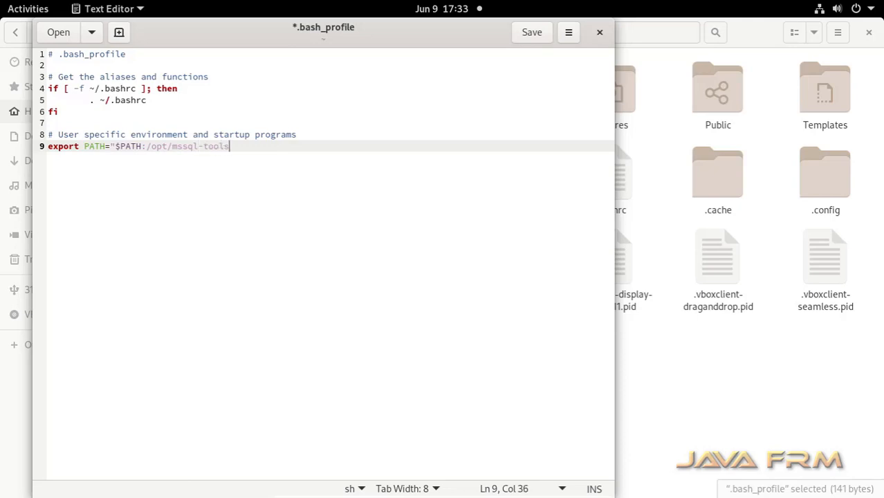
pyautogui.write('/')
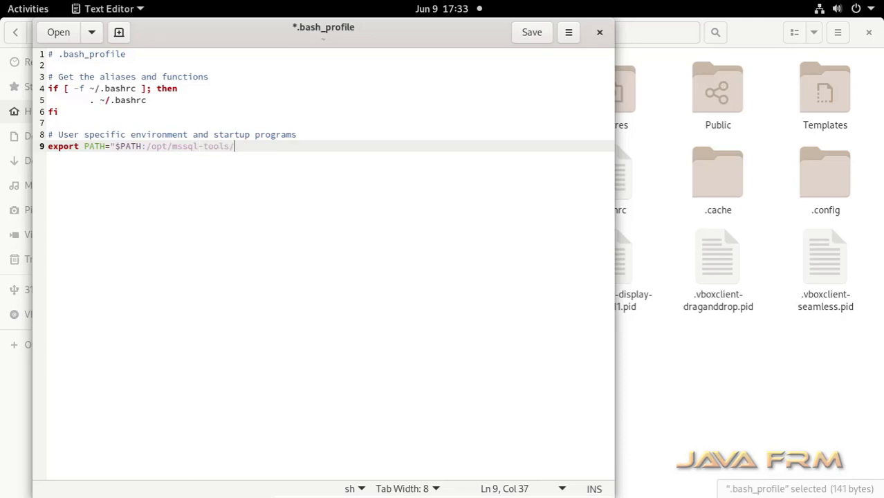
pyautogui.write('bin')
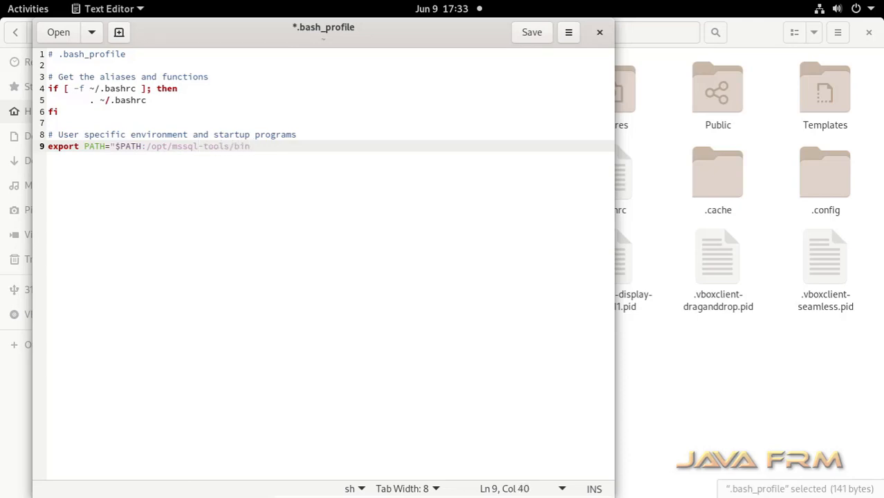
pyautogui.write('"')
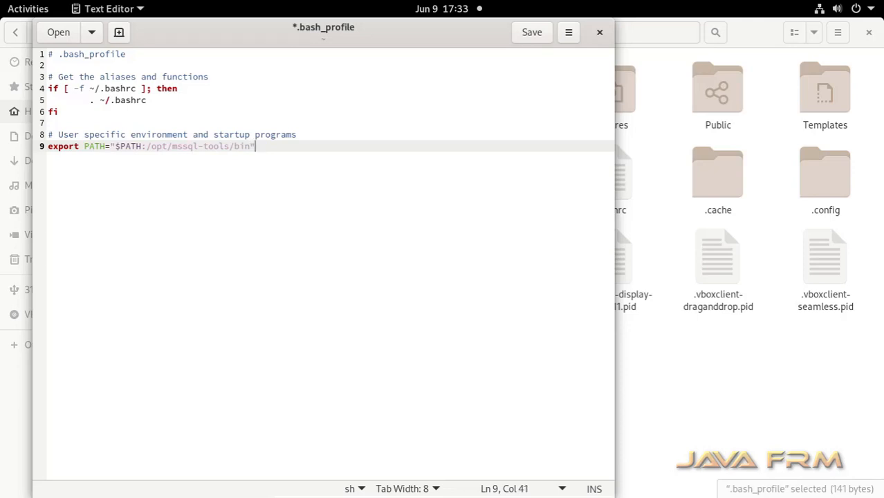
pyautogui.click(531, 31)
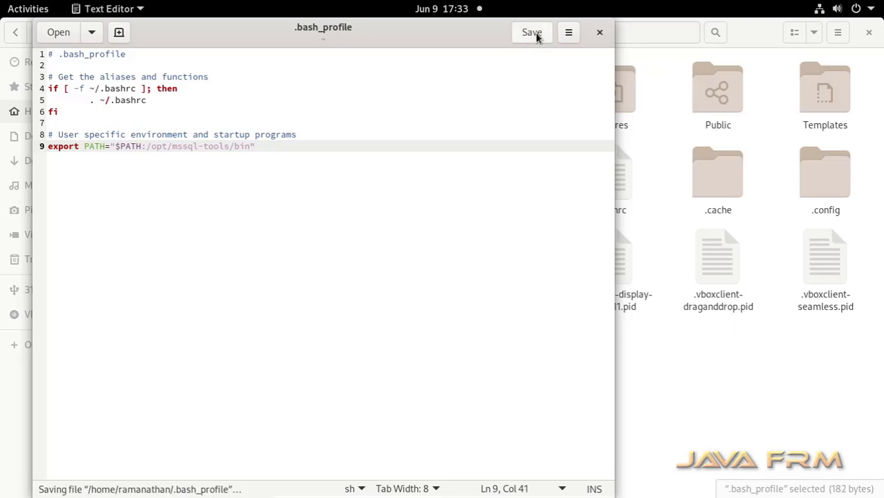
pyautogui.moveTo(600, 33)
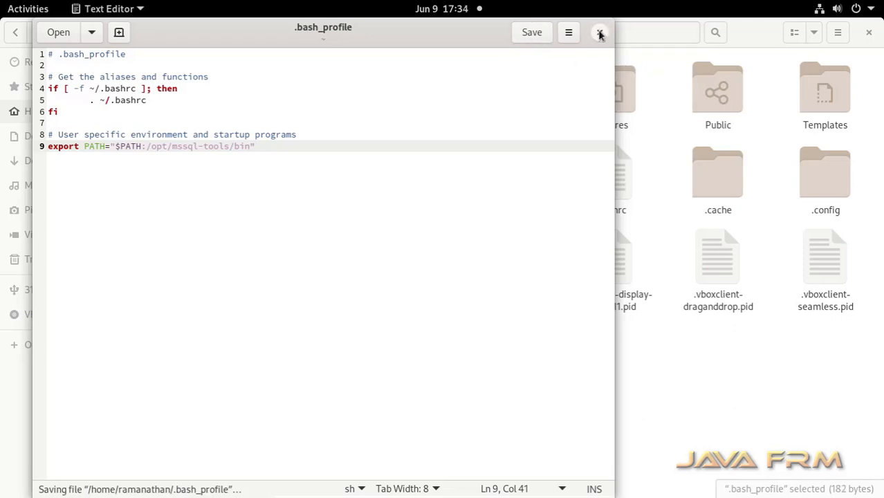
# Close the editor and start a terminal from the home folder via Open in Terminal
pyautogui.click(600, 33)
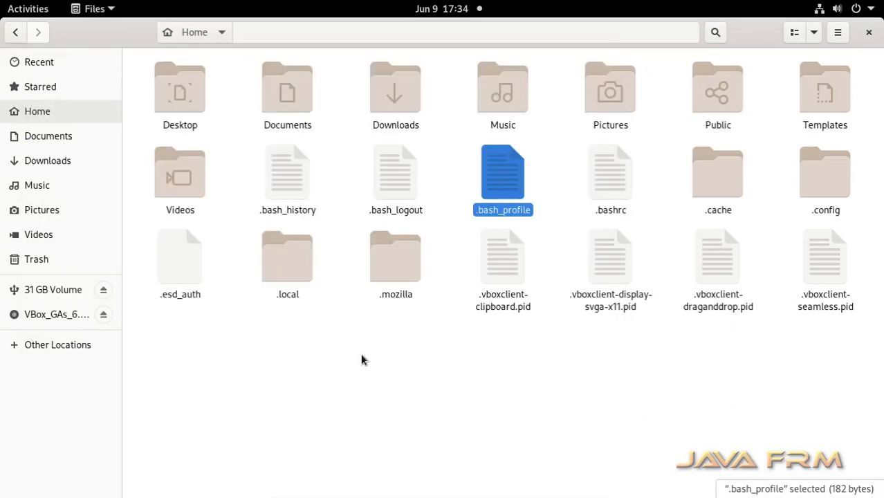
pyautogui.rightClick(362, 360)
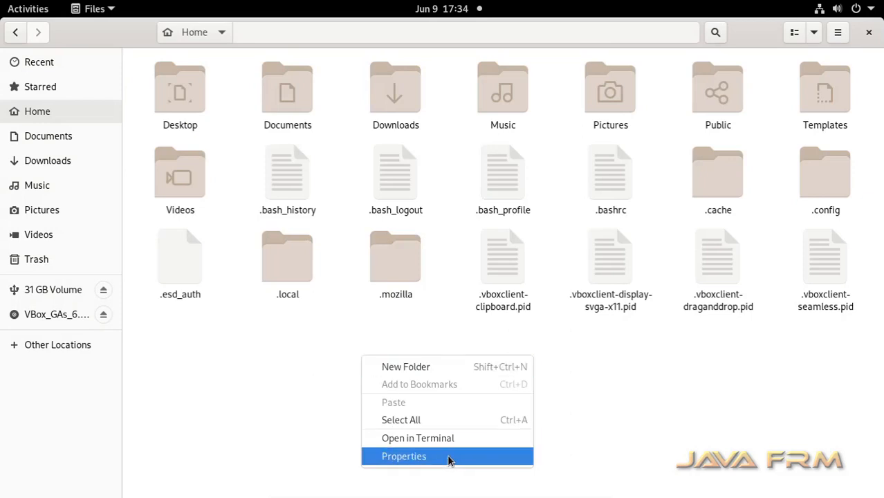
pyautogui.click(417, 437)
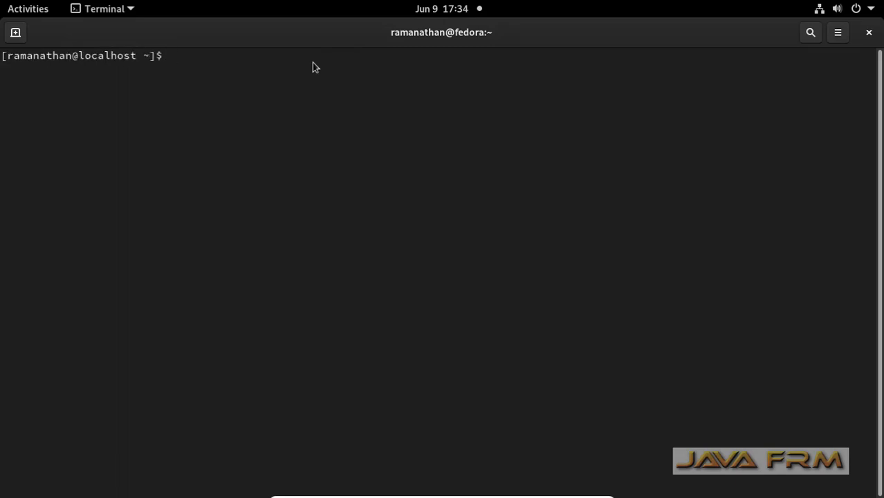
# Source .bash_profile so the new PATH with mssql-tools applies
pyautogui.write('sou')
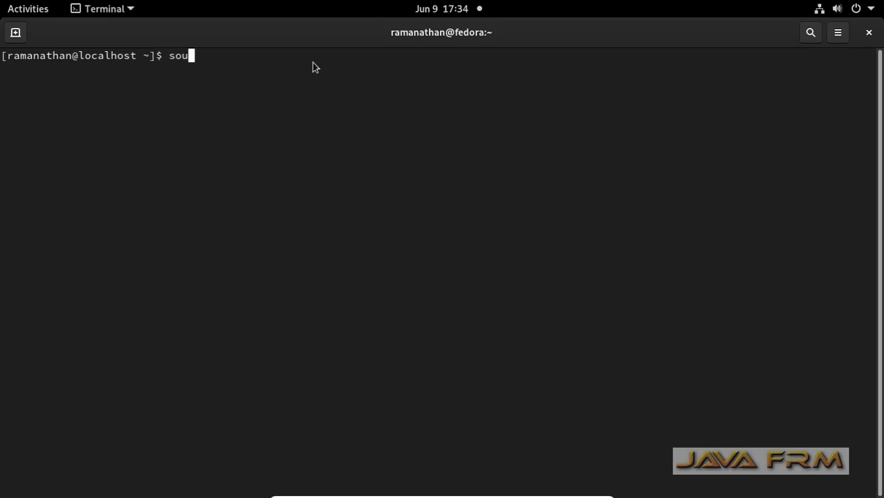
pyautogui.write('rce .bash')
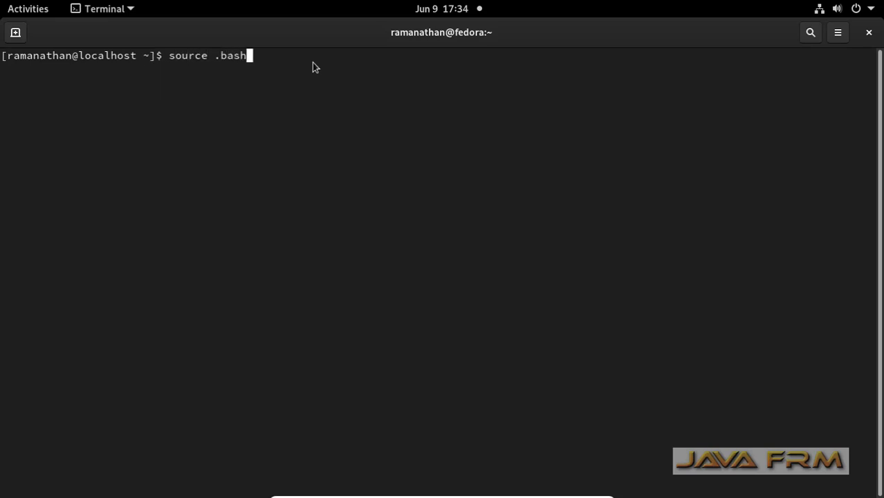
pyautogui.write('_profi')
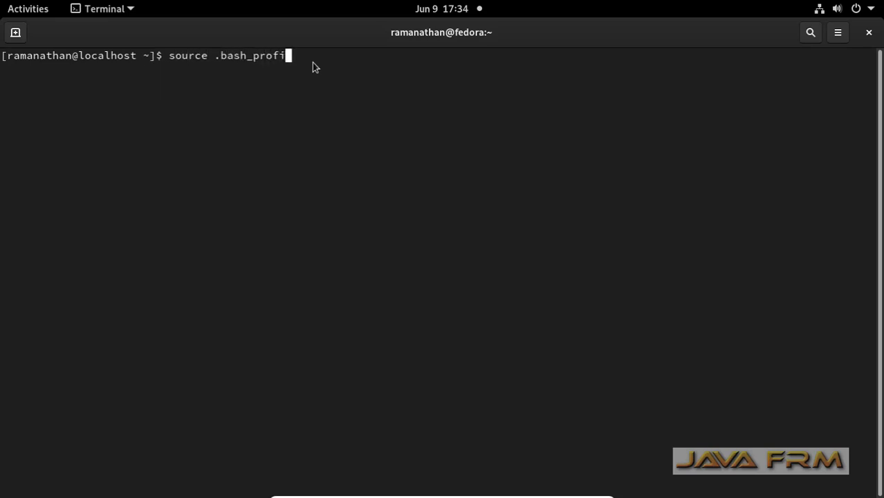
pyautogui.press('Return')
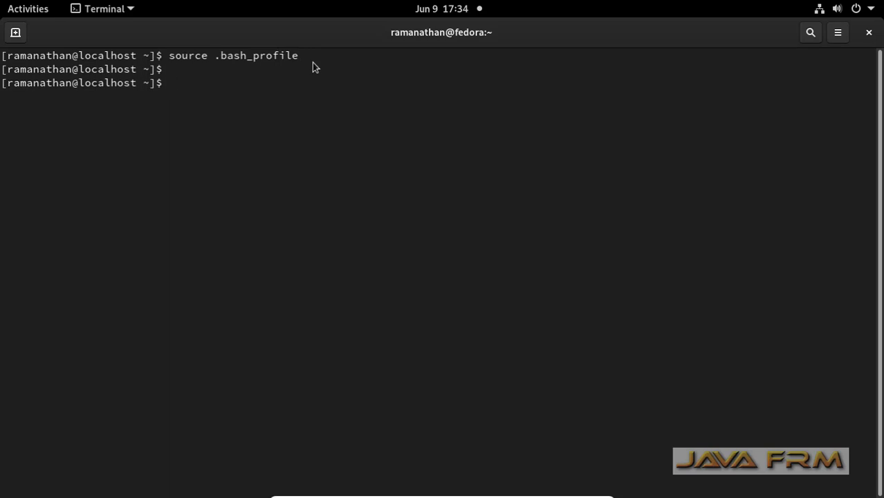
pyautogui.write('sqlcmd')
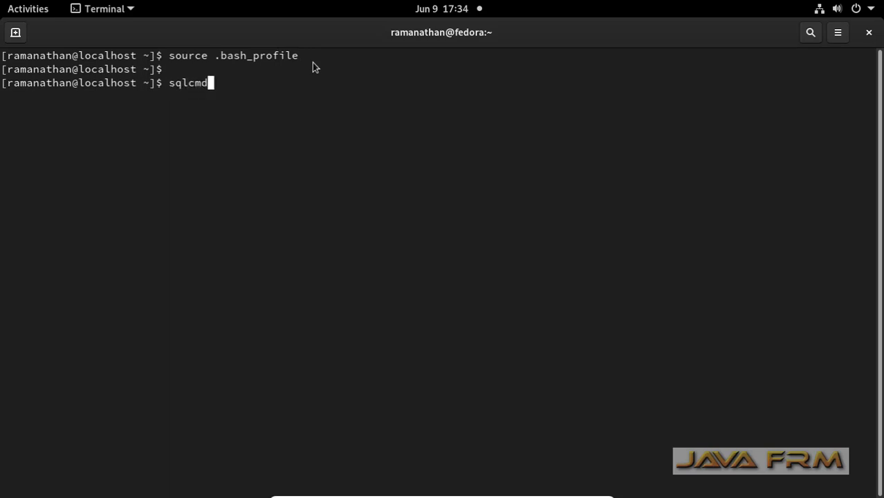
pyautogui.write('-S')
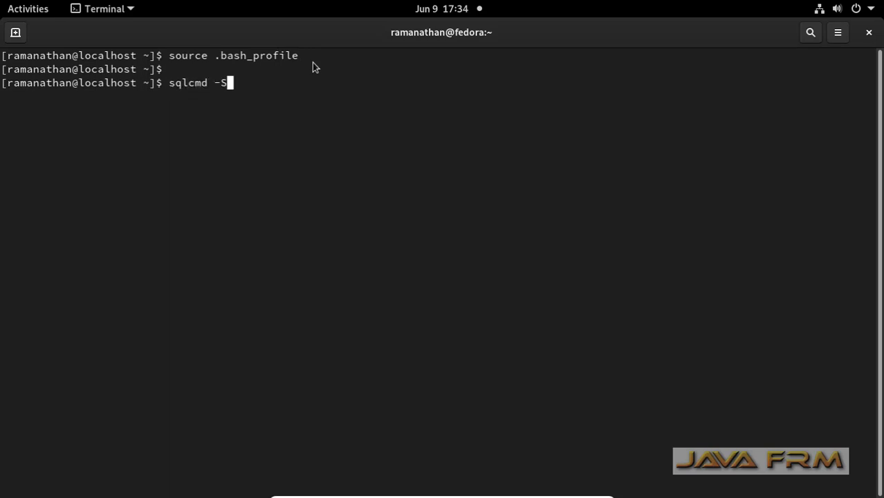
pyautogui.write('localhos')
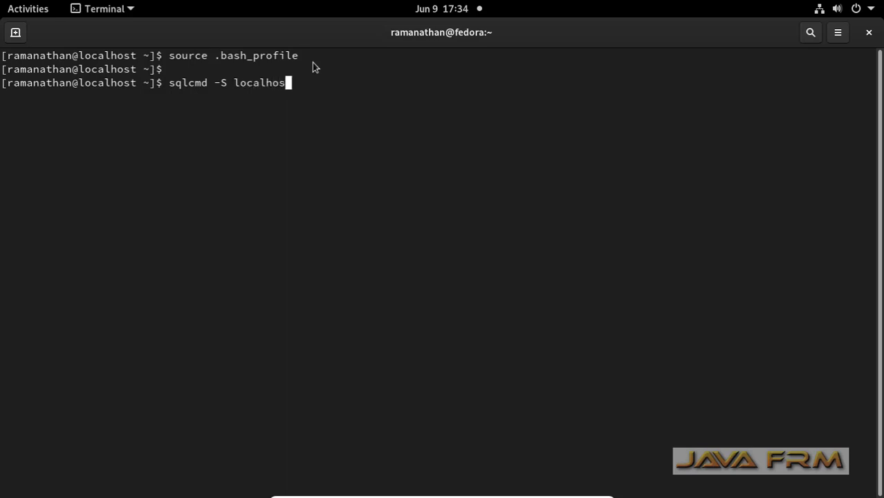
pyautogui.write('-U S')
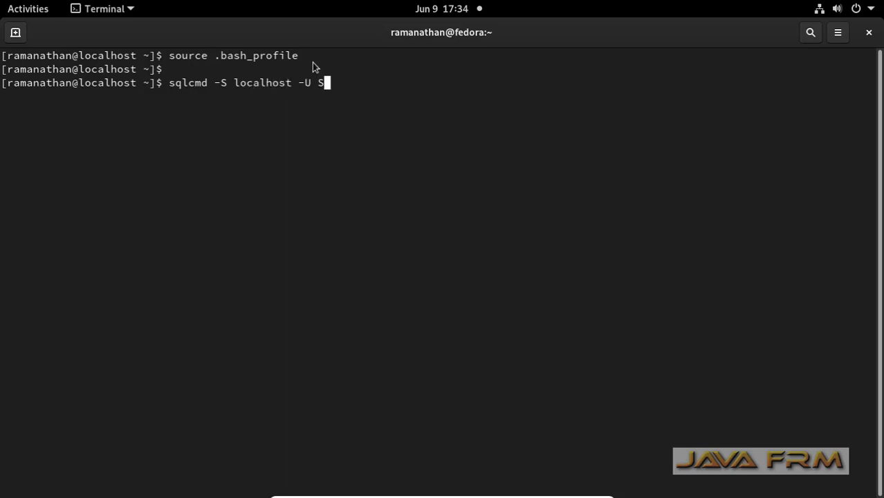
pyautogui.write('A -P')
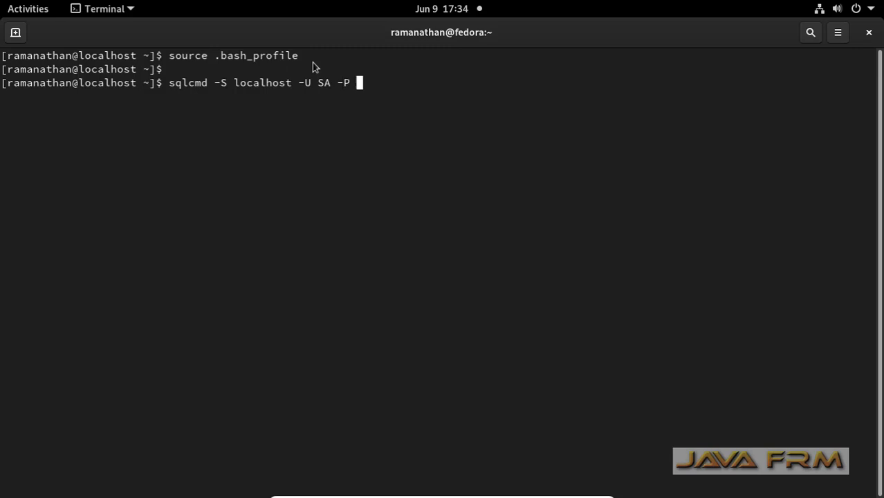
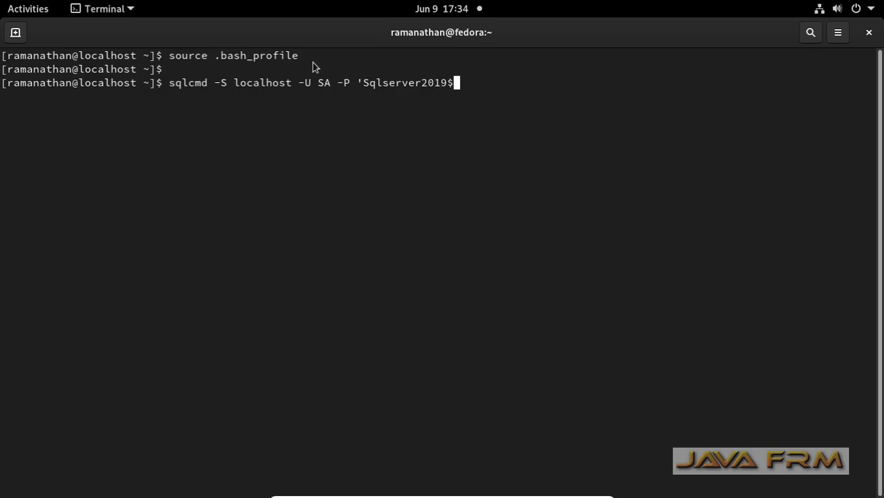
pyautogui.write("'")
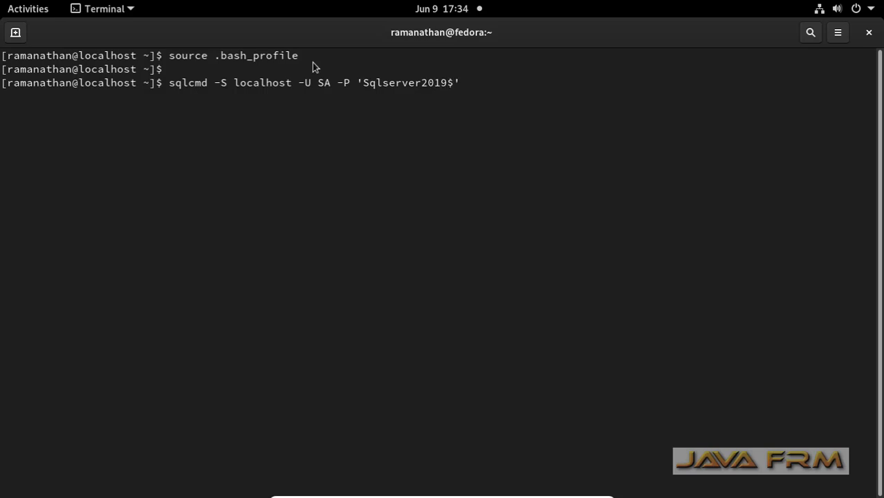
pyautogui.press('Return')
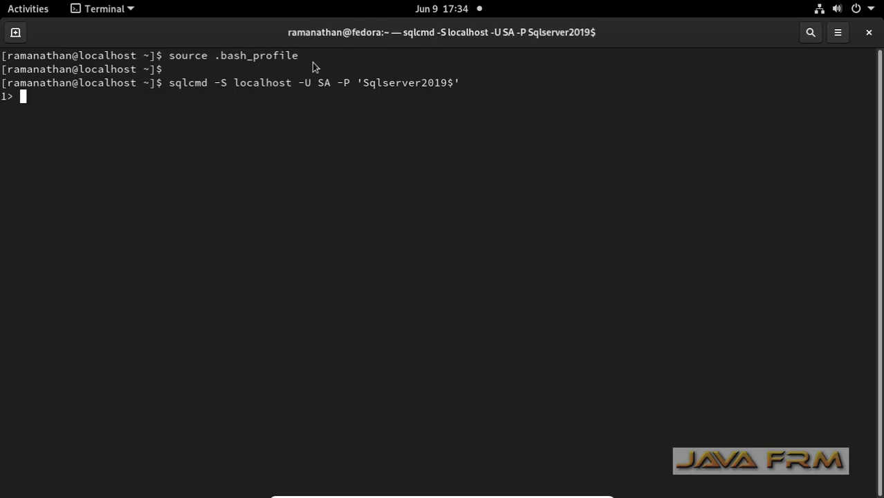
# Create database fedora33db and run the batch with go
pyautogui.press('Return')
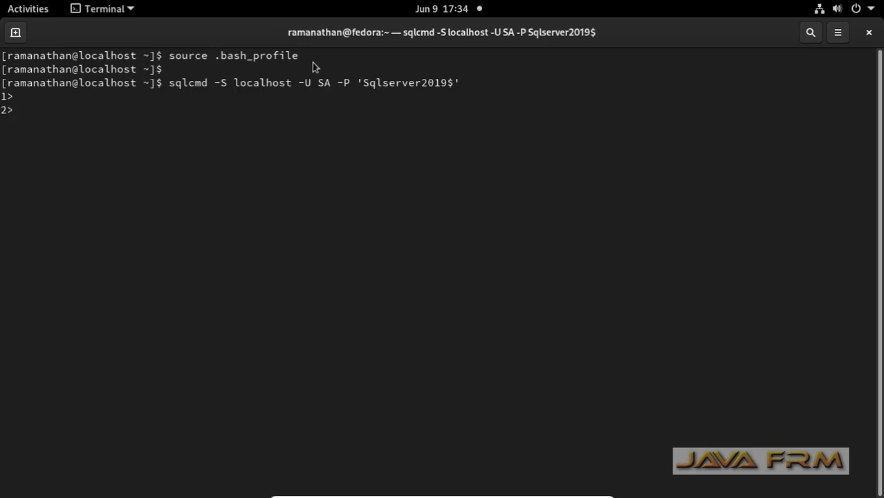
pyautogui.write('create d')
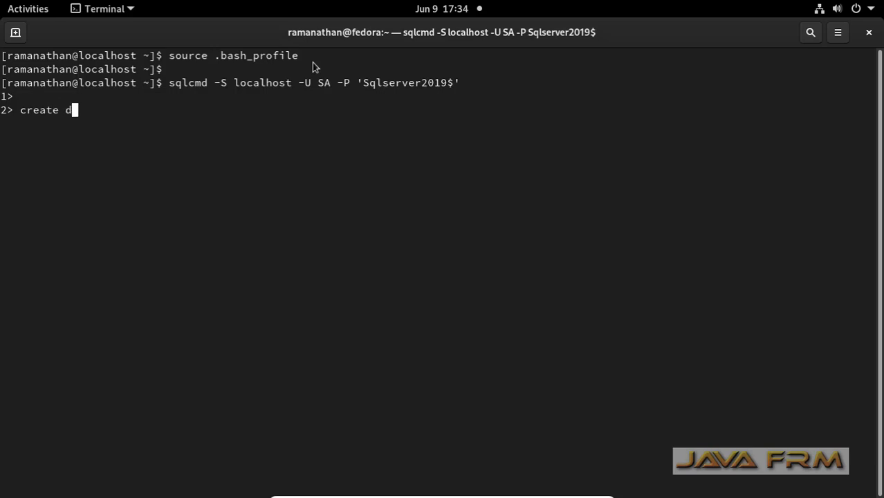
pyautogui.write('atabase fe')
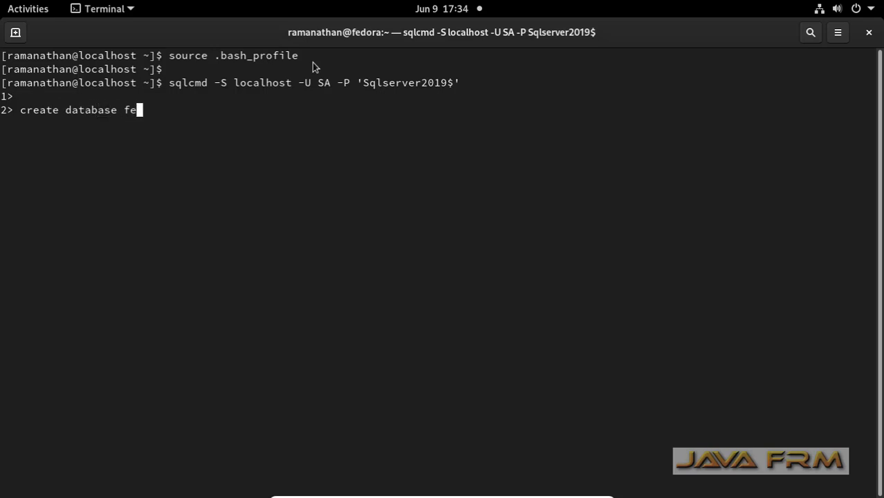
pyautogui.write('dora')
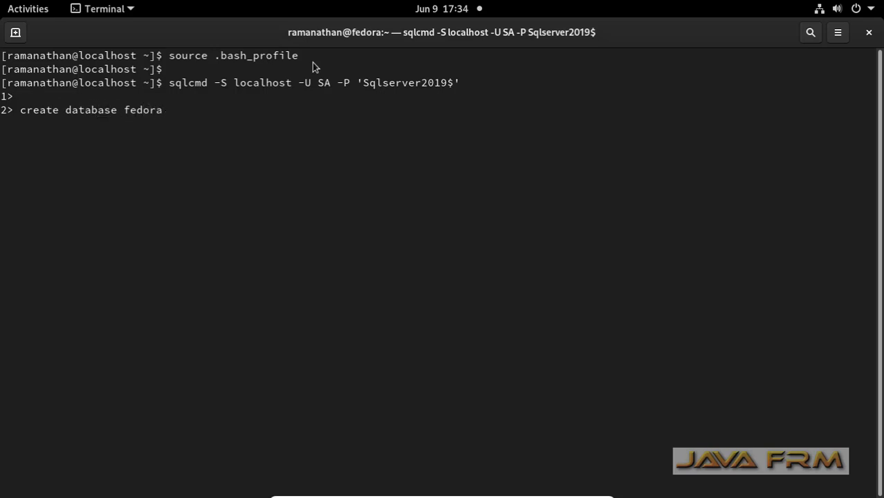
pyautogui.write('33d')
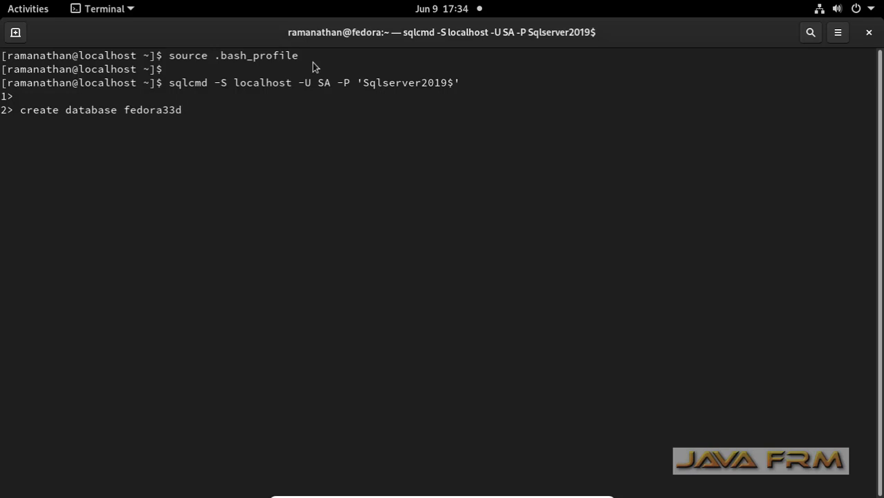
pyautogui.write('b;')
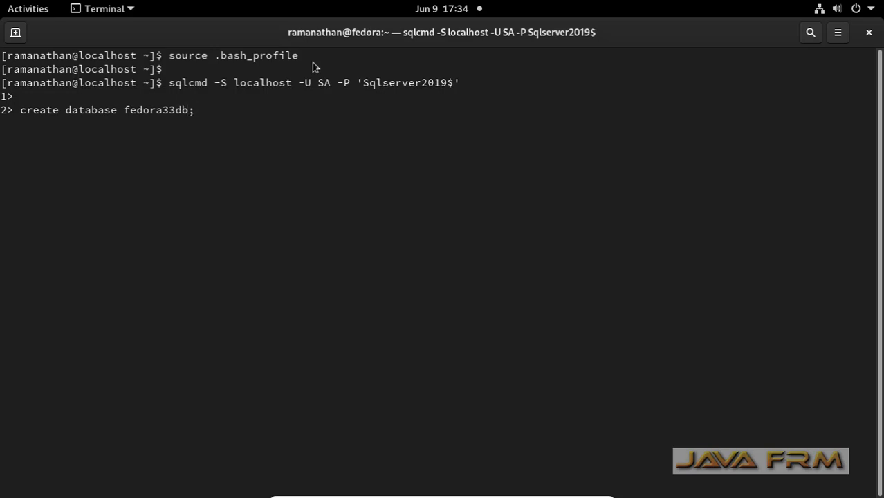
pyautogui.write('go')
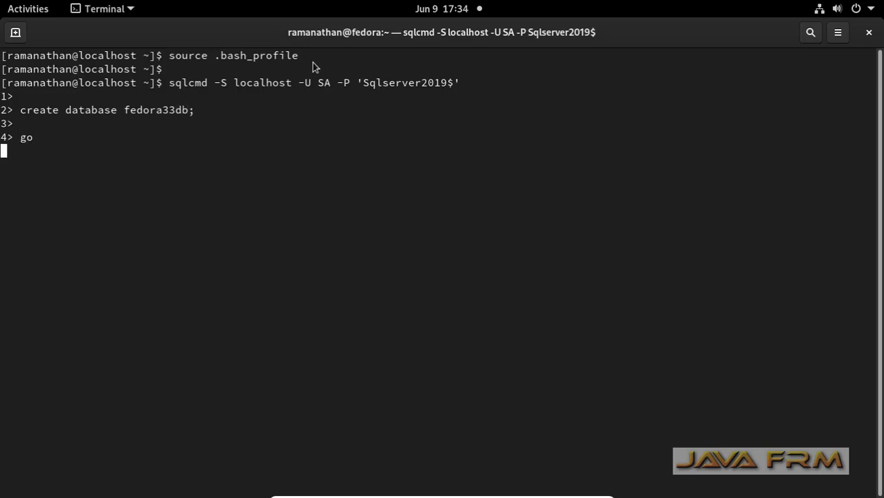
pyautogui.press('Return')
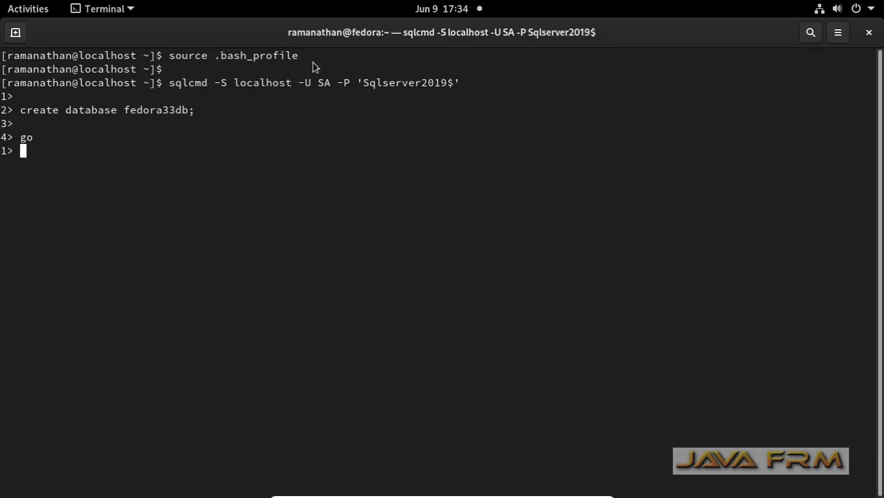
# Use fedora33db, create table demo, insert the welcome row, select it, then exit sqlcmd
pyautogui.write('us')
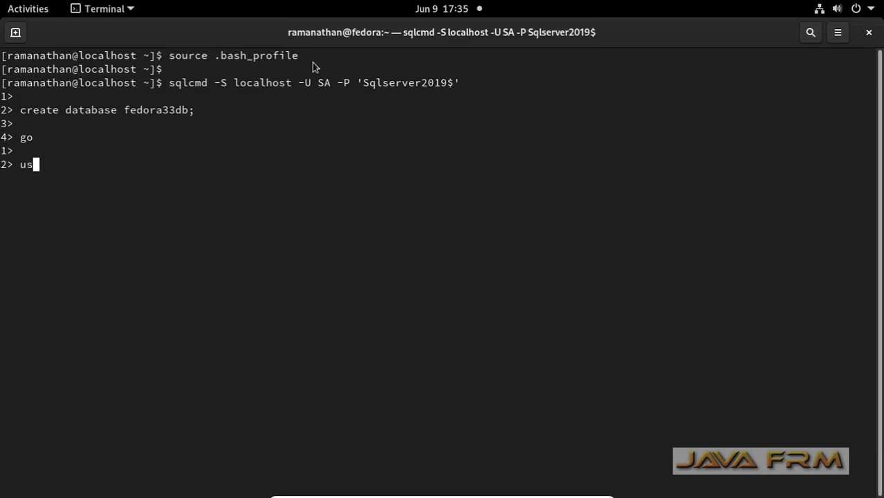
pyautogui.write('e fedora')
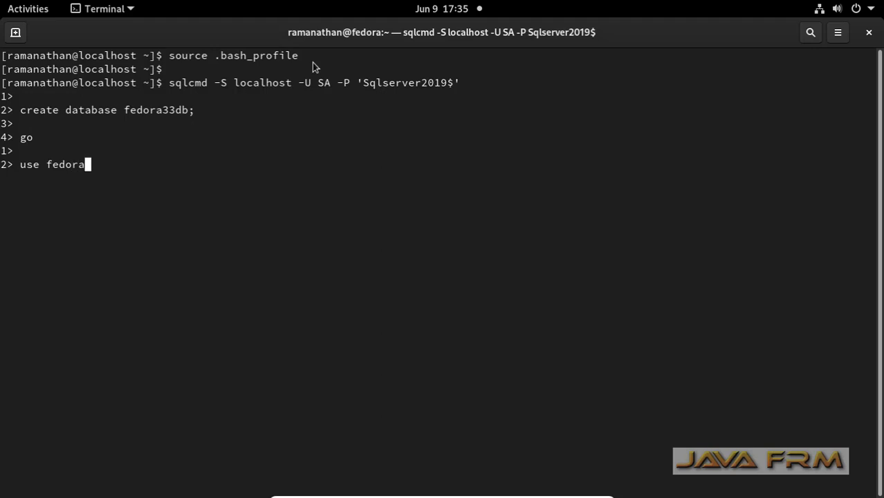
pyautogui.write('33db;')
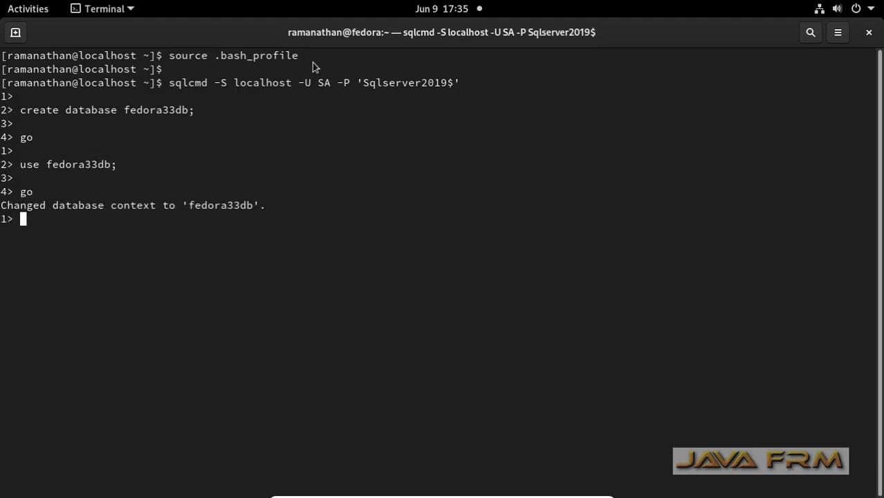
pyautogui.press('Return')
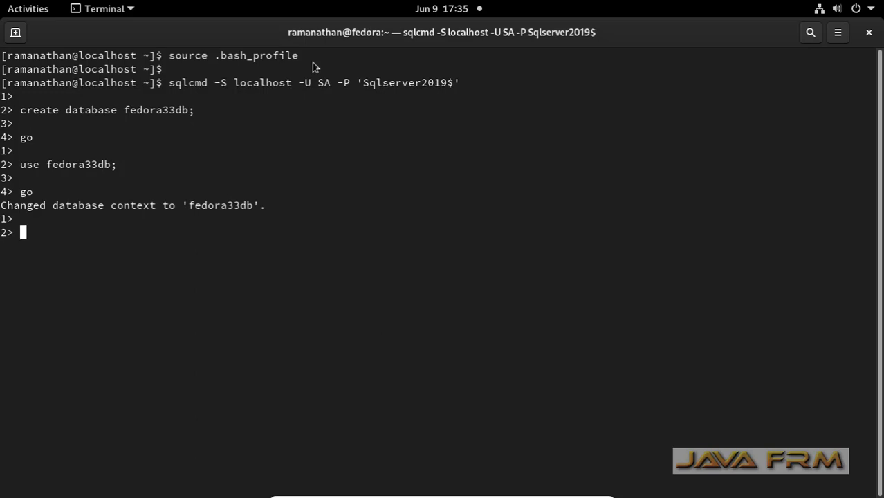
pyautogui.write('create tab')
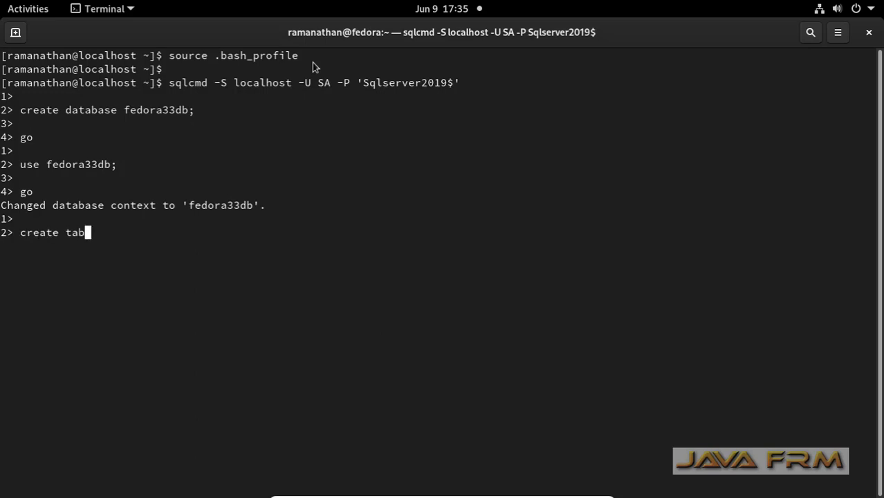
pyautogui.write('le demo(')
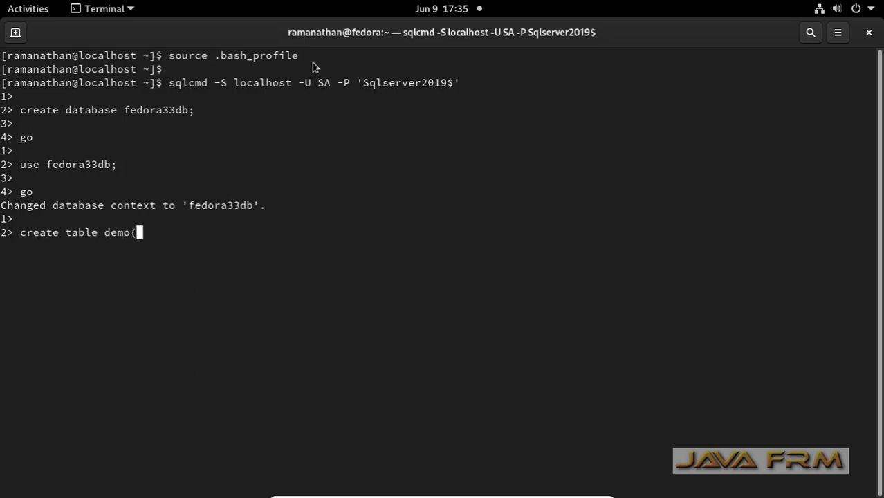
pyautogui.write('message varchar(50));')
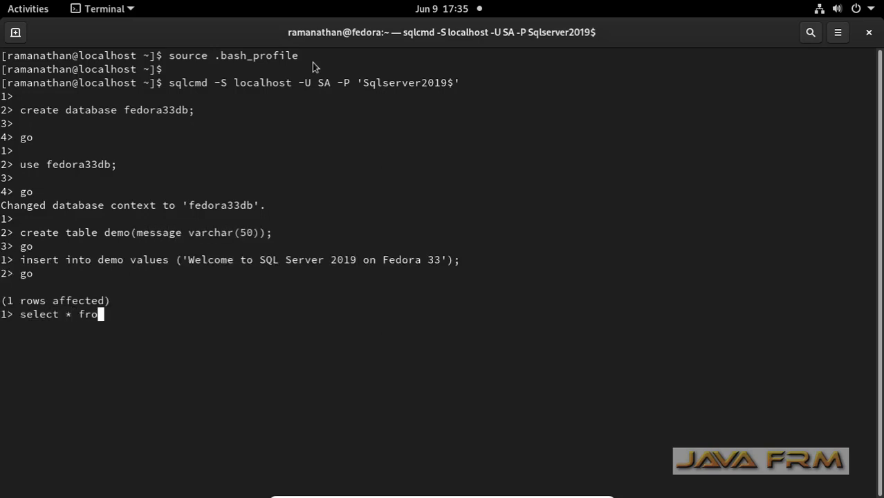
pyautogui.write('m demo;')
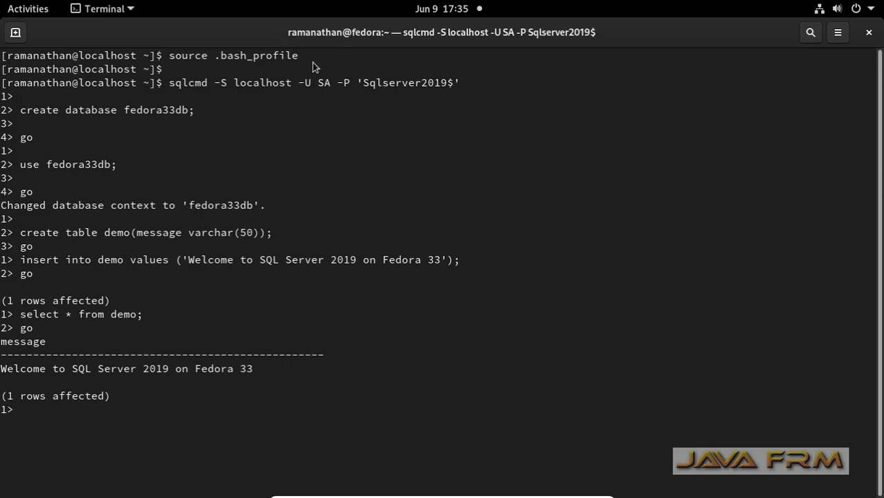
pyautogui.write('exit')
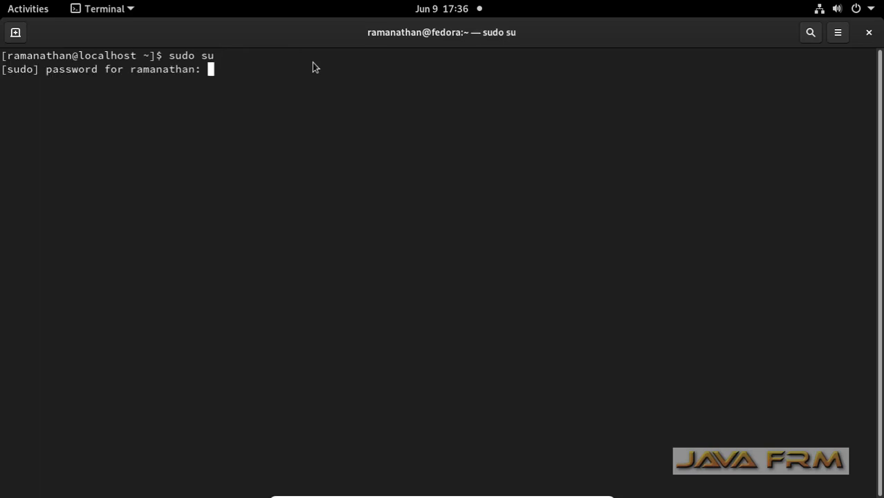
# Become root and try systemctl status for firewall-cmd and firewall (not found)
pyautogui.press('Return')
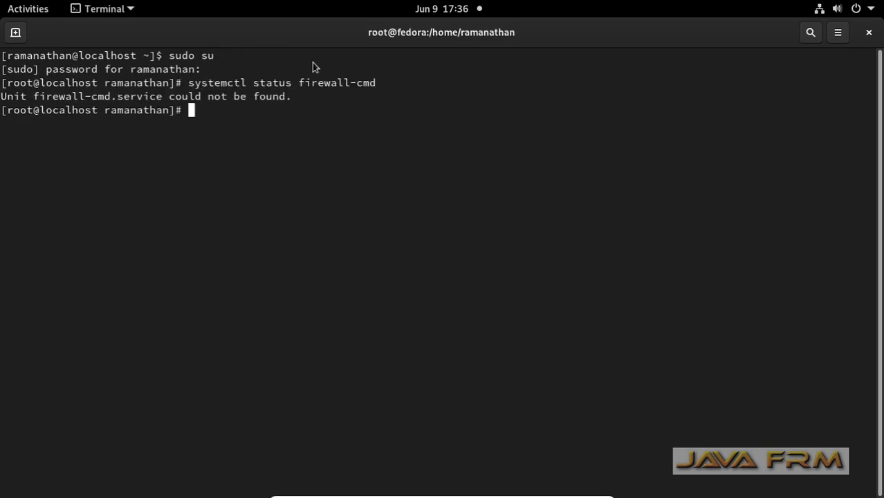
pyautogui.write('systemctl status firewall-cmd')
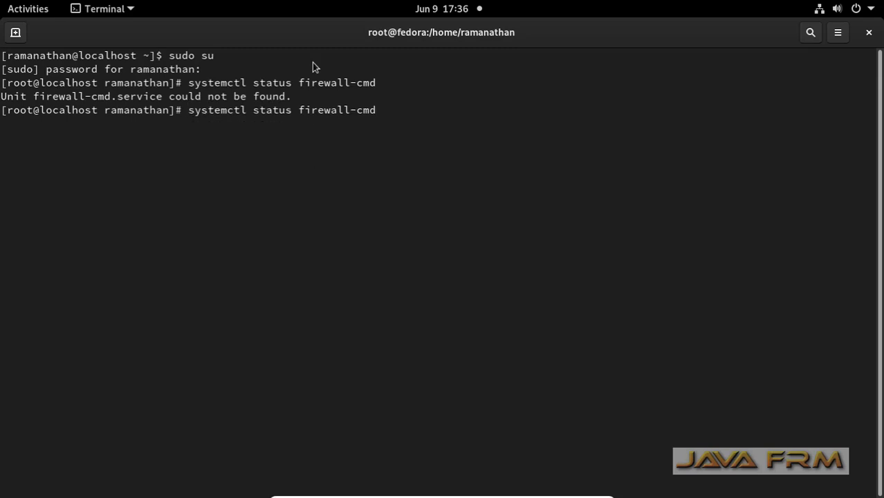
pyautogui.press('BackSpace')
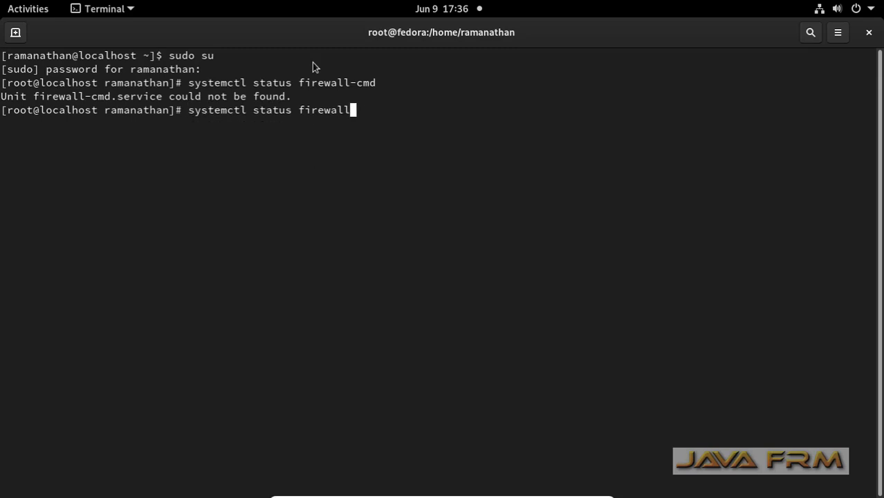
pyautogui.press('Return')
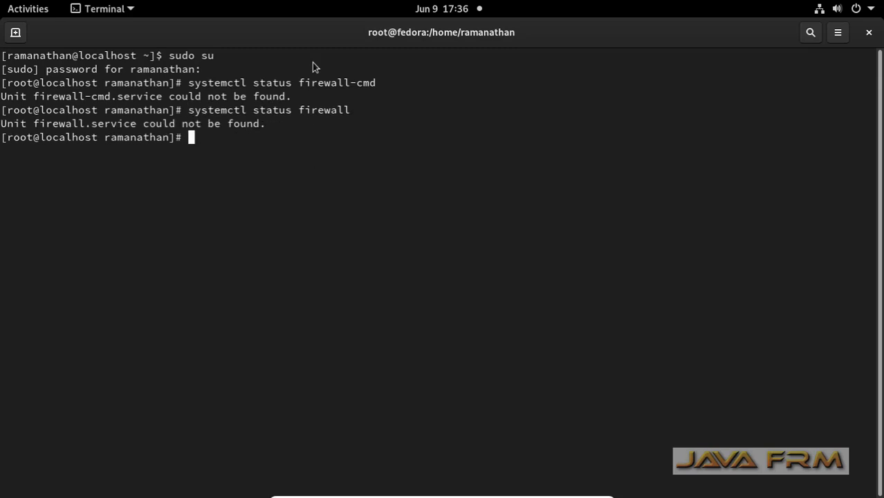
# Check systemctl status firewalld, twice
pyautogui.write('systemctl status firewalld')
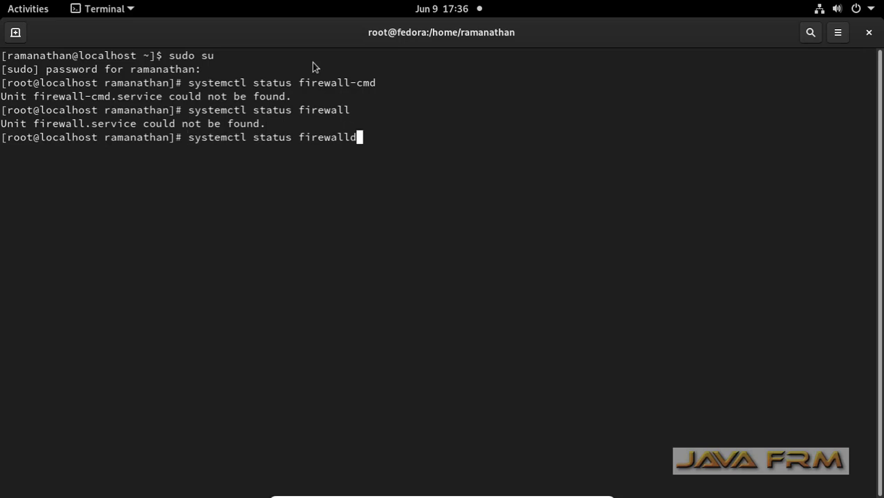
pyautogui.press('Return')
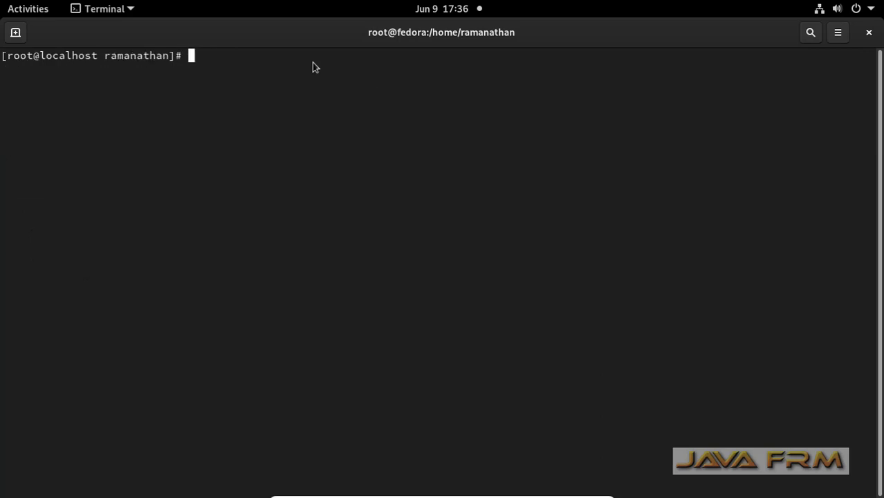
pyautogui.write('systemctl status firewalld')
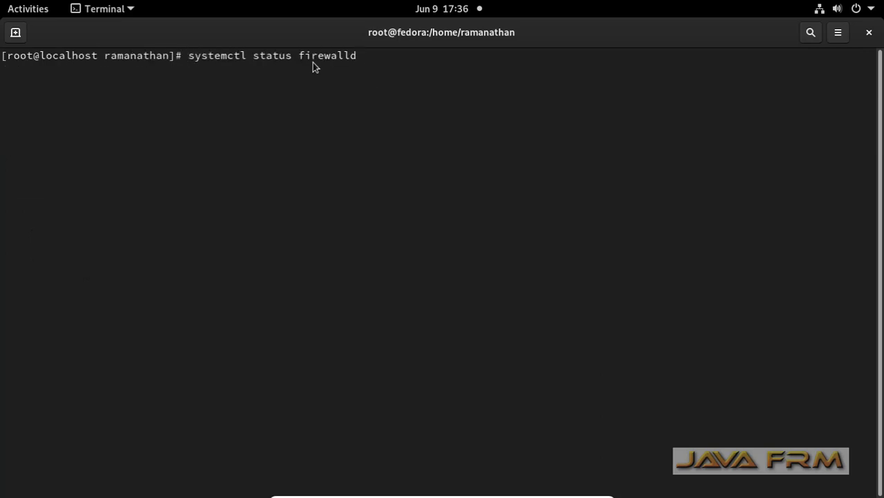
pyautogui.press('Return')
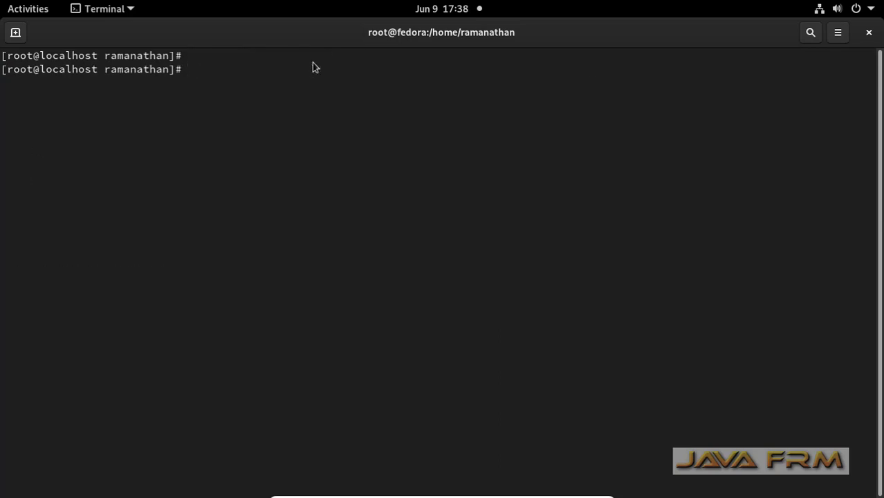
# Permanently add port 1431/tcp to the public zone with firewall-cmd
pyautogui.write('fi')
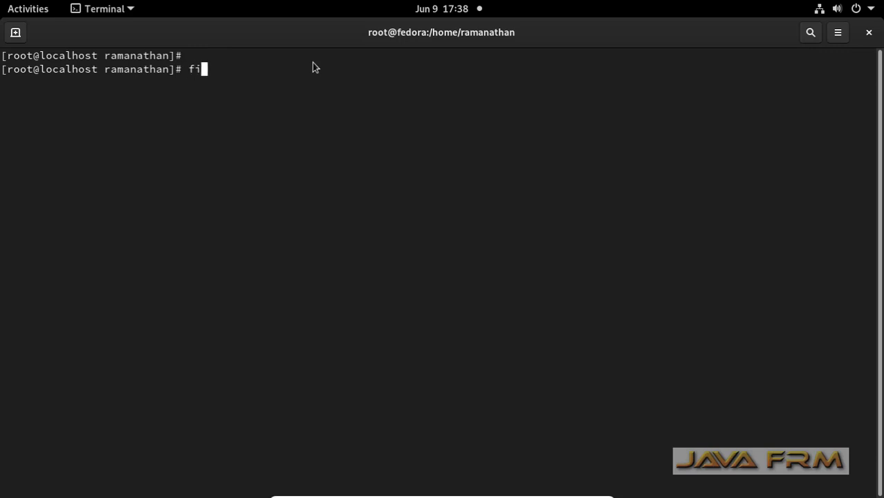
pyautogui.write('rewall-')
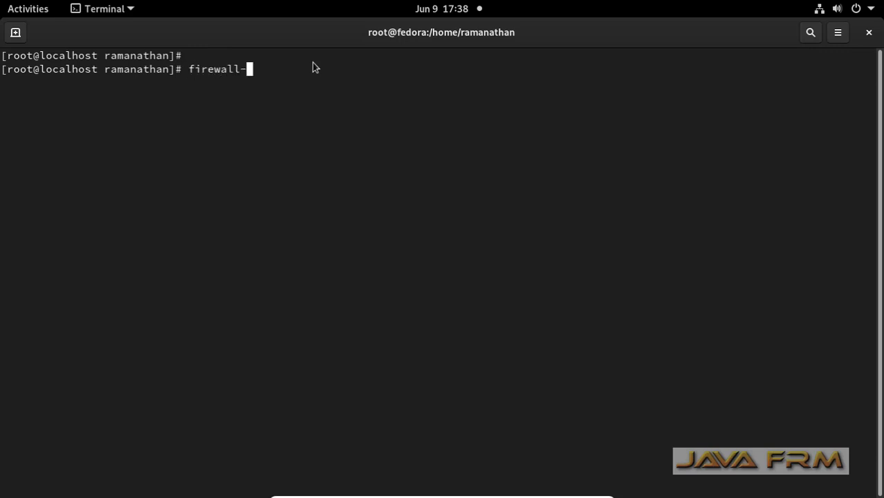
pyautogui.write('cmd')
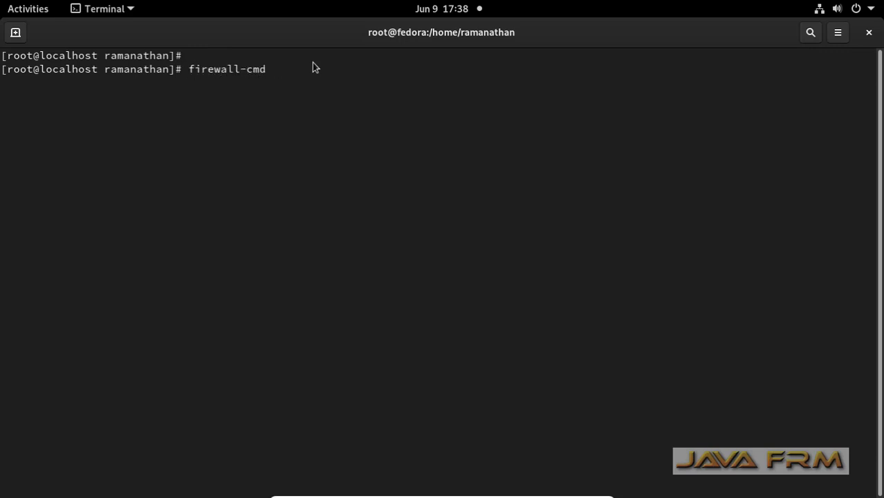
pyautogui.write('--zone')
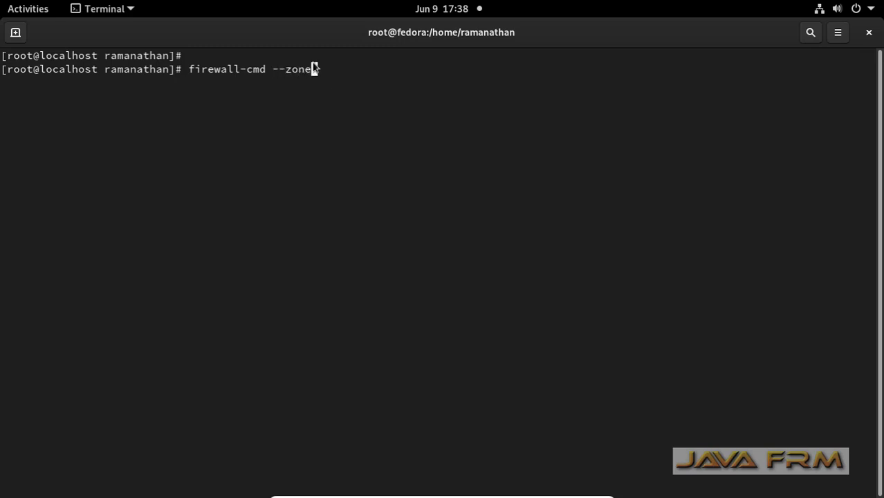
pyautogui.write('=public')
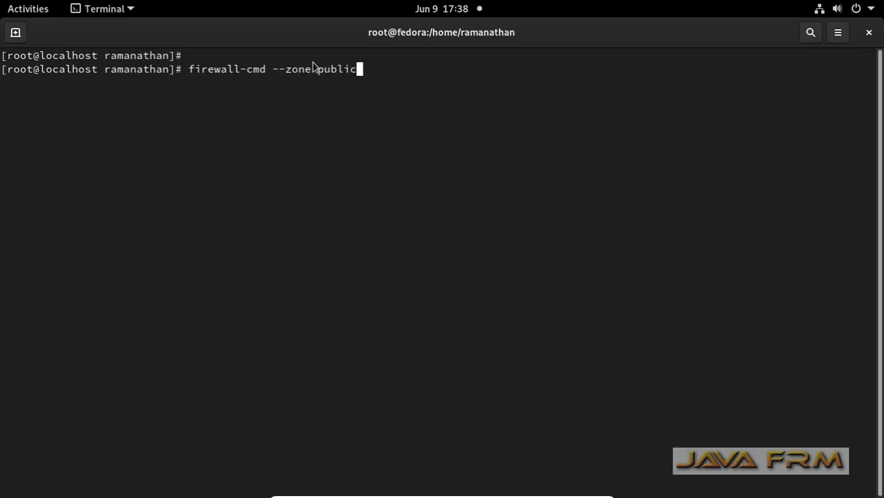
pyautogui.write('--a')
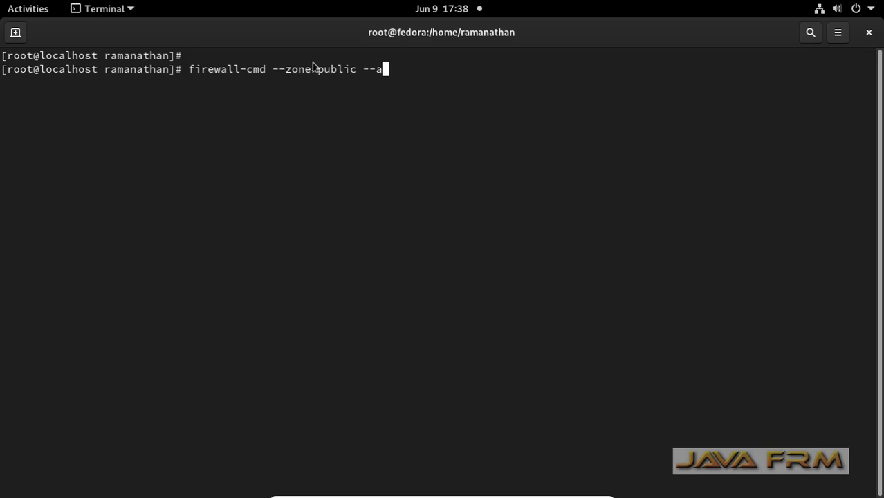
pyautogui.write('dd-por')
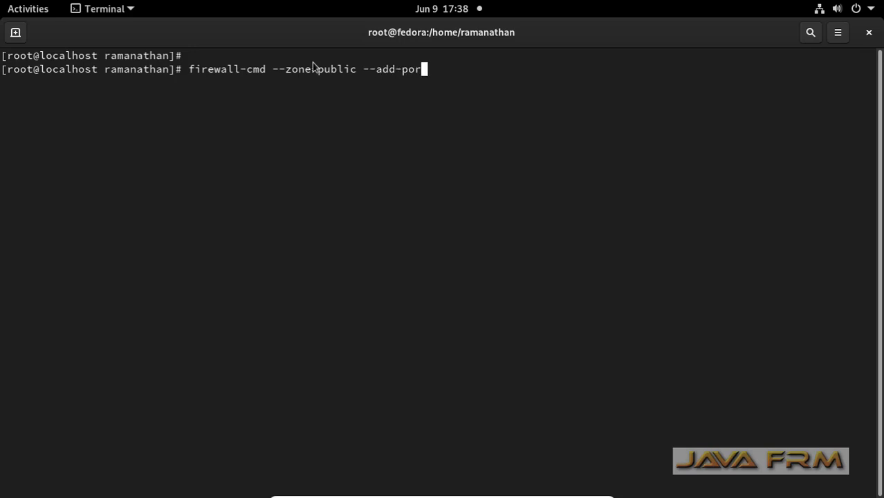
pyautogui.write('t=143')
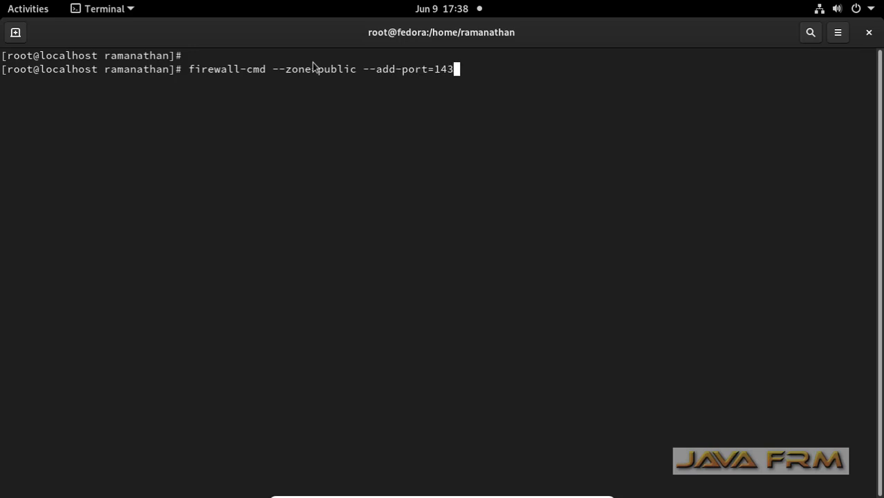
pyautogui.write('1')
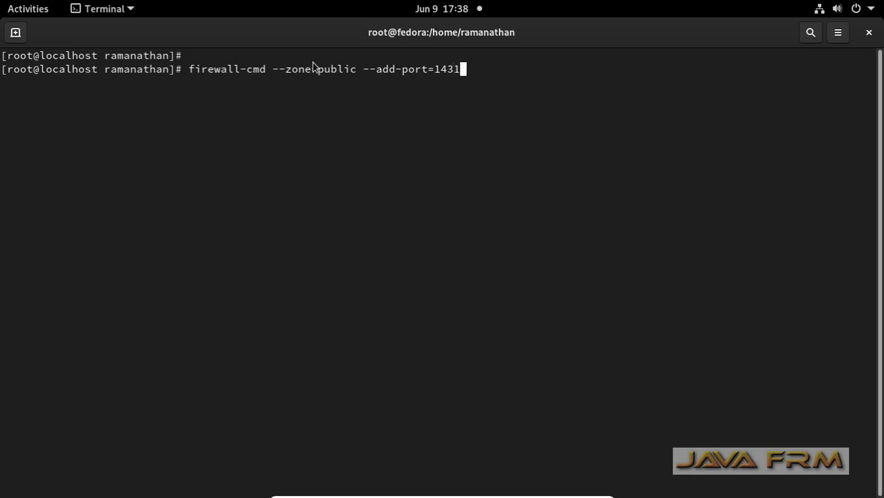
pyautogui.write('/tcp')
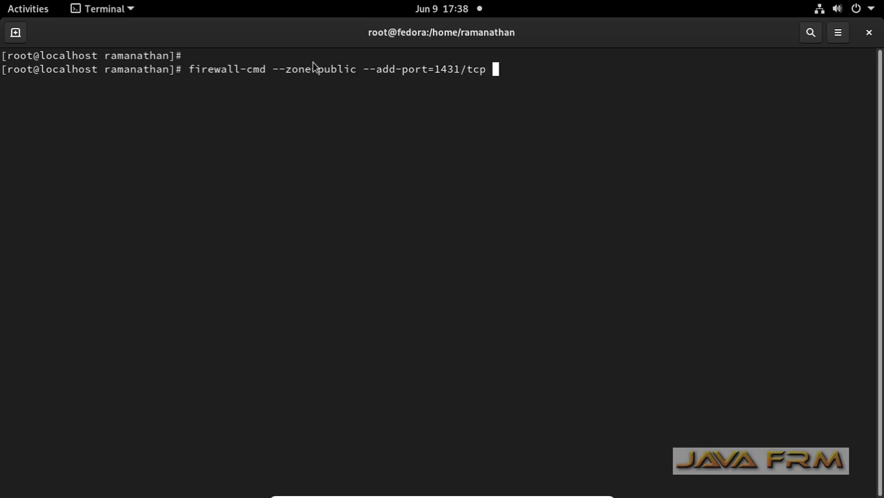
pyautogui.write('--permanent')
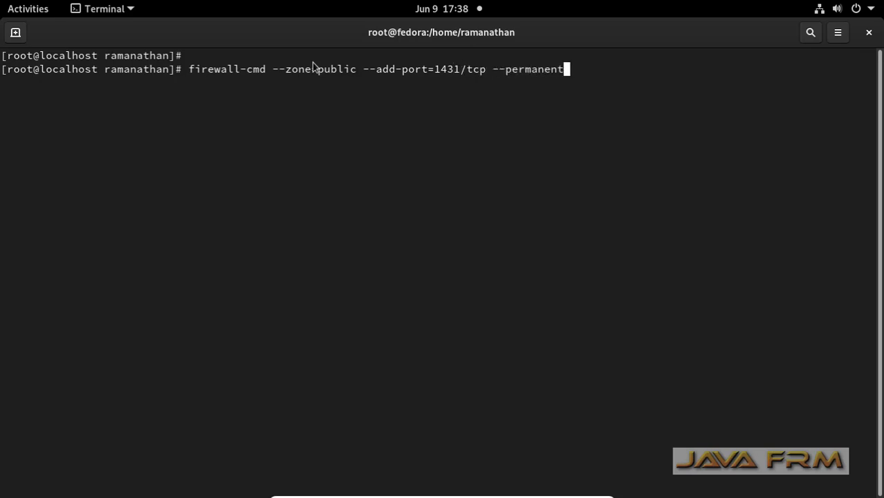
pyautogui.press('Return')
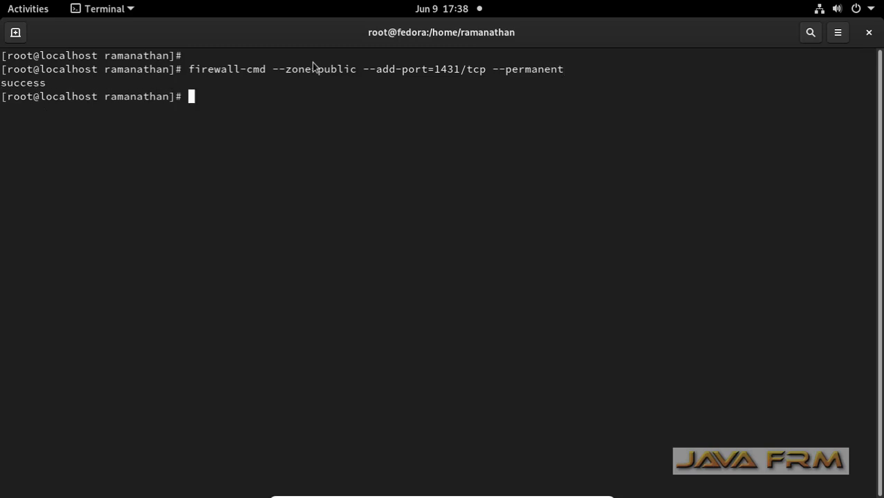
# Repeat for ports 1433 and 1434, then reload the firewall
pyautogui.press('Up')
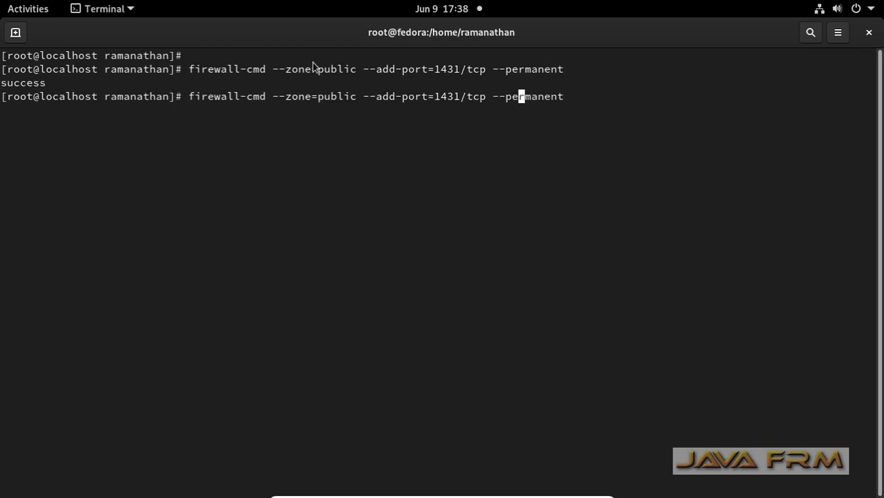
pyautogui.press('BackSpace')
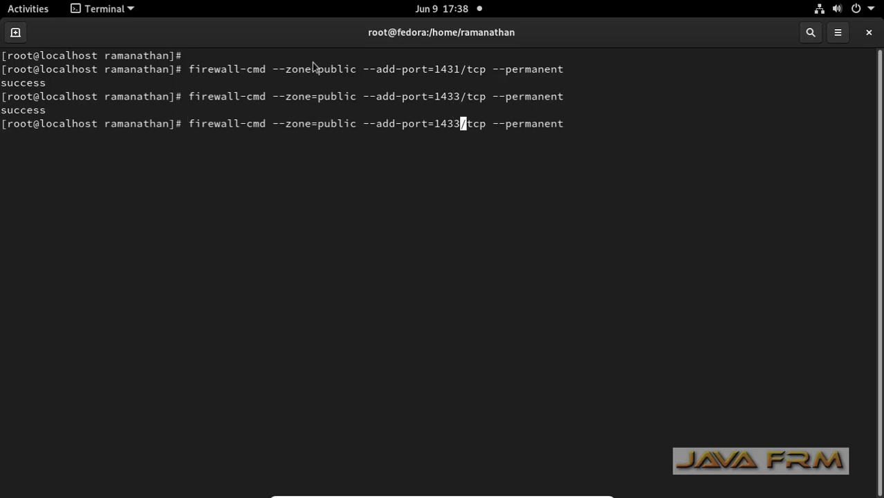
pyautogui.write('4')
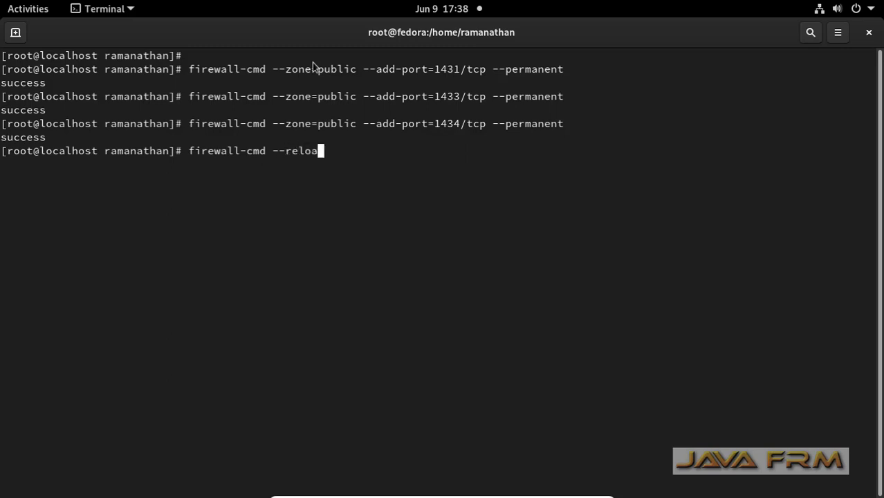
pyautogui.press('Return')
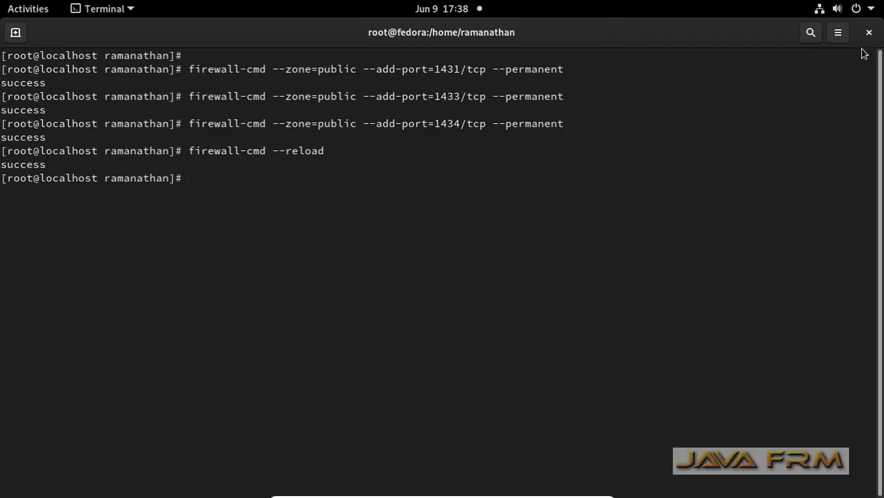
# Close the terminal despite the running process and power off the Fedora machine
pyautogui.click(868, 33)
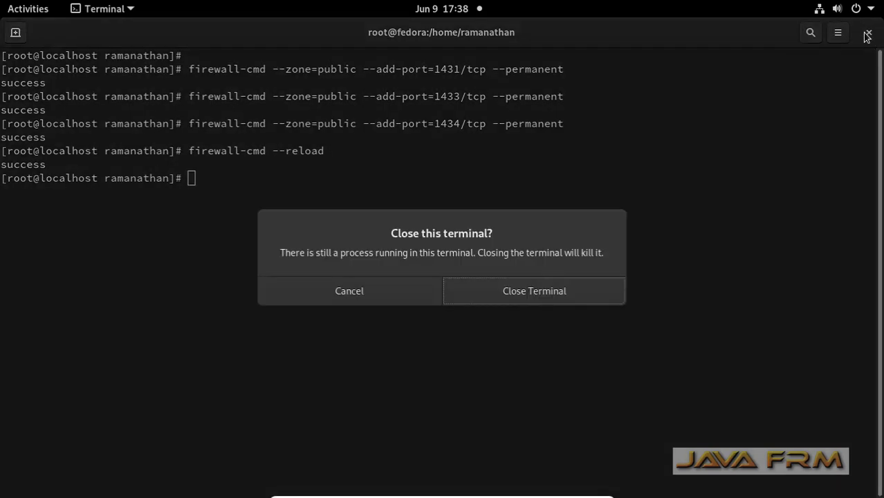
pyautogui.click(534, 290)
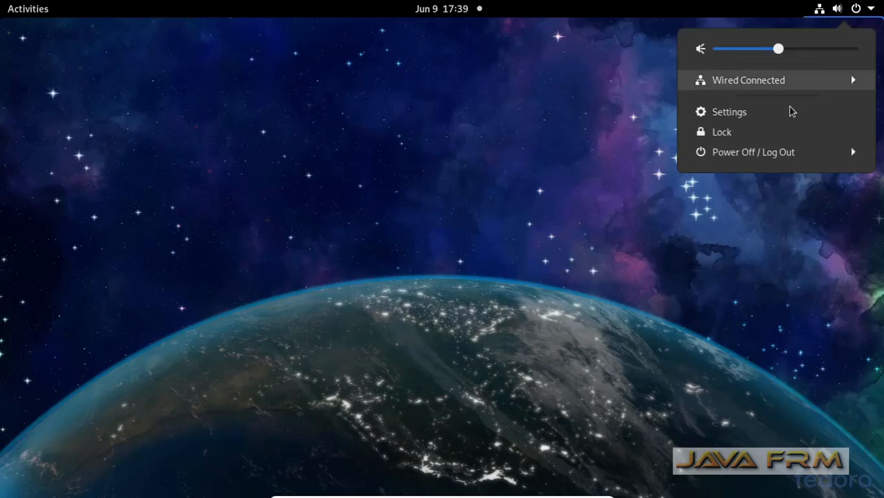
pyautogui.click(752, 150)
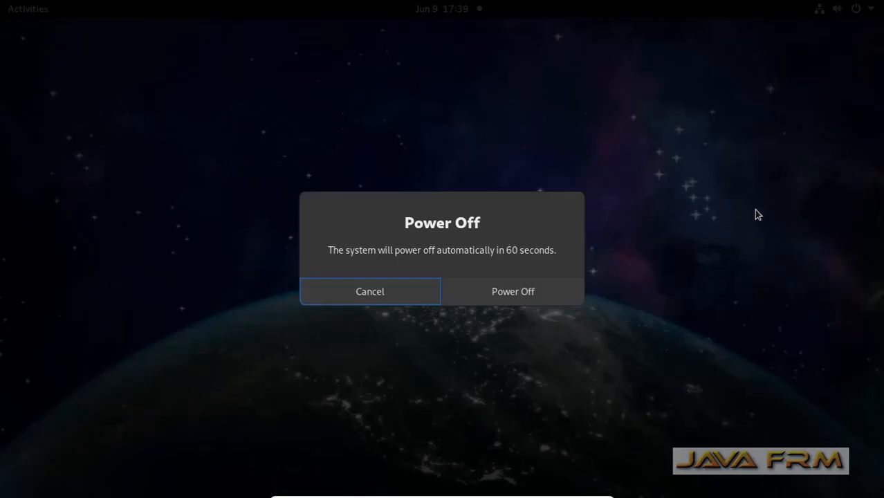
pyautogui.click(369, 291)
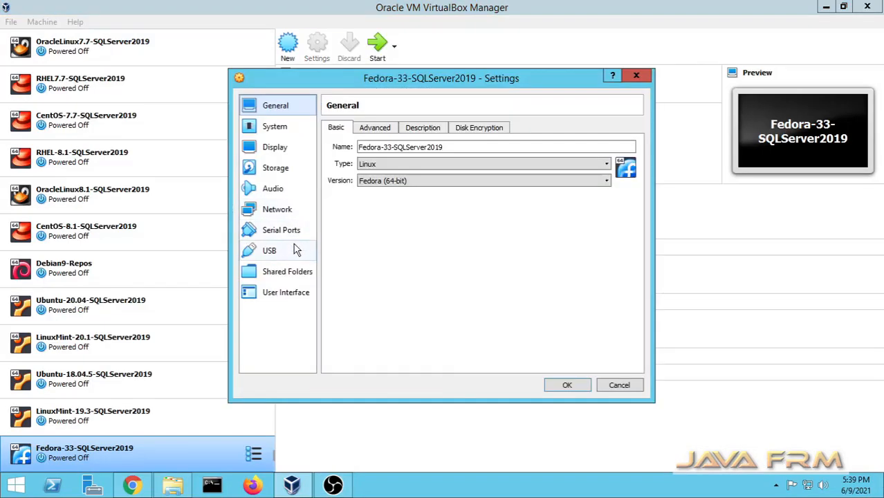
# Remove the SanDisk USB filter, allow all promiscuous traffic on Adapter 1, and save the VM settings
pyautogui.click(268, 251)
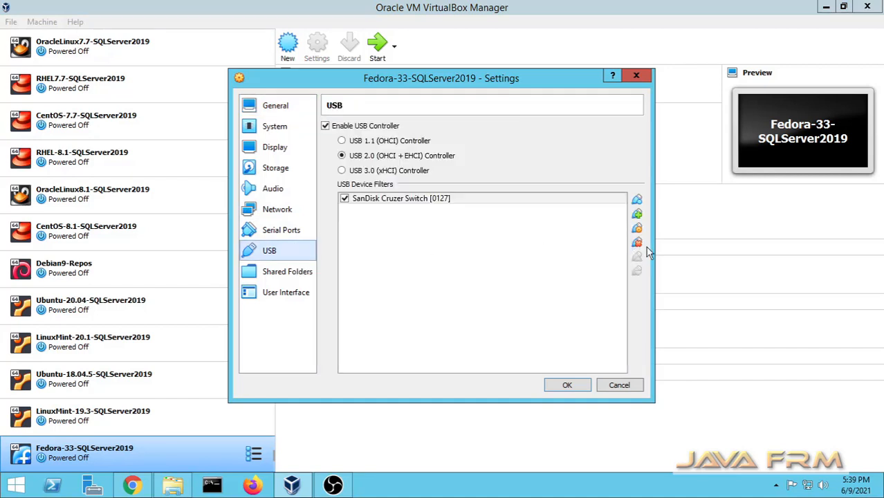
pyautogui.click(636, 242)
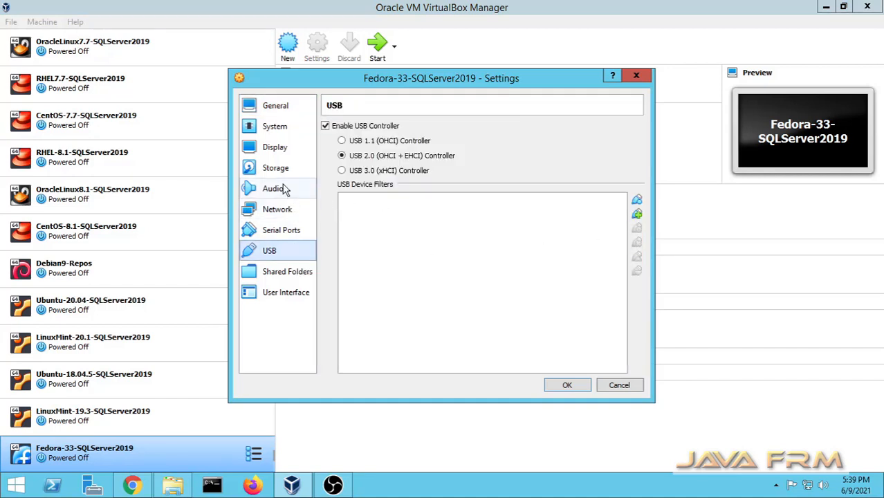
pyautogui.click(277, 209)
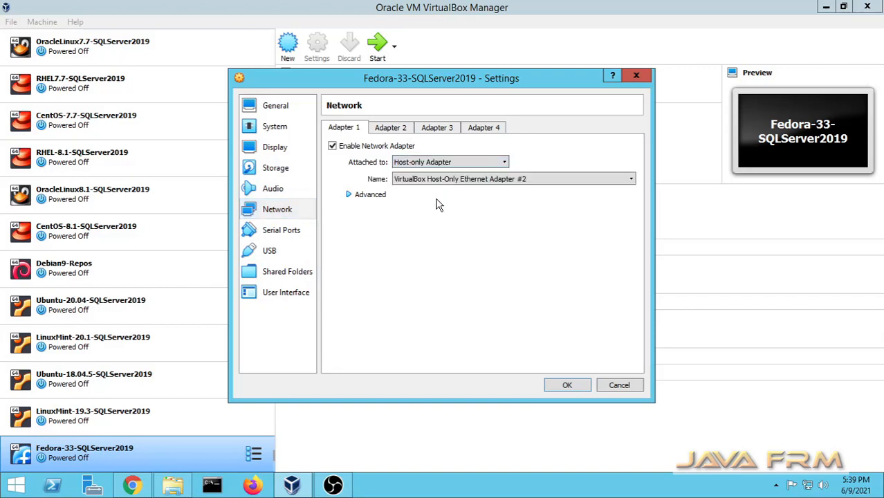
pyautogui.click(369, 193)
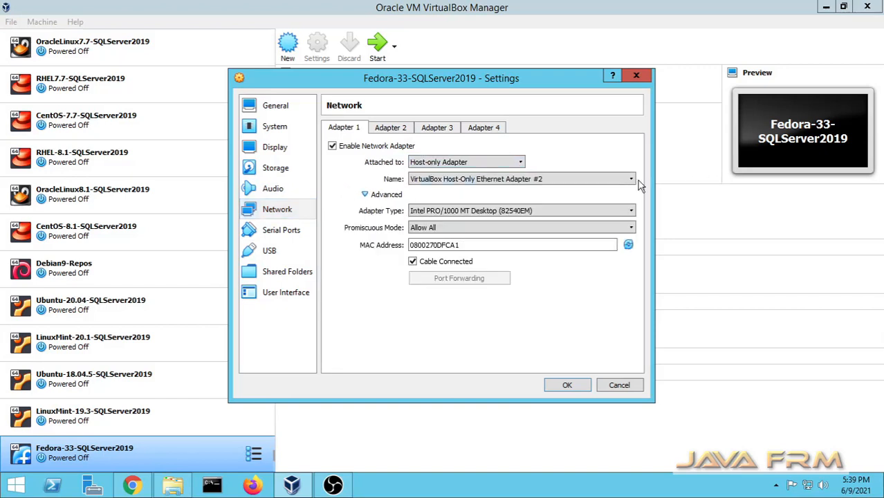
pyautogui.click(630, 178)
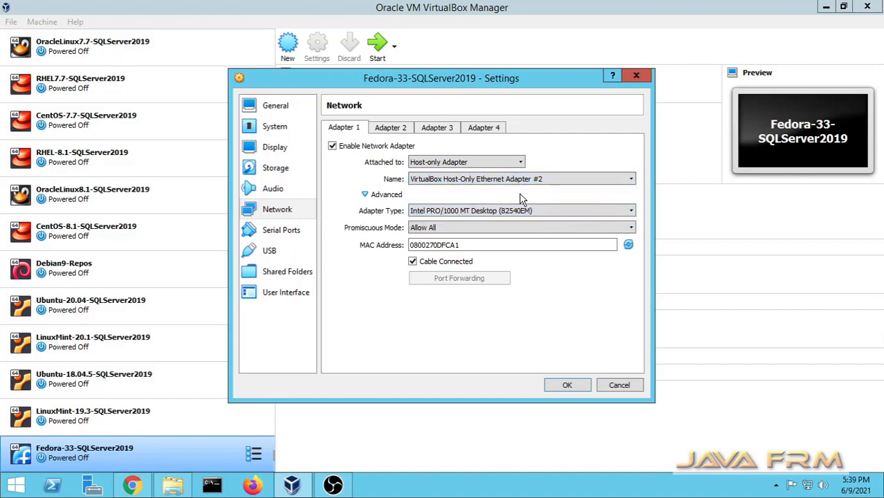
pyautogui.moveTo(636, 238)
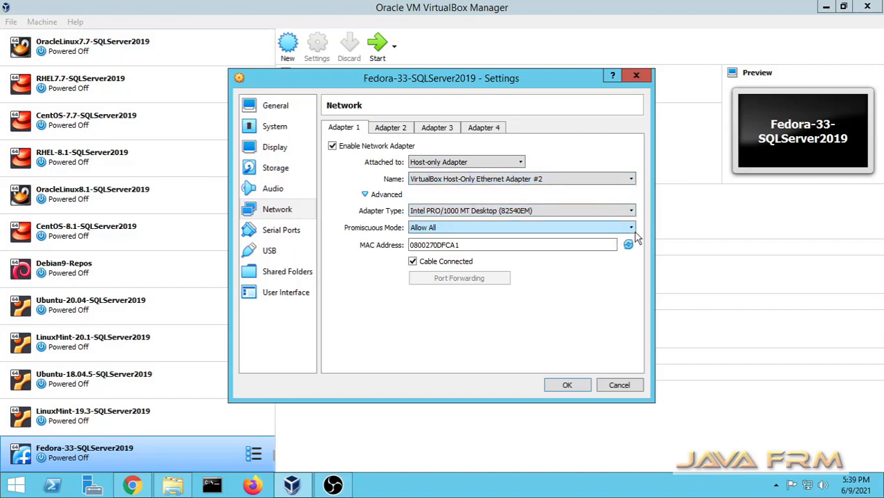
pyautogui.moveTo(505, 258)
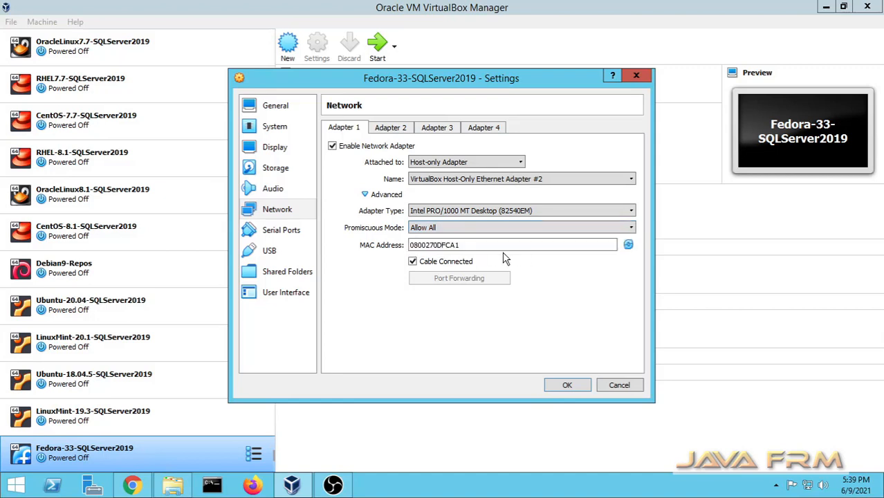
pyautogui.click(567, 385)
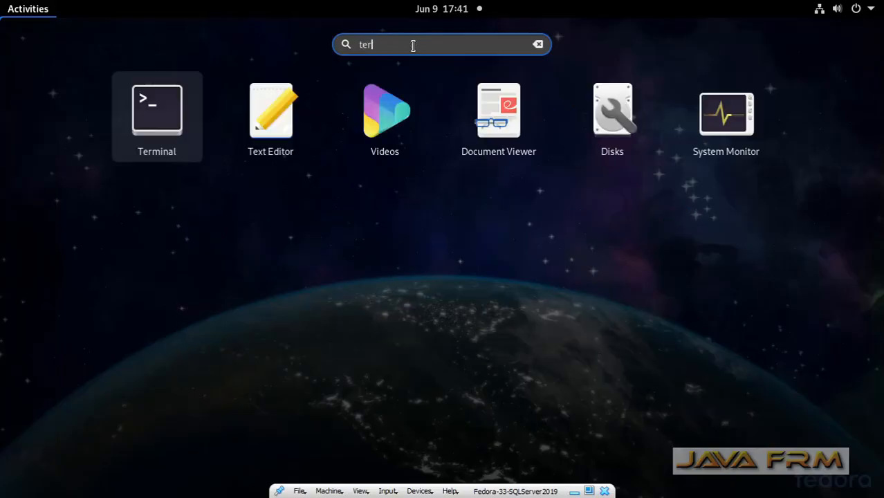
# Run Terminal and select the enp0s3 inet address 192.168.99.116 from ifconfig
pyautogui.click(156, 107)
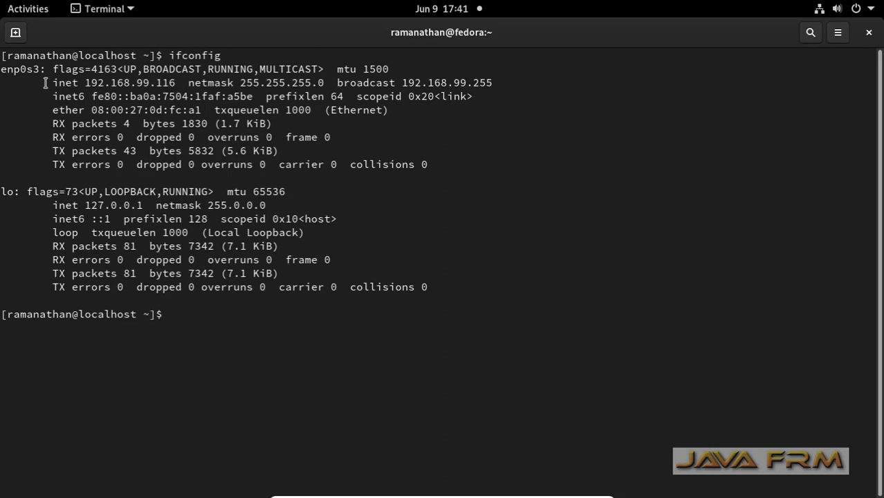
pyautogui.doubleClick(130, 83)
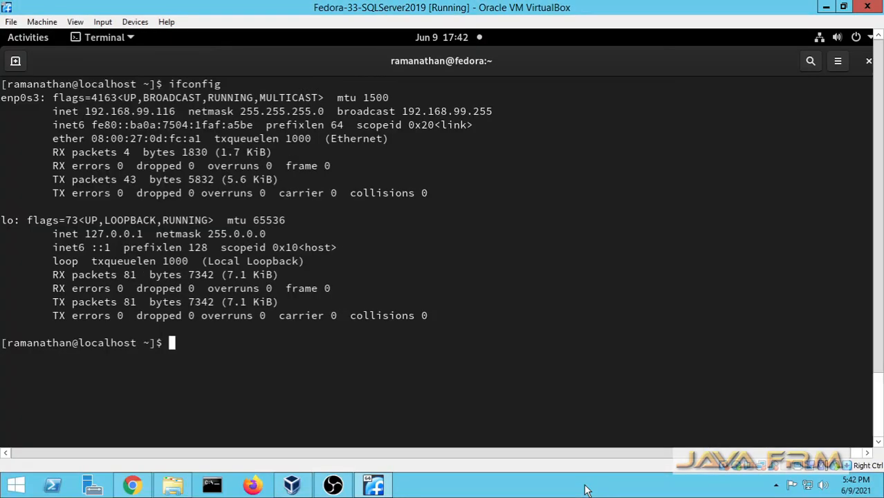
pyautogui.moveTo(172, 484)
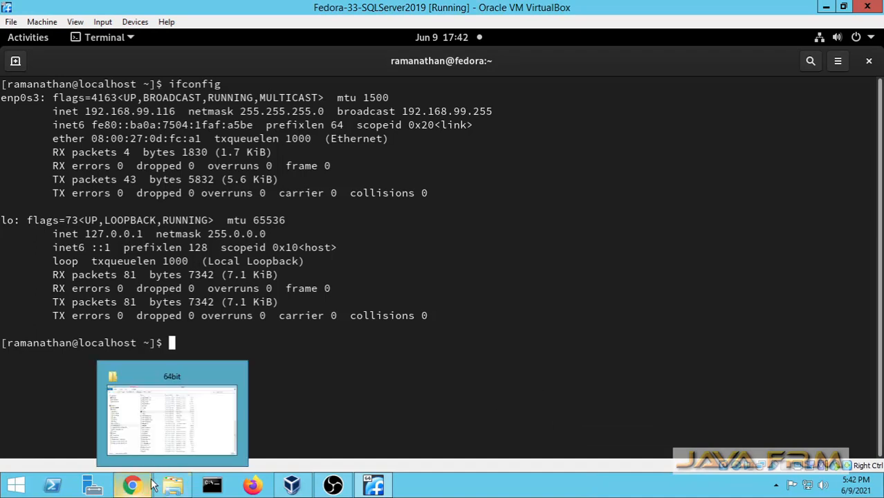
# Launch SQL Server Management Studio 18 from a Start screen search
pyautogui.click(16, 483)
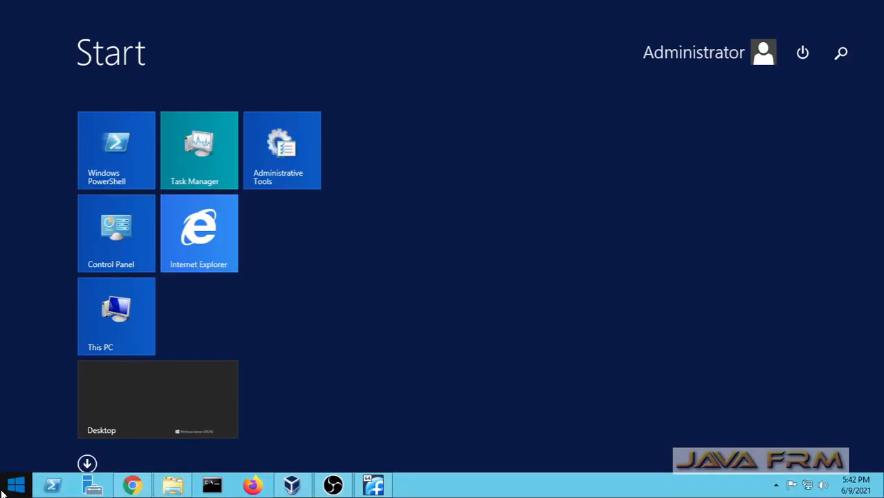
pyautogui.write('s')
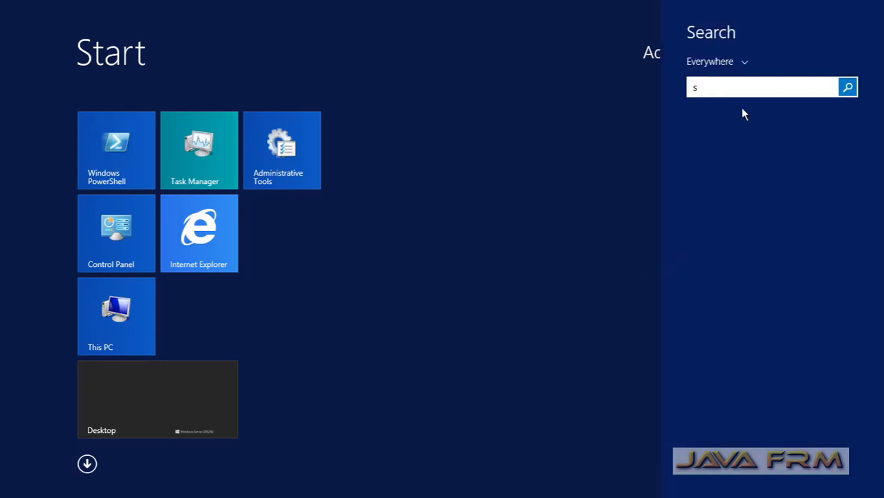
pyautogui.write('SQL Server Management Studio 18')
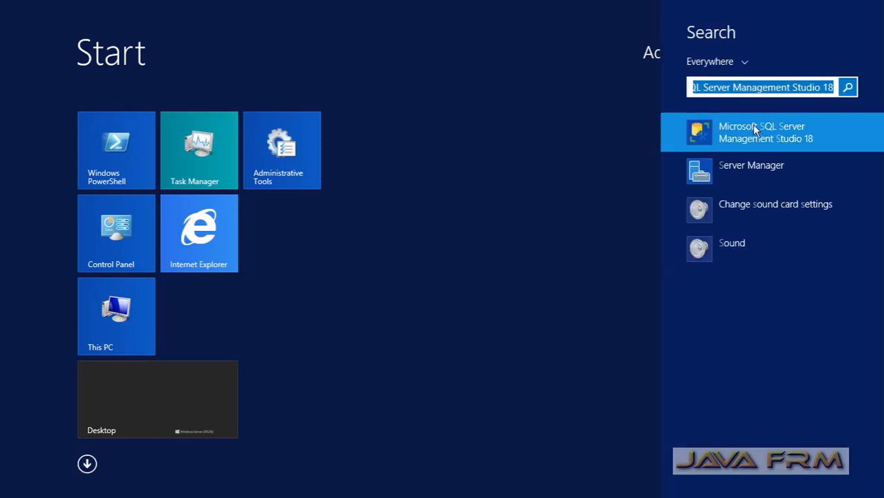
pyautogui.click(761, 133)
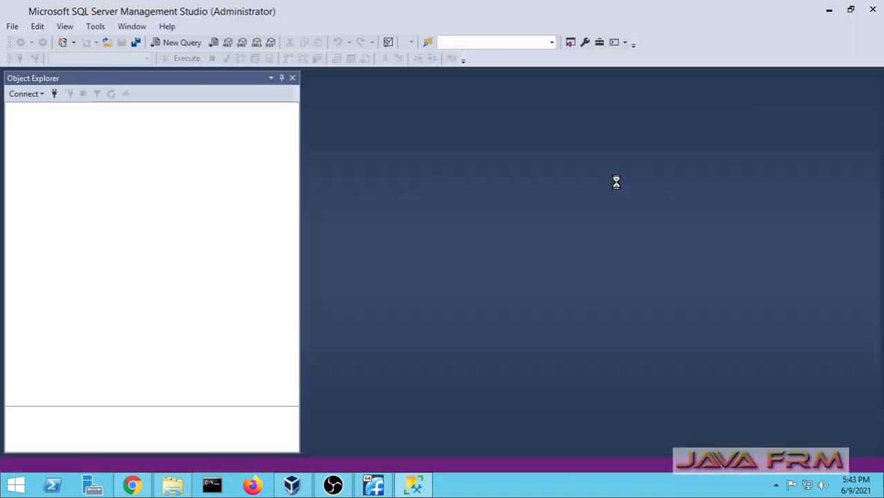
# Connect to server 192.168.99.116 with SQL Server Authentication as SA and its password
pyautogui.click(25, 94)
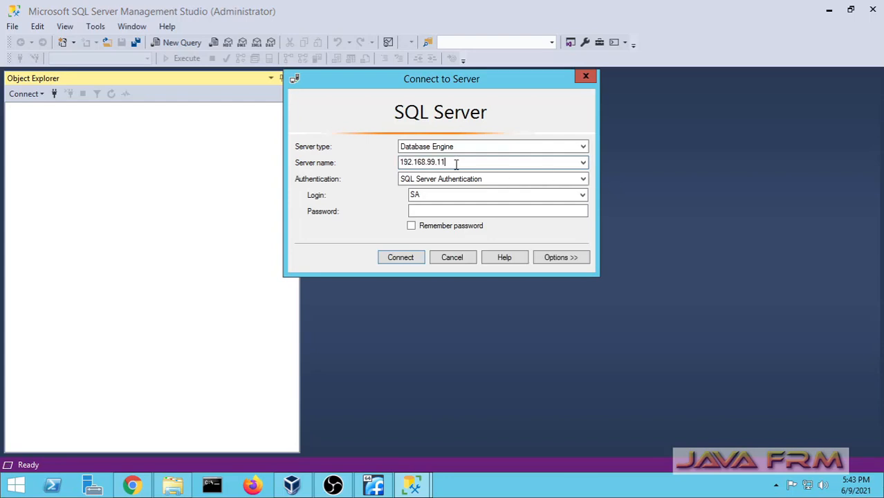
pyautogui.write('6')
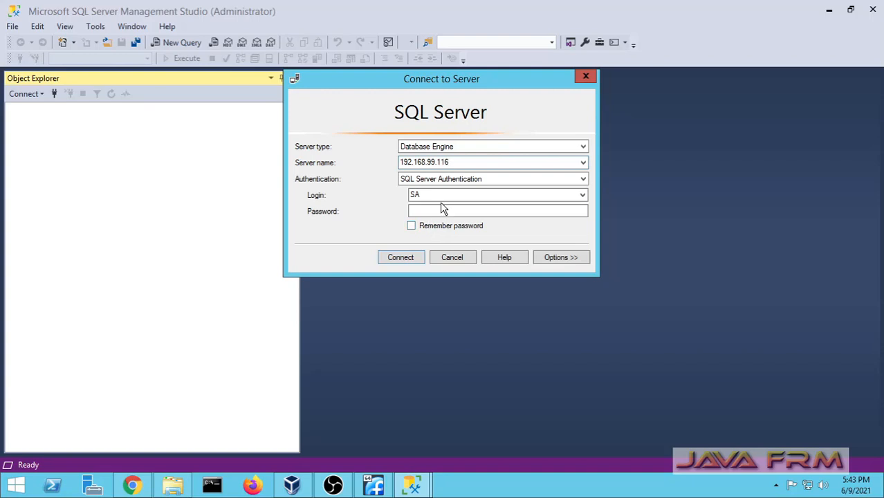
pyautogui.click(496, 211)
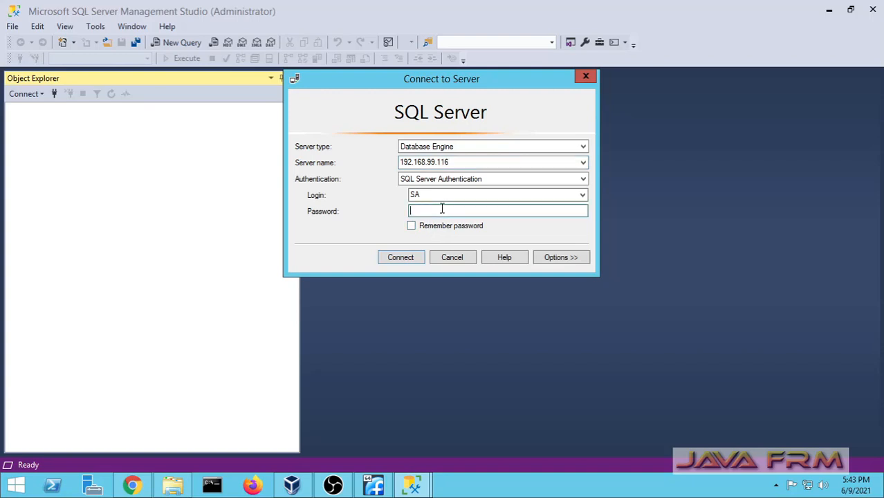
pyautogui.write('password')
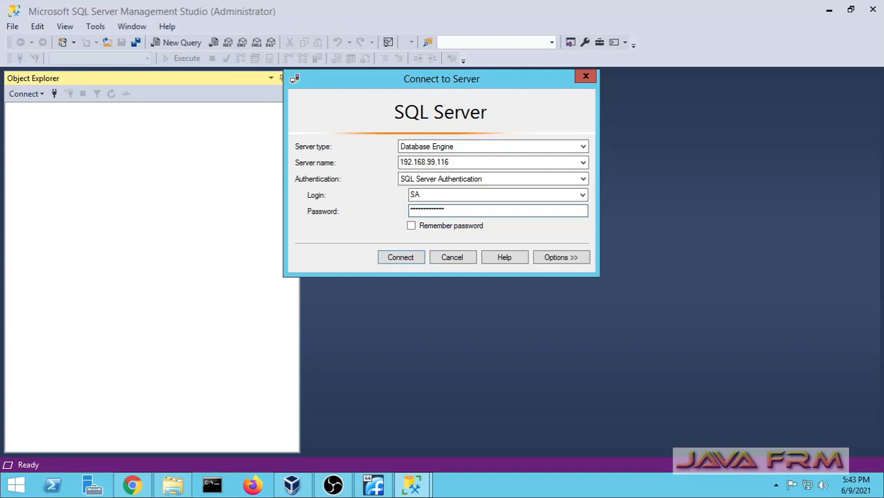
pyautogui.click(399, 256)
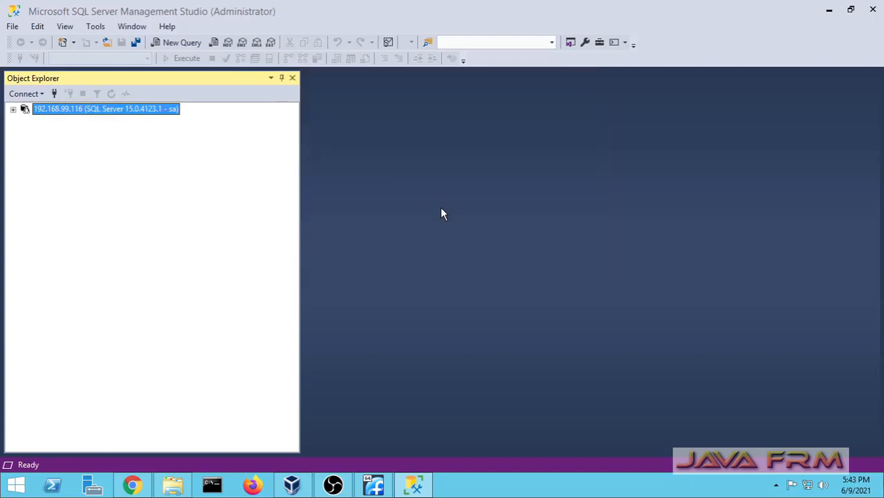
# Expand 192.168.99.116 > Databases > fedora33db > Tables to reveal dbo.demo, dismissing Object Dependencies
pyautogui.click(13, 108)
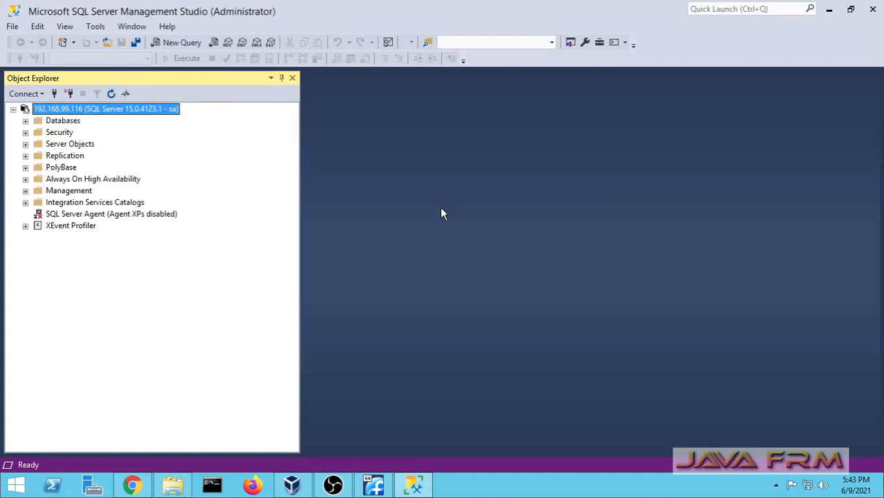
pyautogui.moveTo(21, 141)
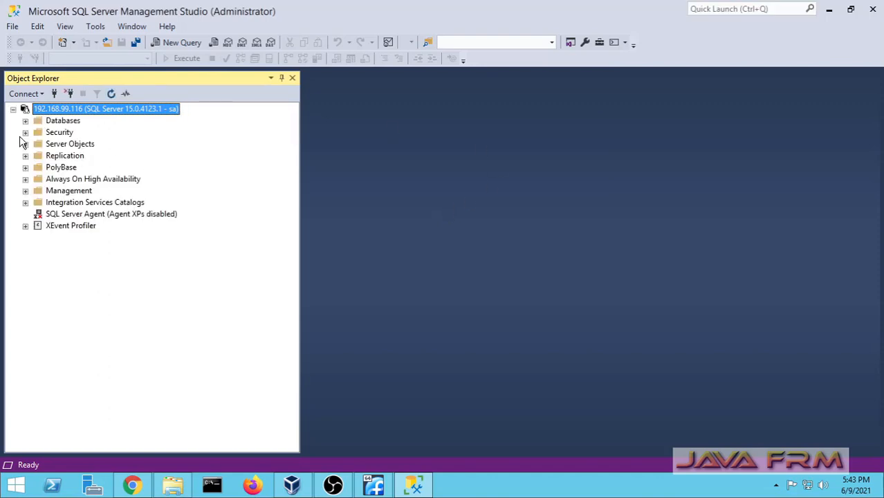
pyautogui.click(25, 121)
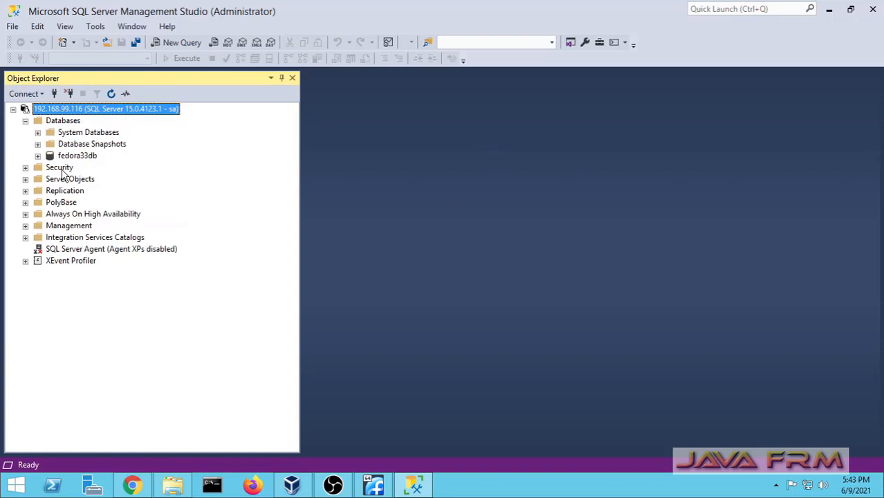
pyautogui.click(37, 155)
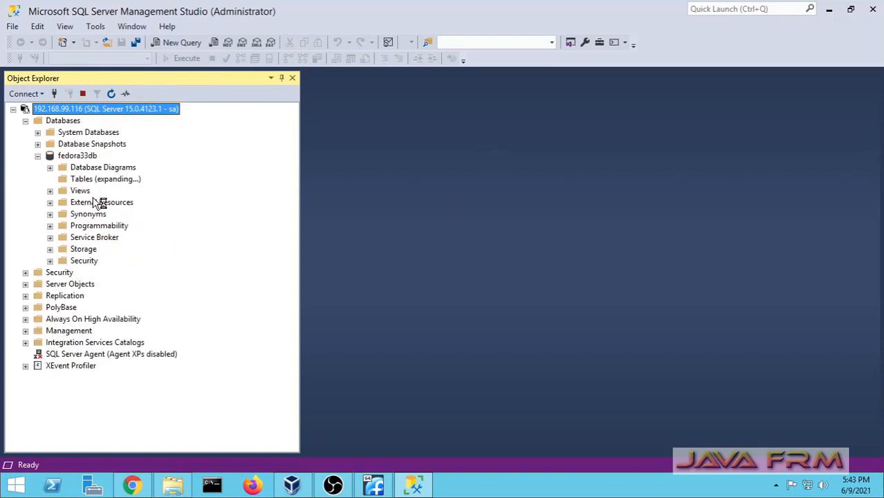
pyautogui.click(50, 179)
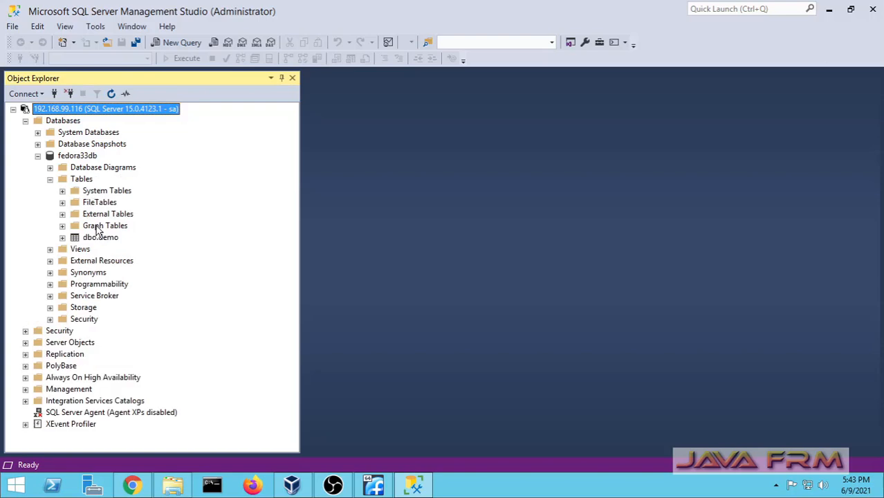
pyautogui.click(101, 238)
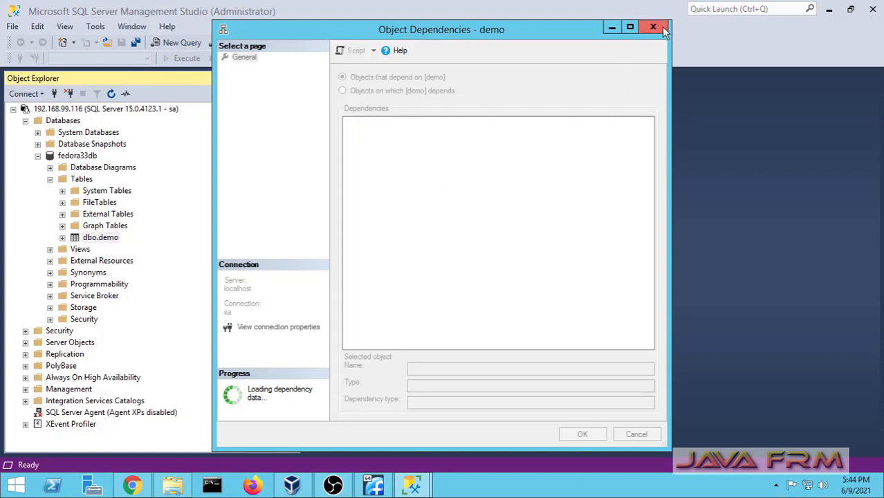
pyautogui.click(652, 27)
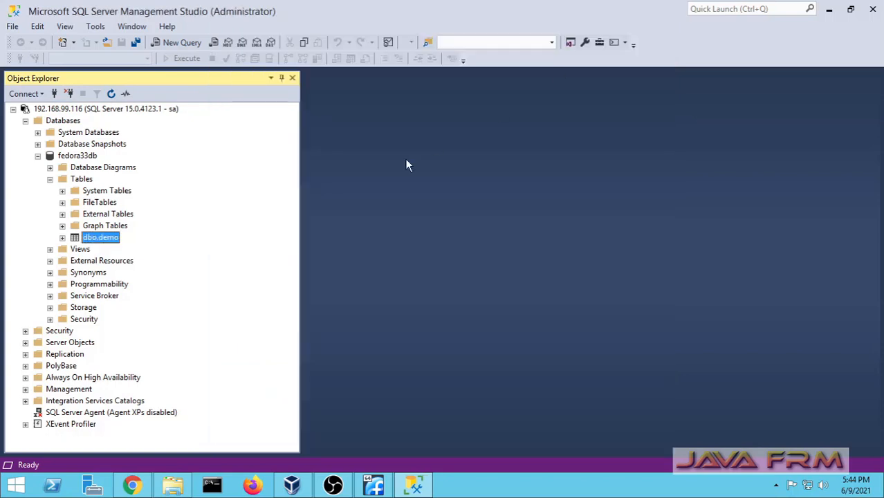
# Run Select Top 1000 Rows on dbo.demo, returning 'Welcome to SQL Server 2019 on Fedora 33'
pyautogui.rightClick(100, 237)
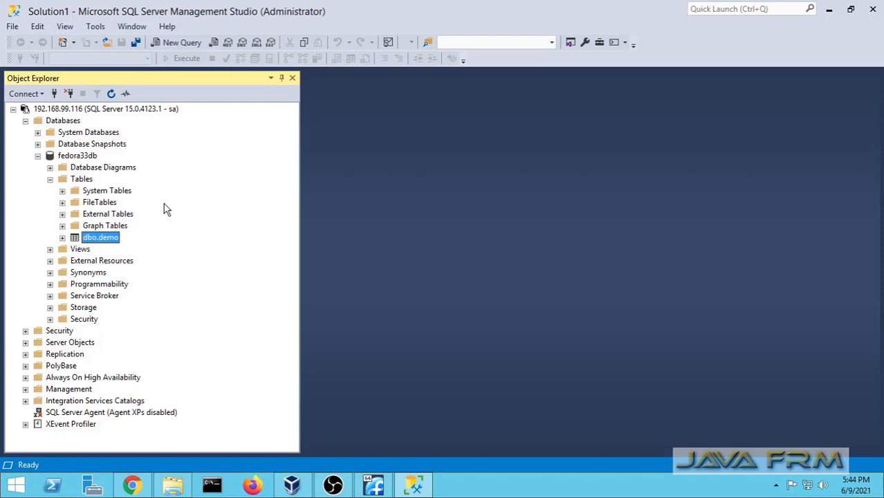
pyautogui.click(177, 42)
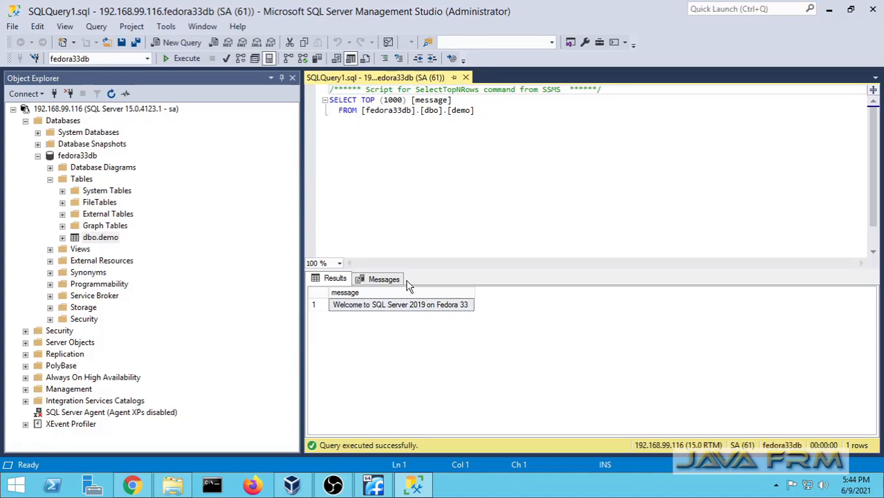
pyautogui.moveTo(88, 137)
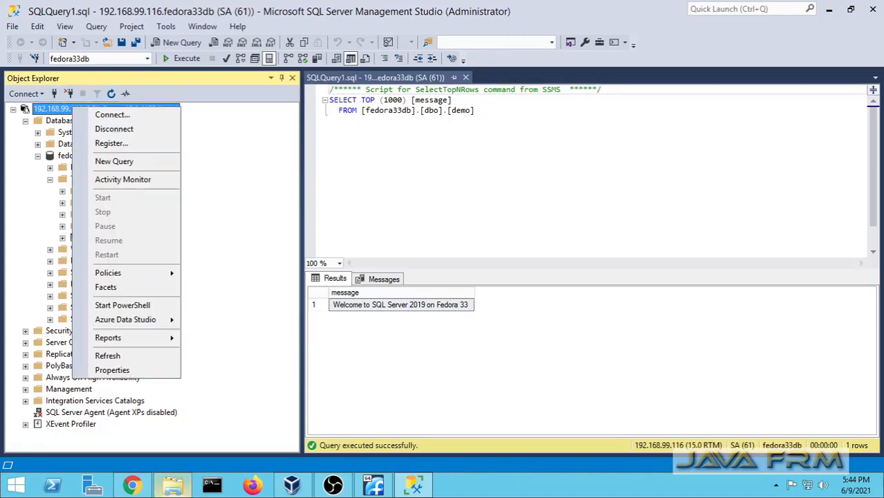
pyautogui.moveTo(110, 369)
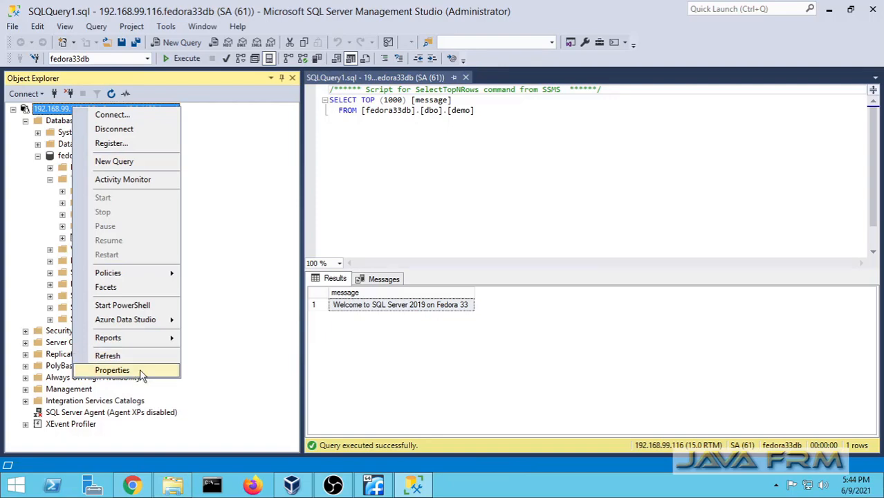
pyautogui.click(110, 371)
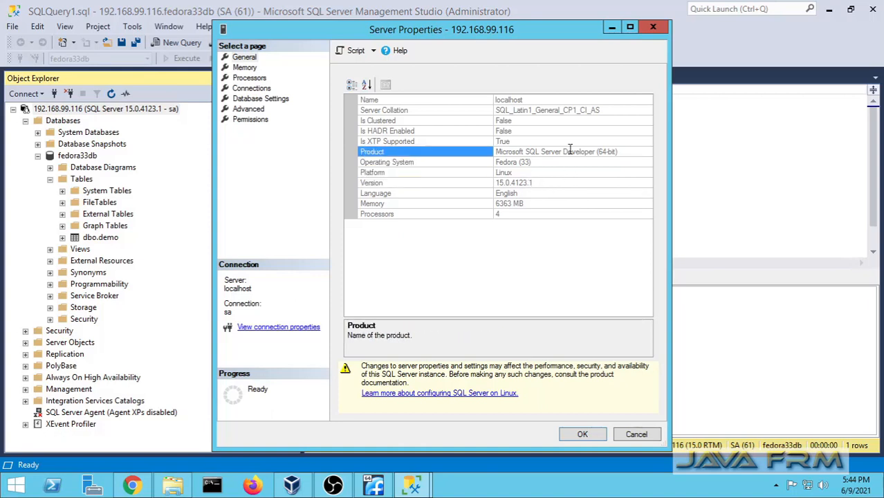
pyautogui.click(243, 57)
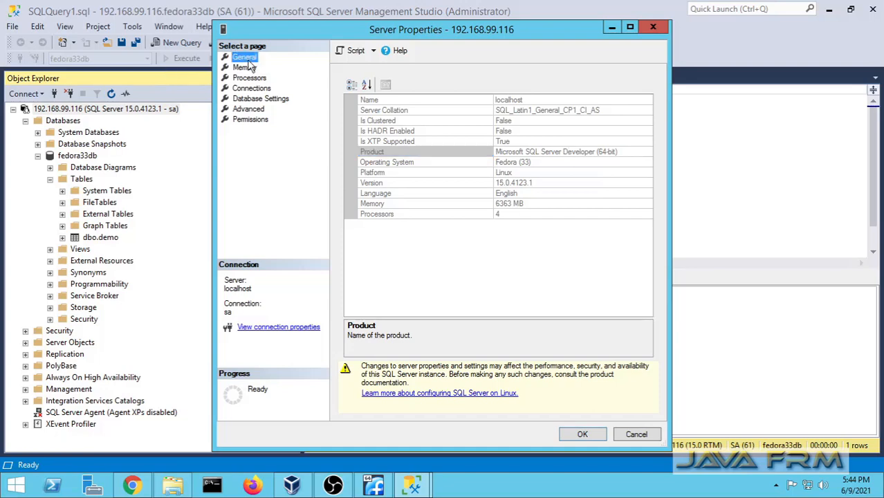
pyautogui.click(243, 66)
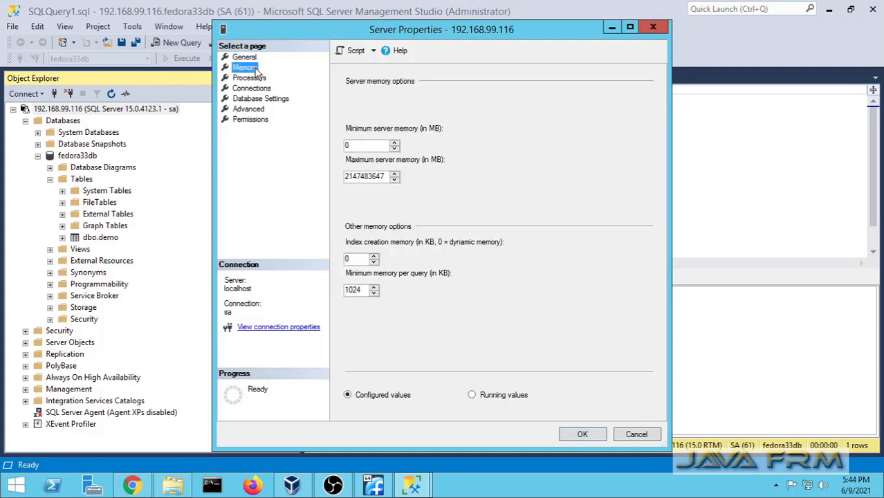
pyautogui.click(249, 78)
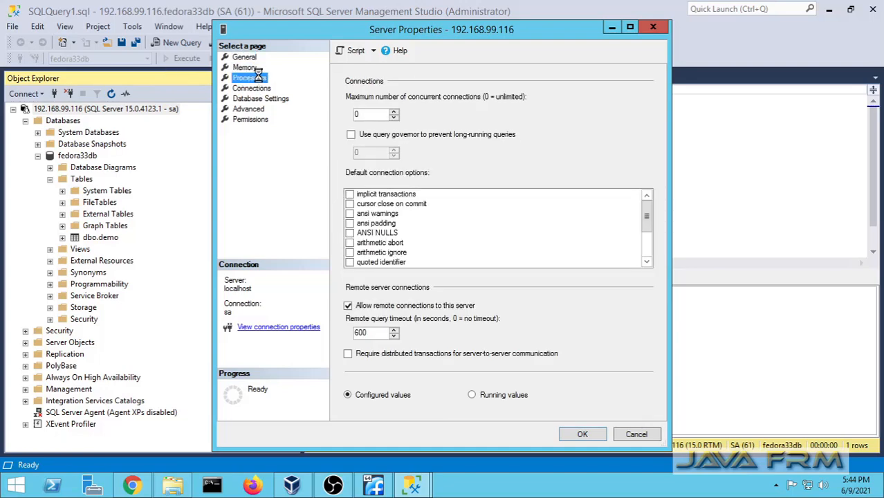
pyautogui.click(248, 108)
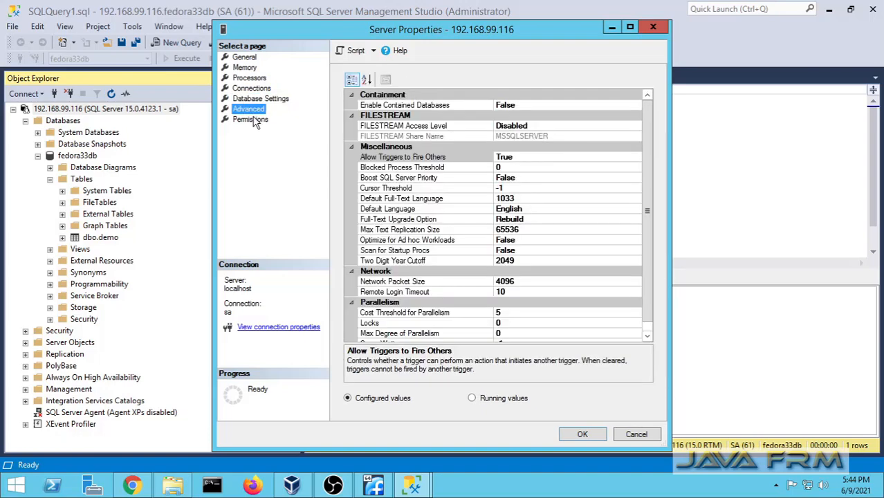
pyautogui.click(251, 119)
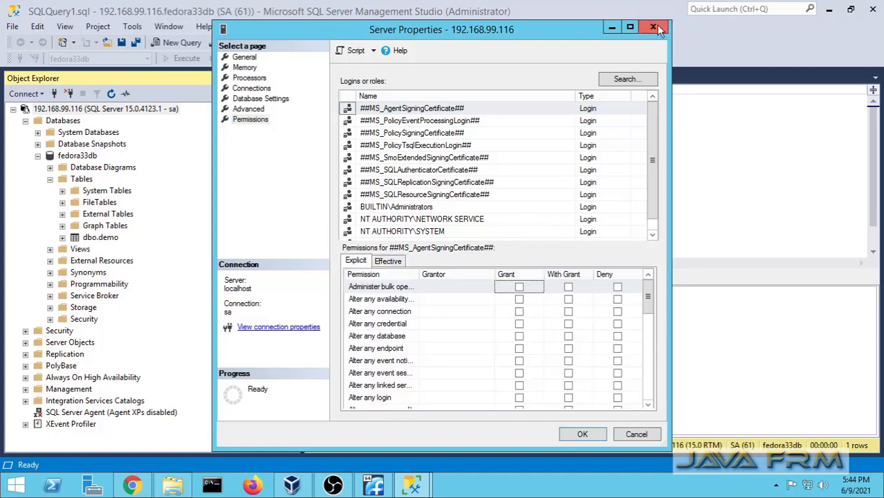
pyautogui.click(652, 28)
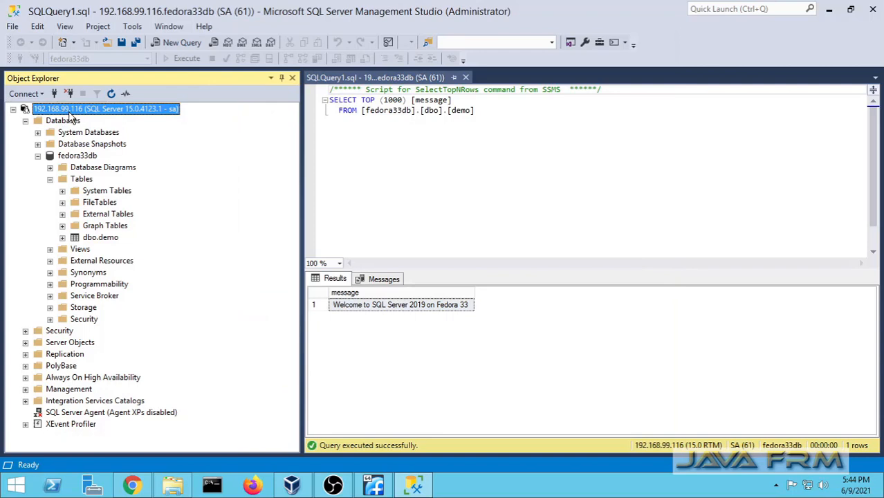
pyautogui.moveTo(73, 110)
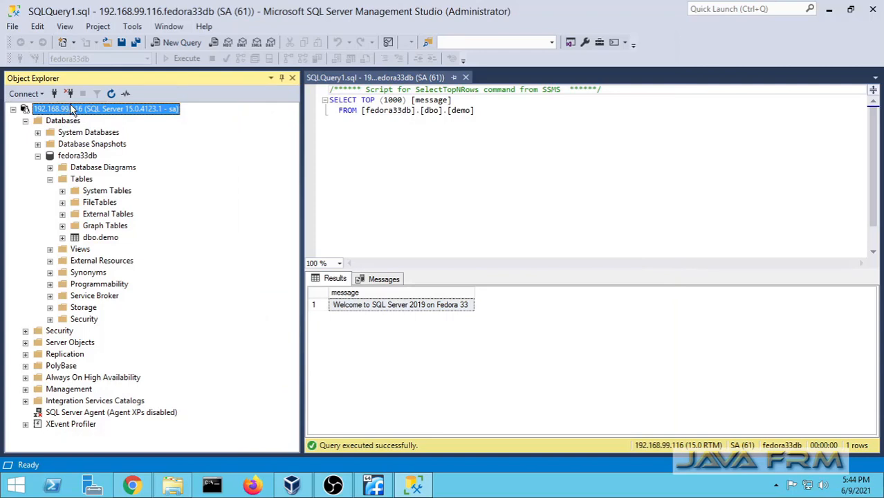
# Disconnect Object Explorer from 192.168.99.116, leaving the demo query result visible
pyautogui.rightClick(104, 108)
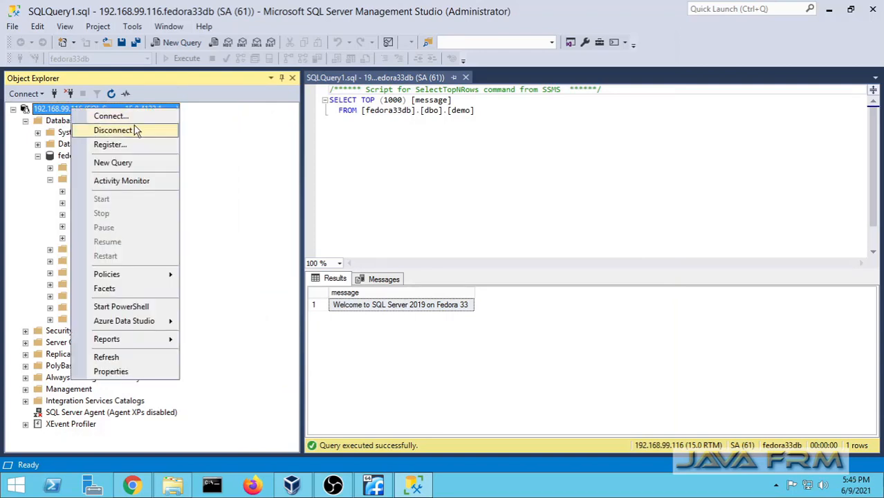
pyautogui.click(113, 130)
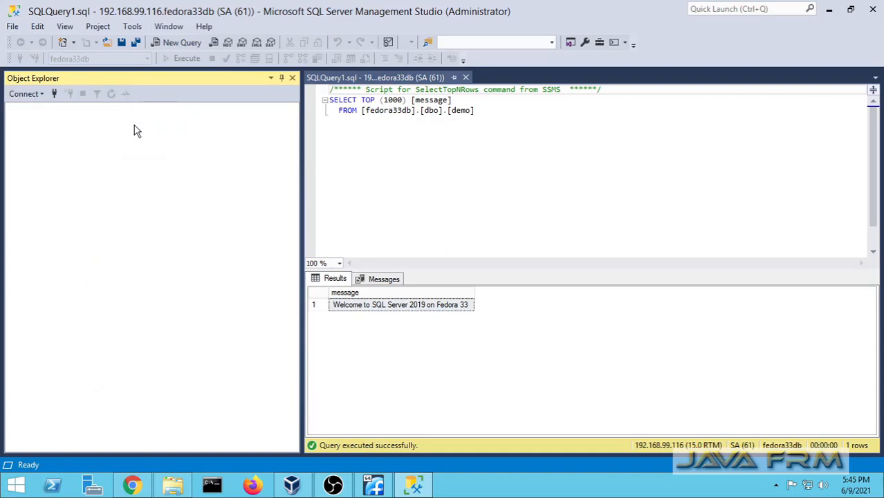
pyautogui.moveTo(414, 435)
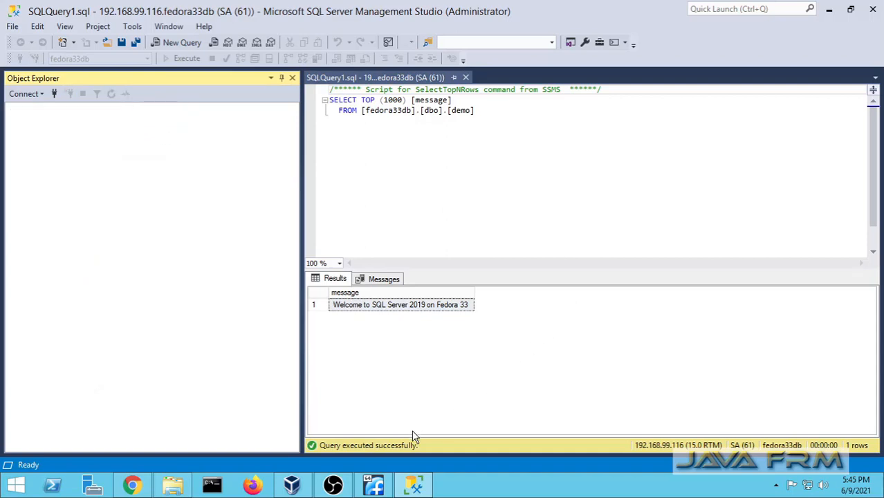